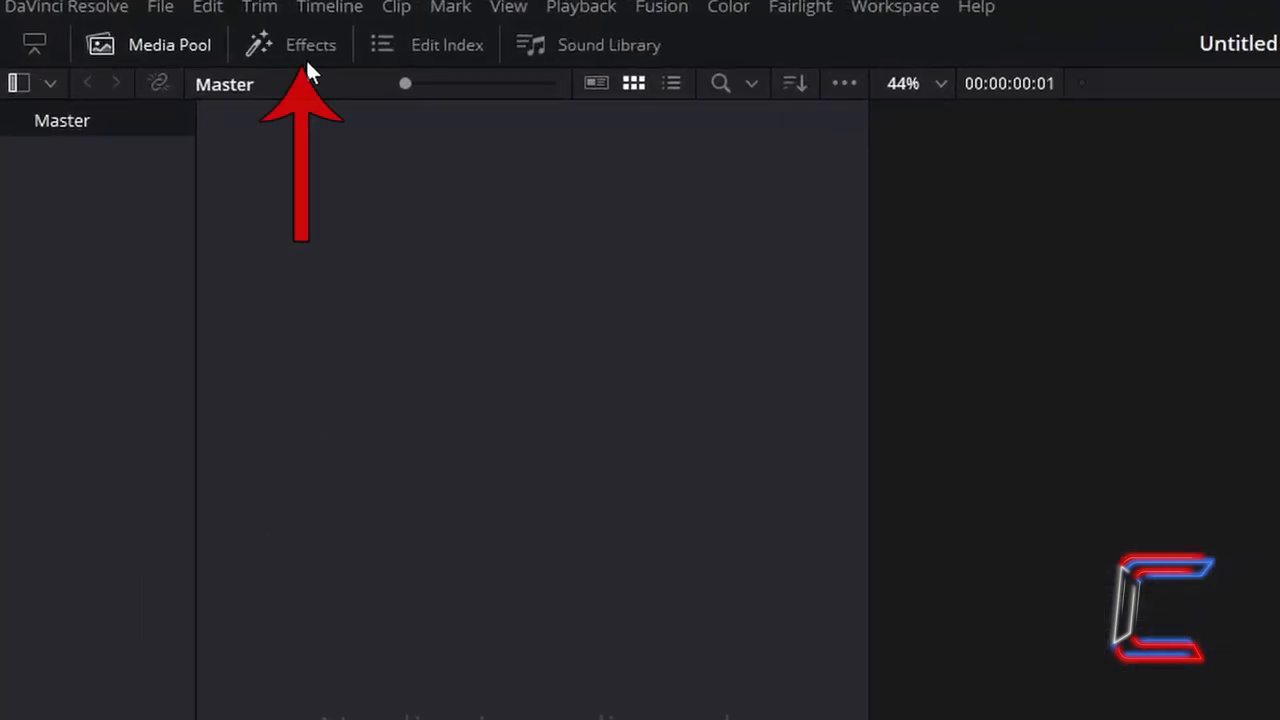
- Drag a Fusion Composition from the Effects toolbox onto the Video 1 track
click(310, 44)
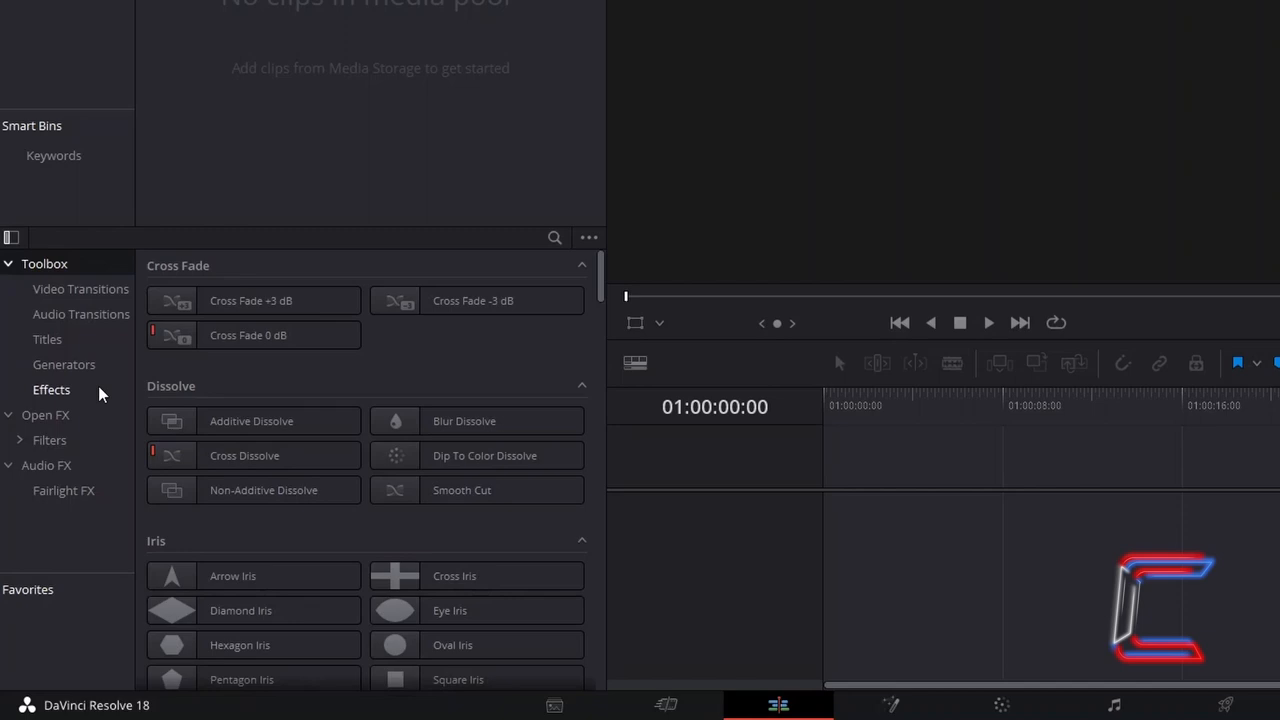
click(52, 388)
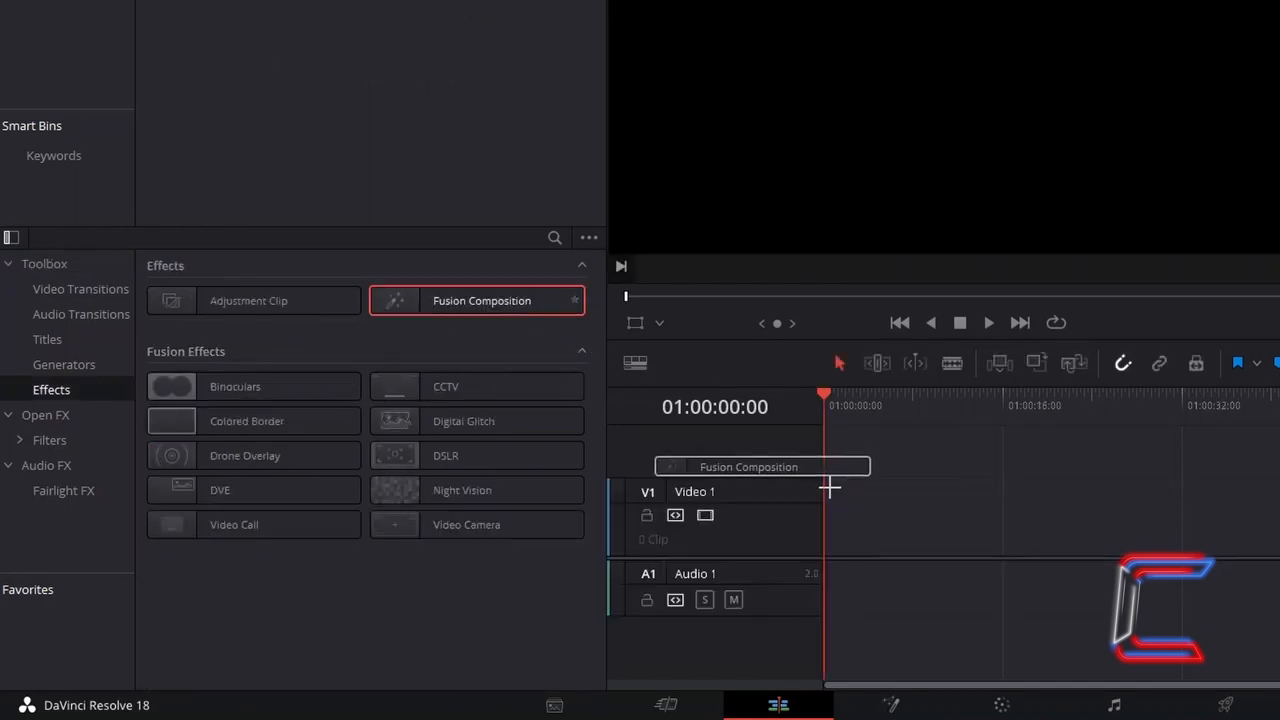
drag(480, 300, 936, 516)
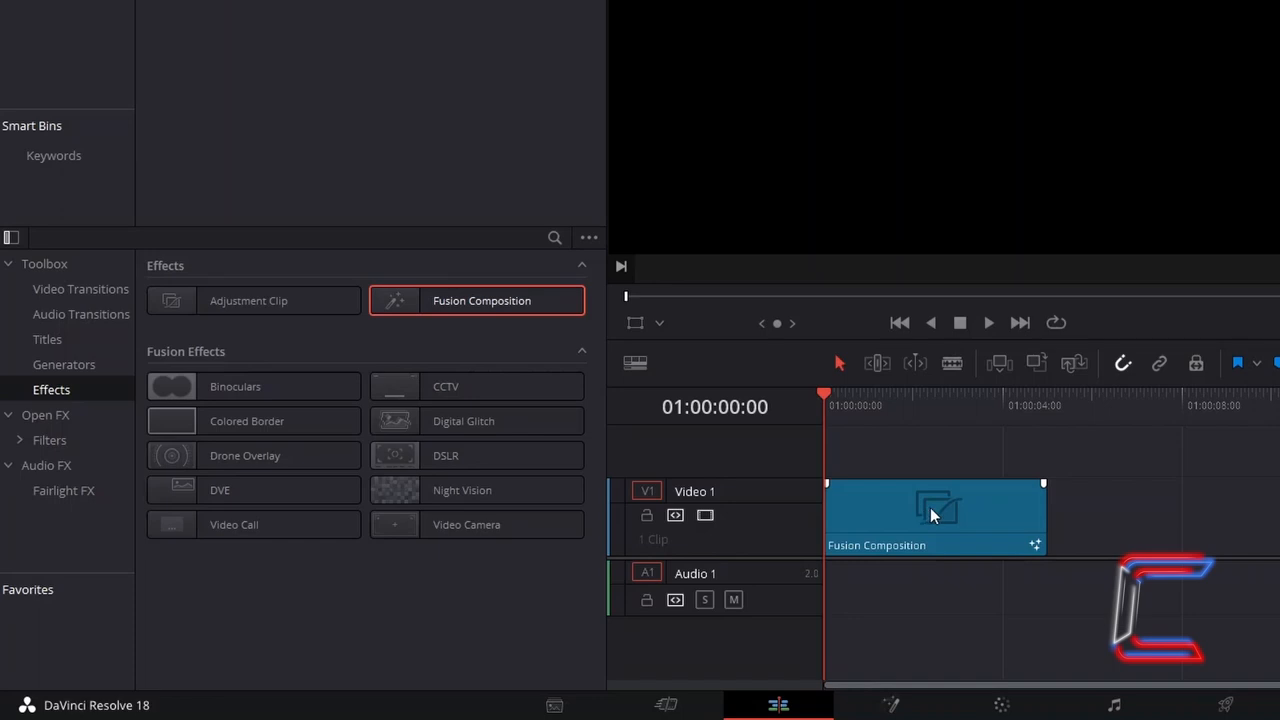
- Set the Fusion Composition clip duration to 00:00:05:00
key(ctrl+d)
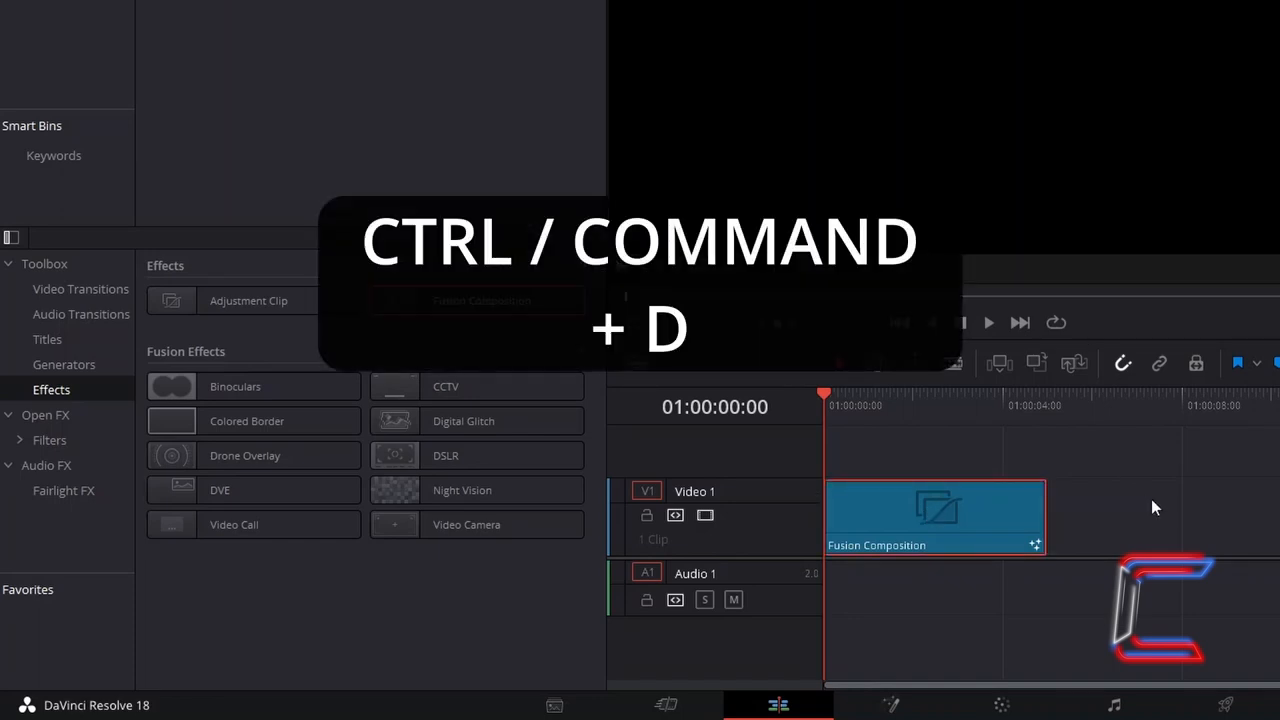
key(ctrl+d)
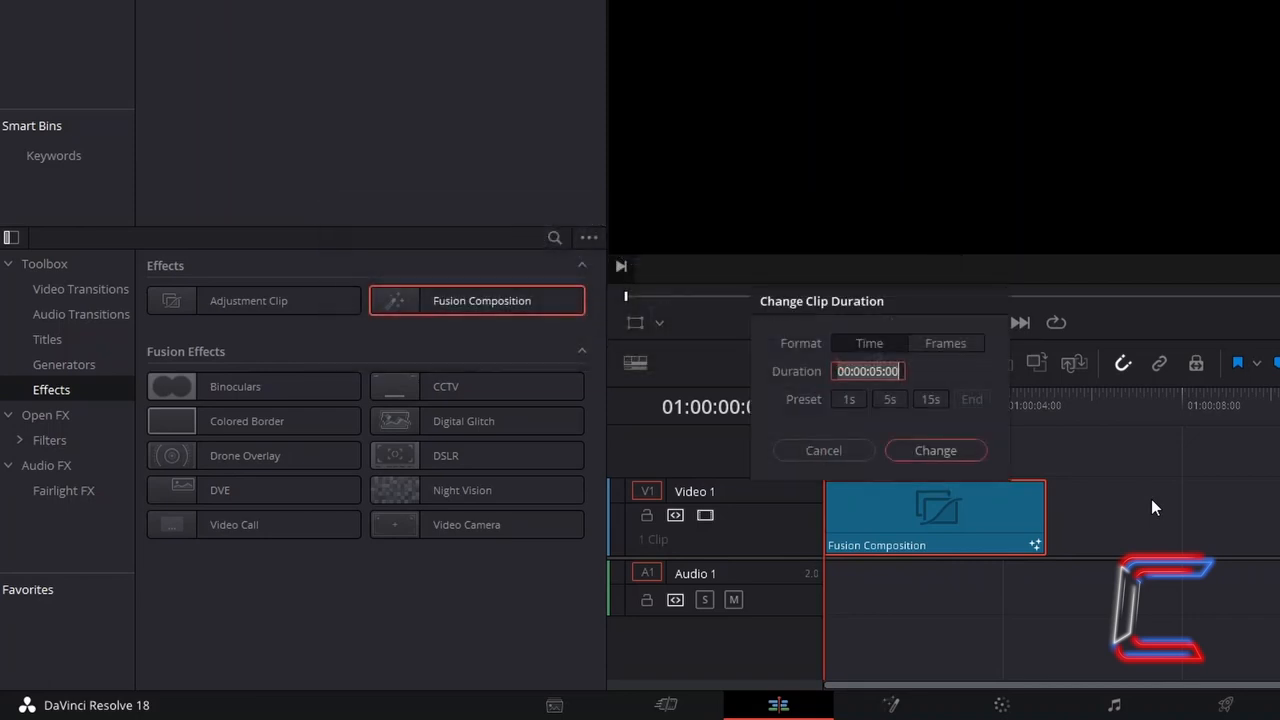
mouse_move(1136, 502)
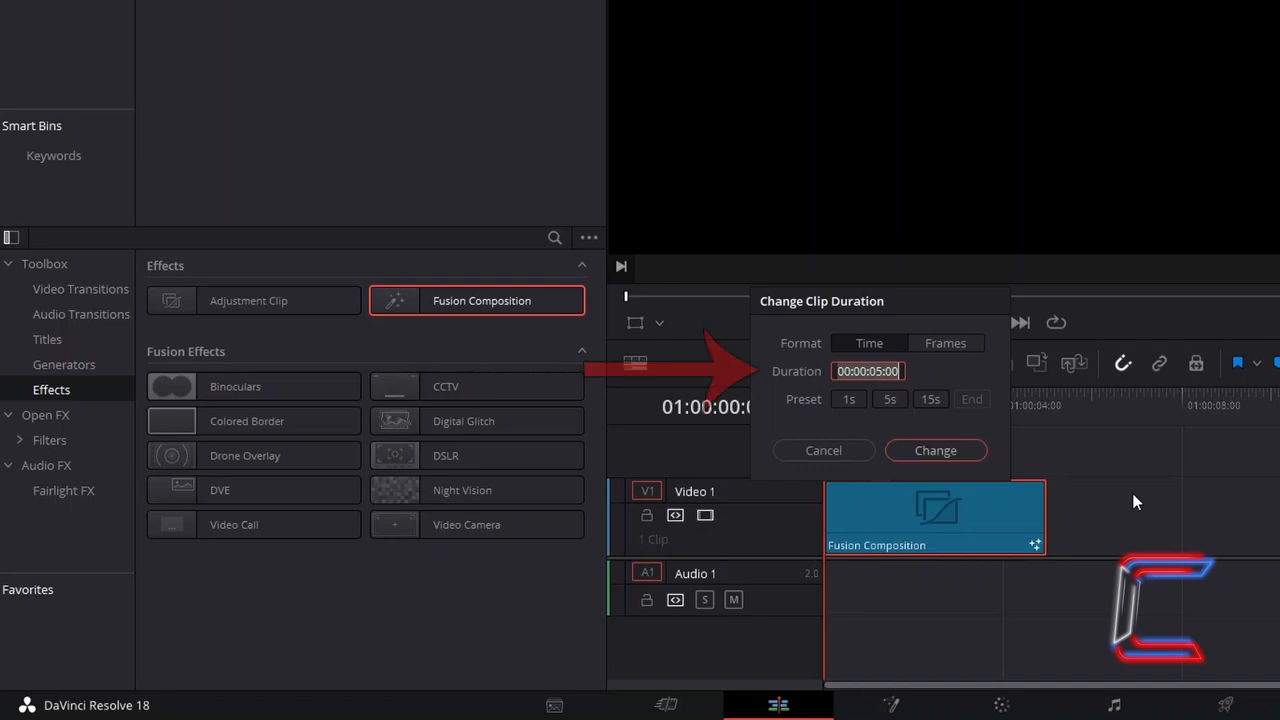
click(824, 450)
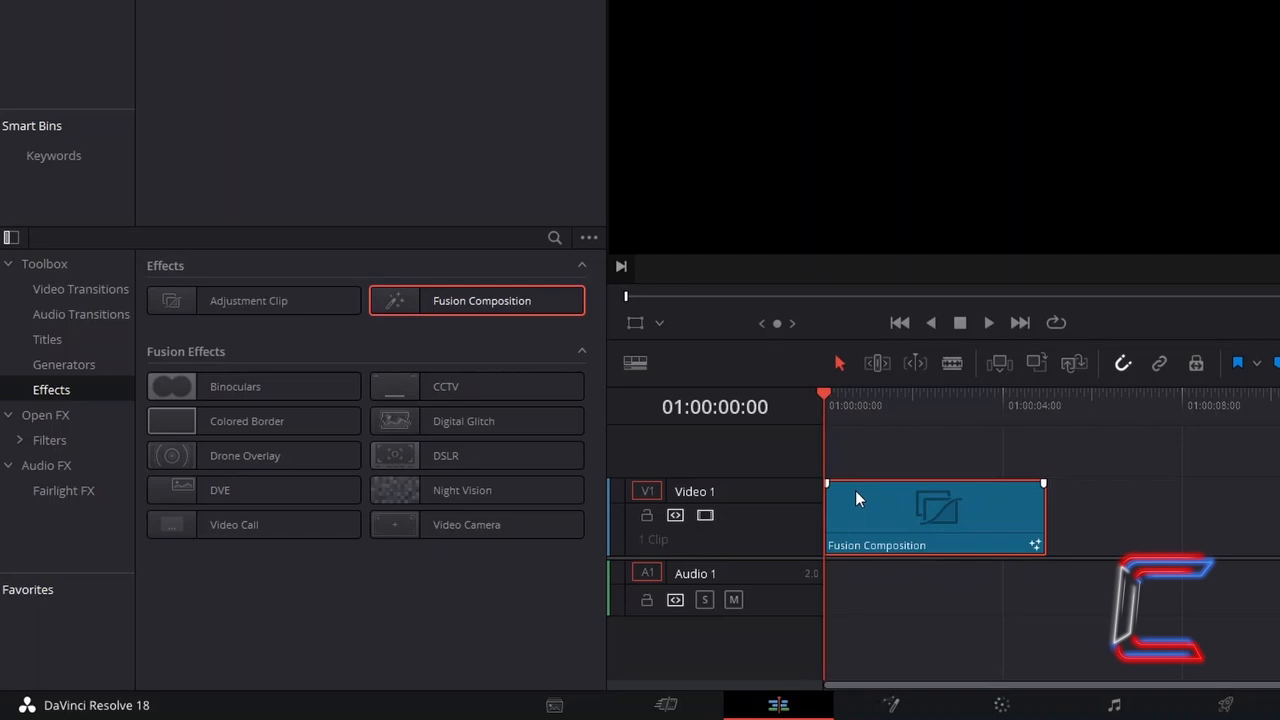
- Open the Fusion Composition clip in the Fusion page
right_click(932, 510)
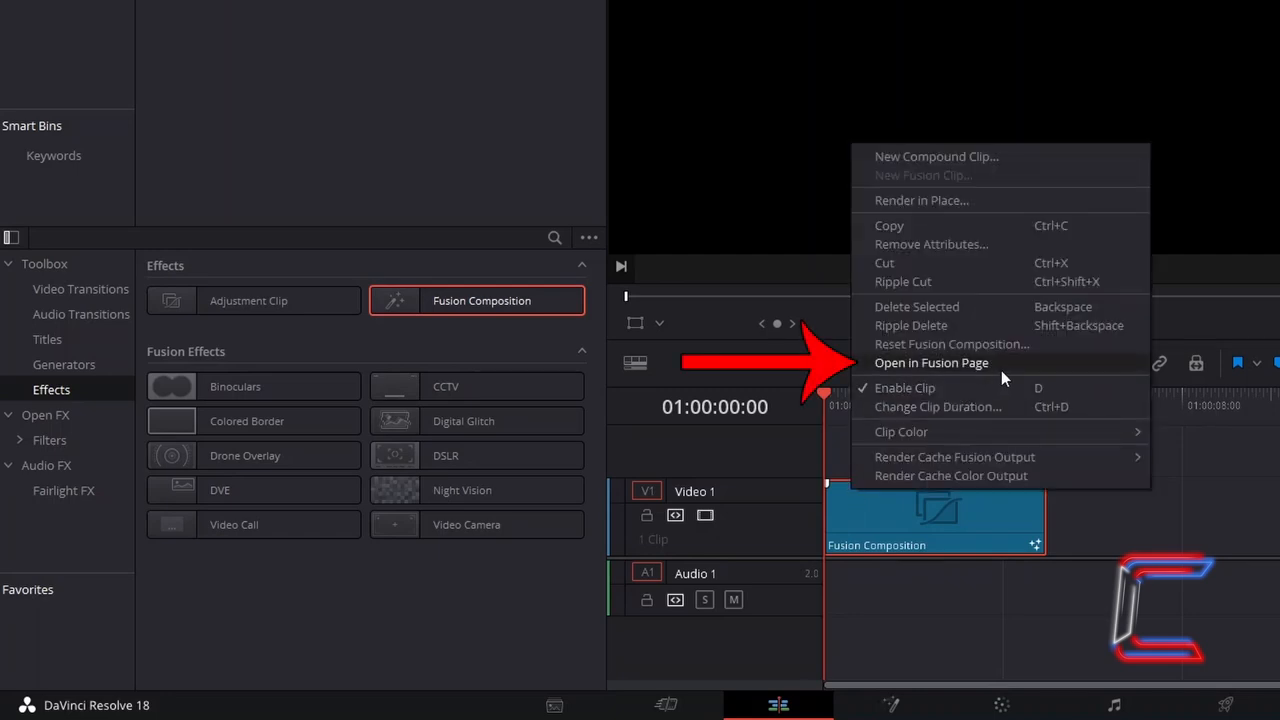
click(932, 362)
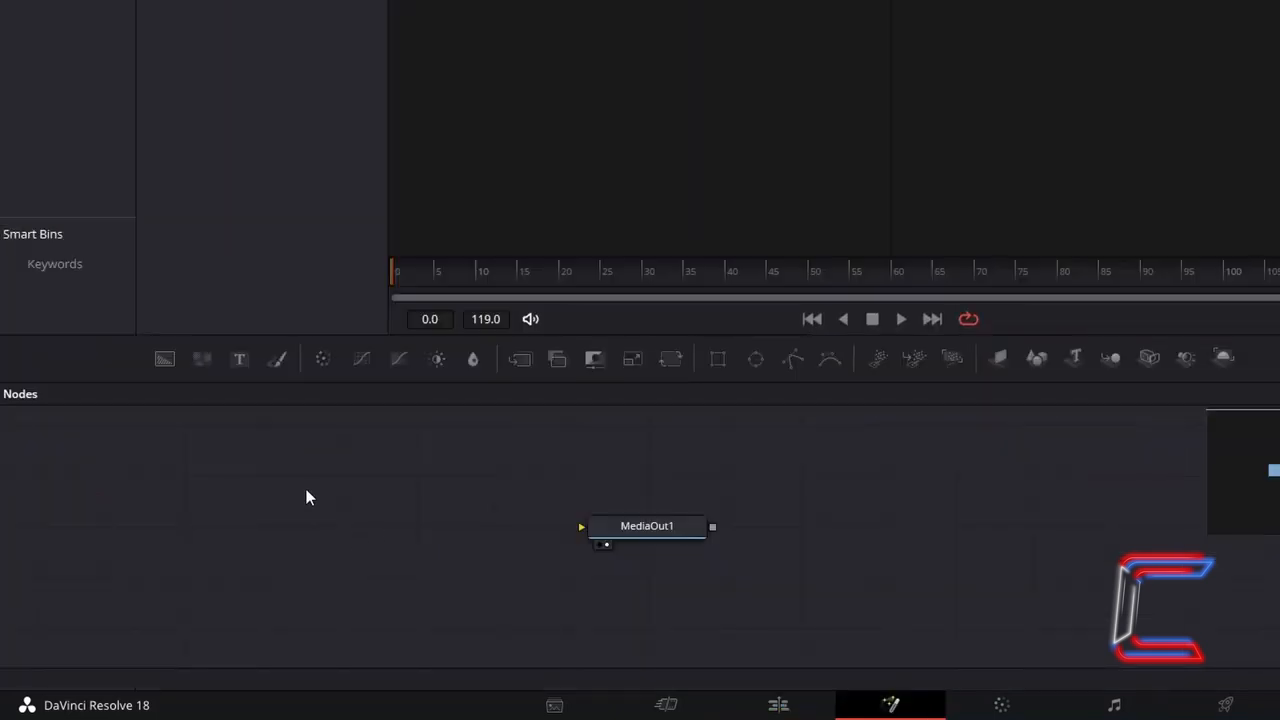
- Add a Text+ node to the composition via the Select Tool search
key(shift+space)
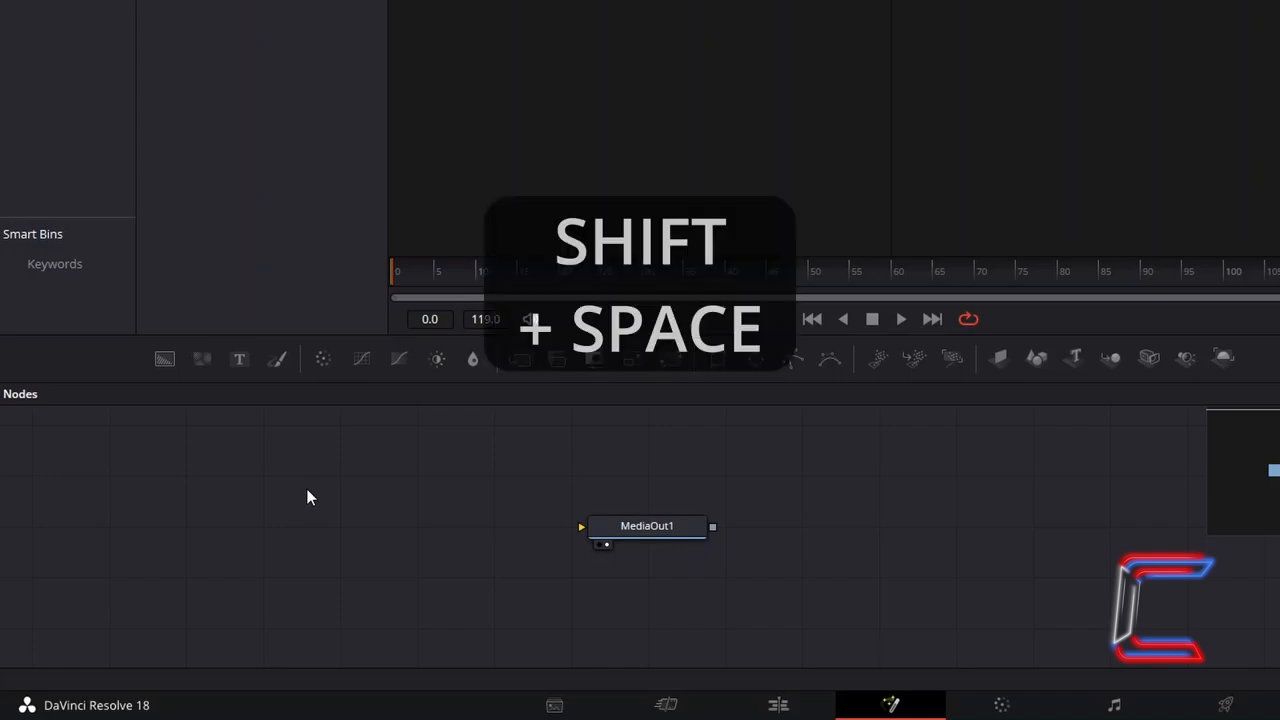
key(shift+space)
text(Text+)
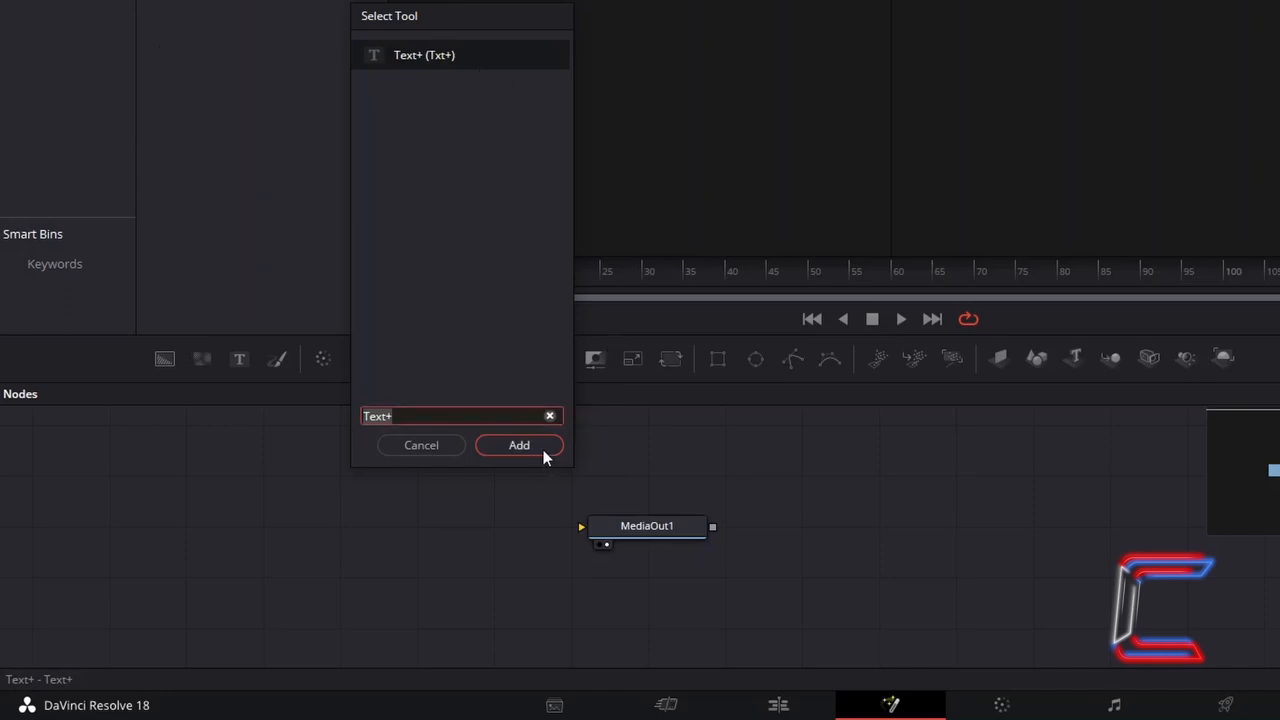
click(520, 444)
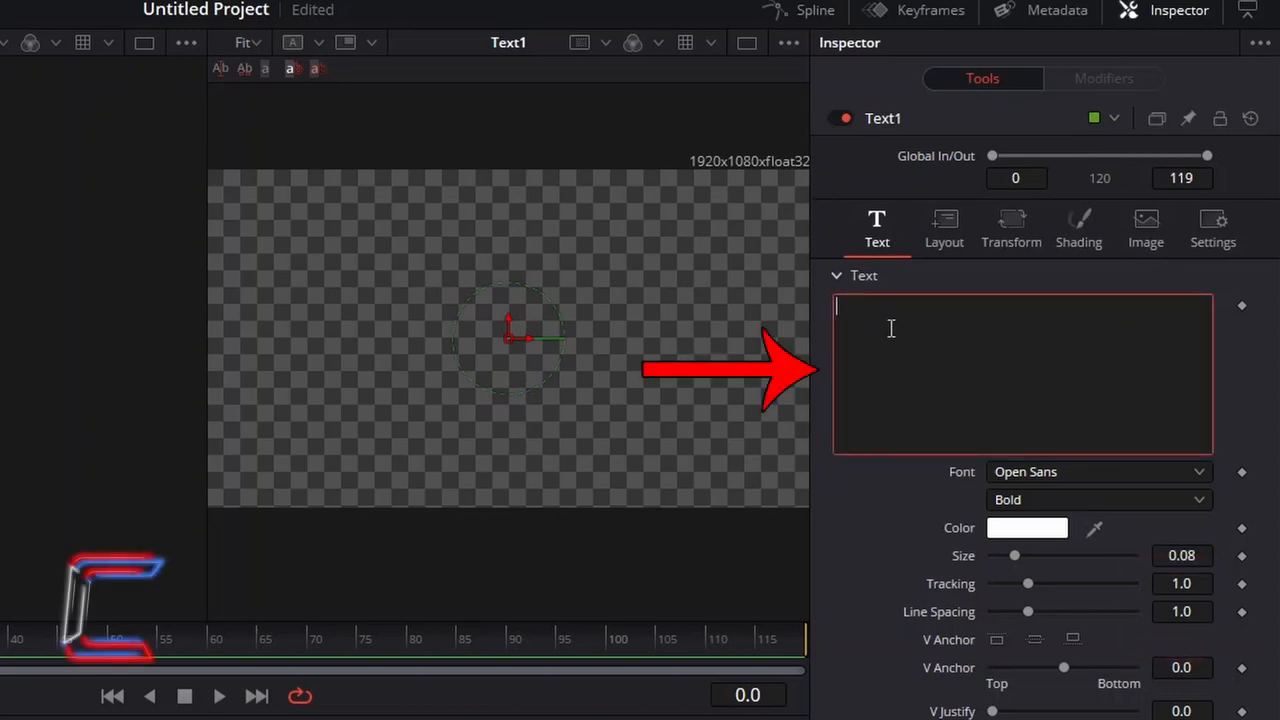
- Enter CONTI at size 0.45 and set its shading to Text Outline
text(CONTI)
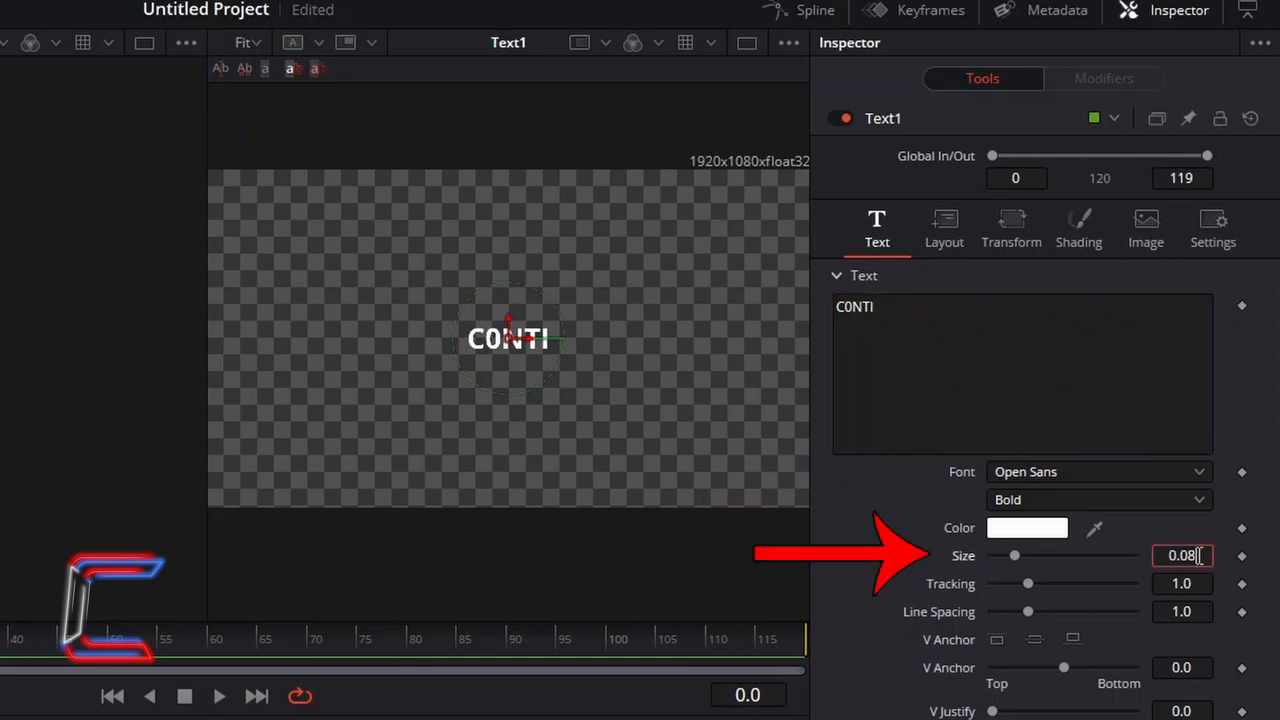
text(0.45)
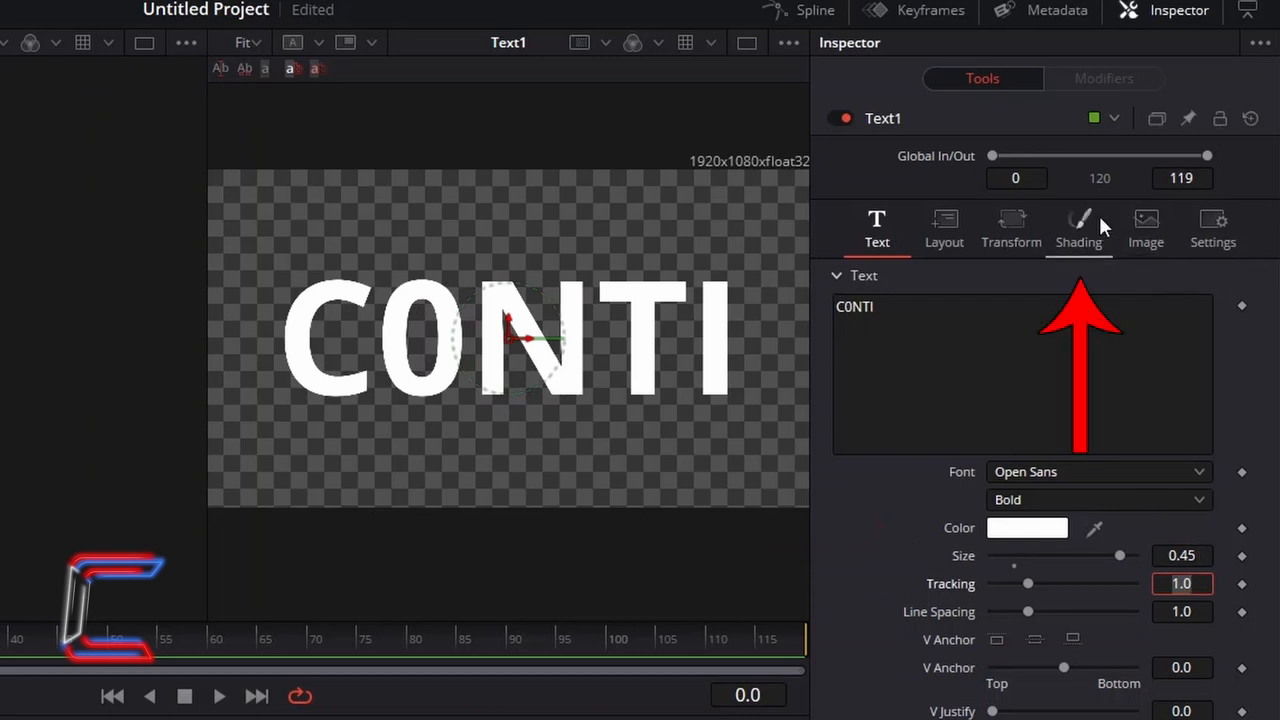
click(1078, 228)
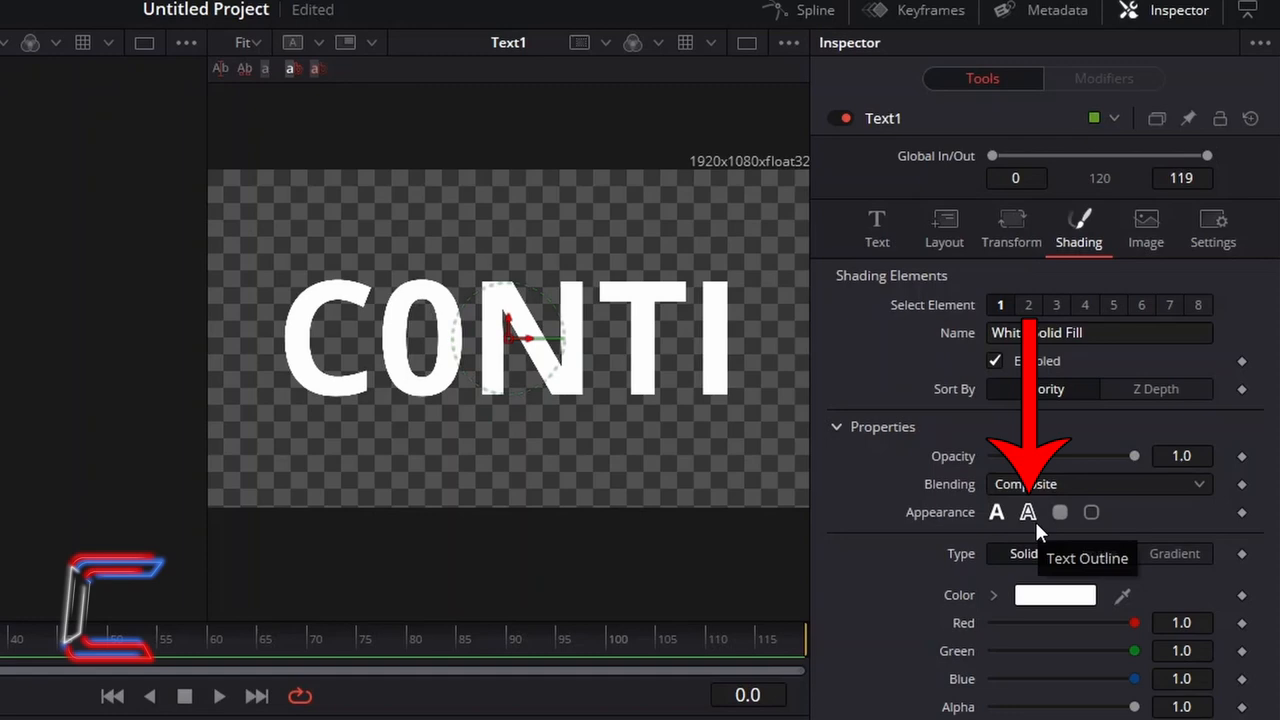
click(1028, 512)
text(pEmitter)
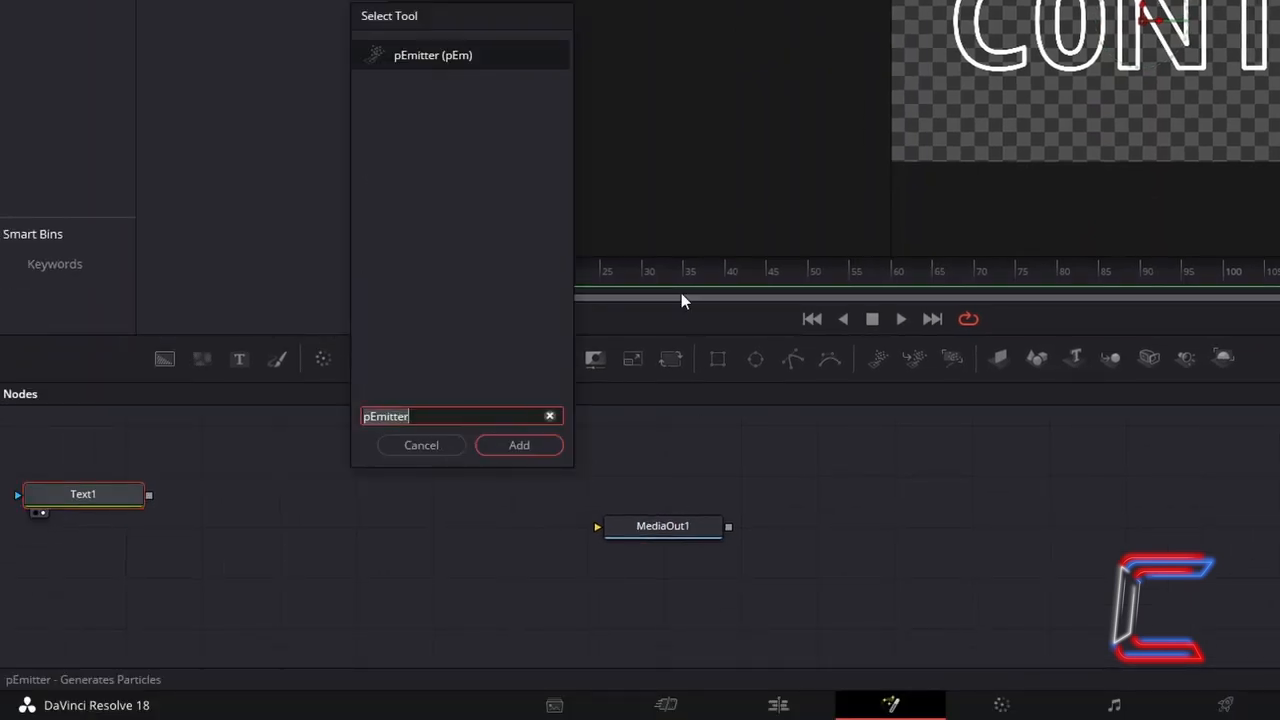
mouse_move(560, 368)
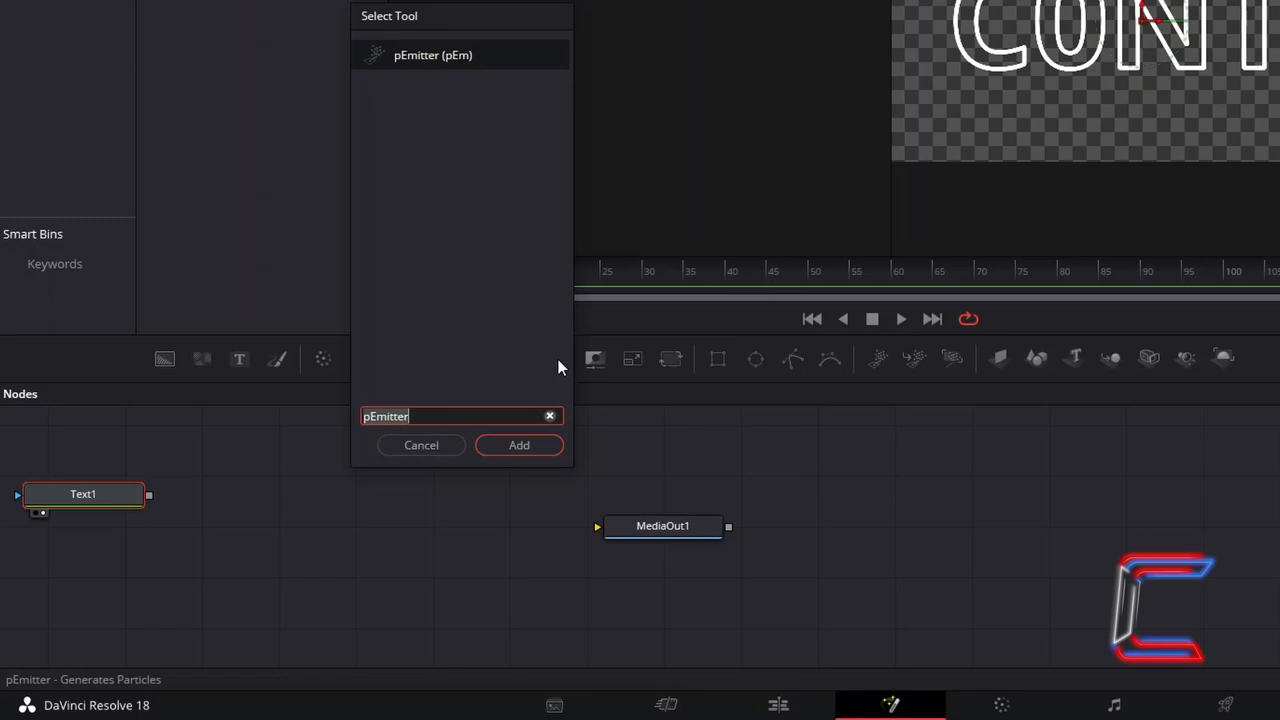
- Add a pEmitter node and choose its emission region shape in the Region settings
click(520, 444)
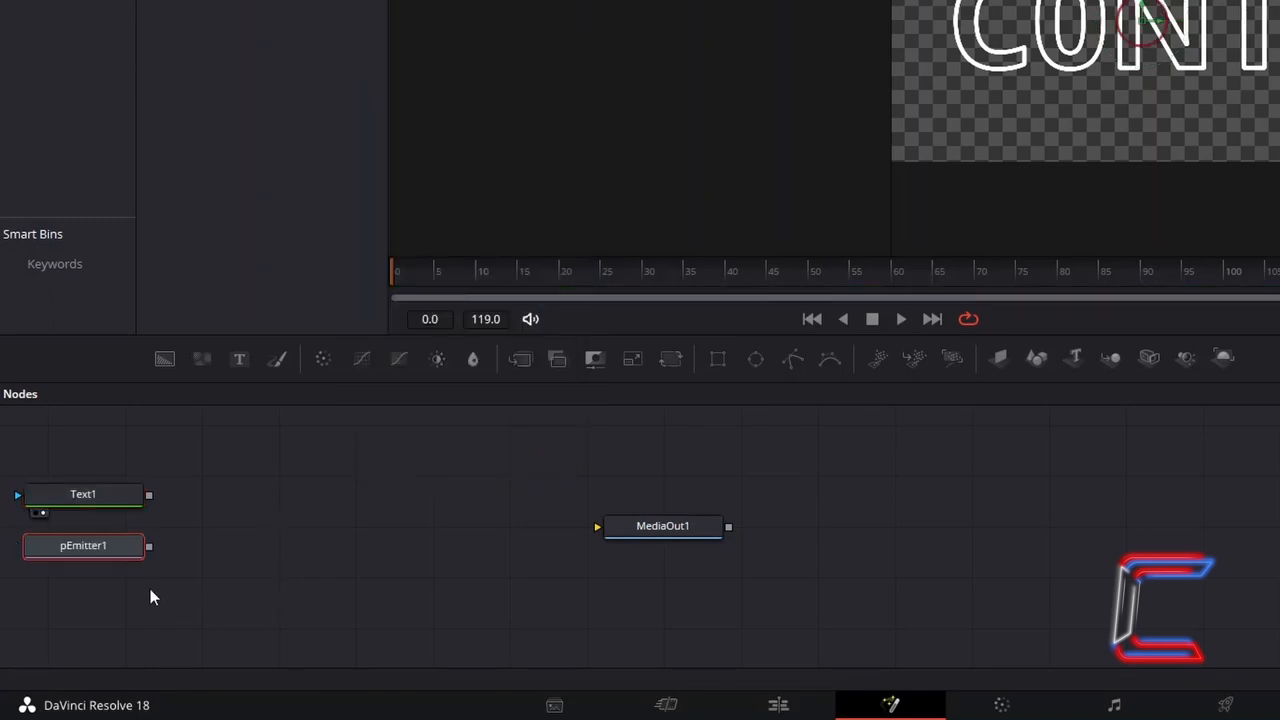
mouse_move(780, 422)
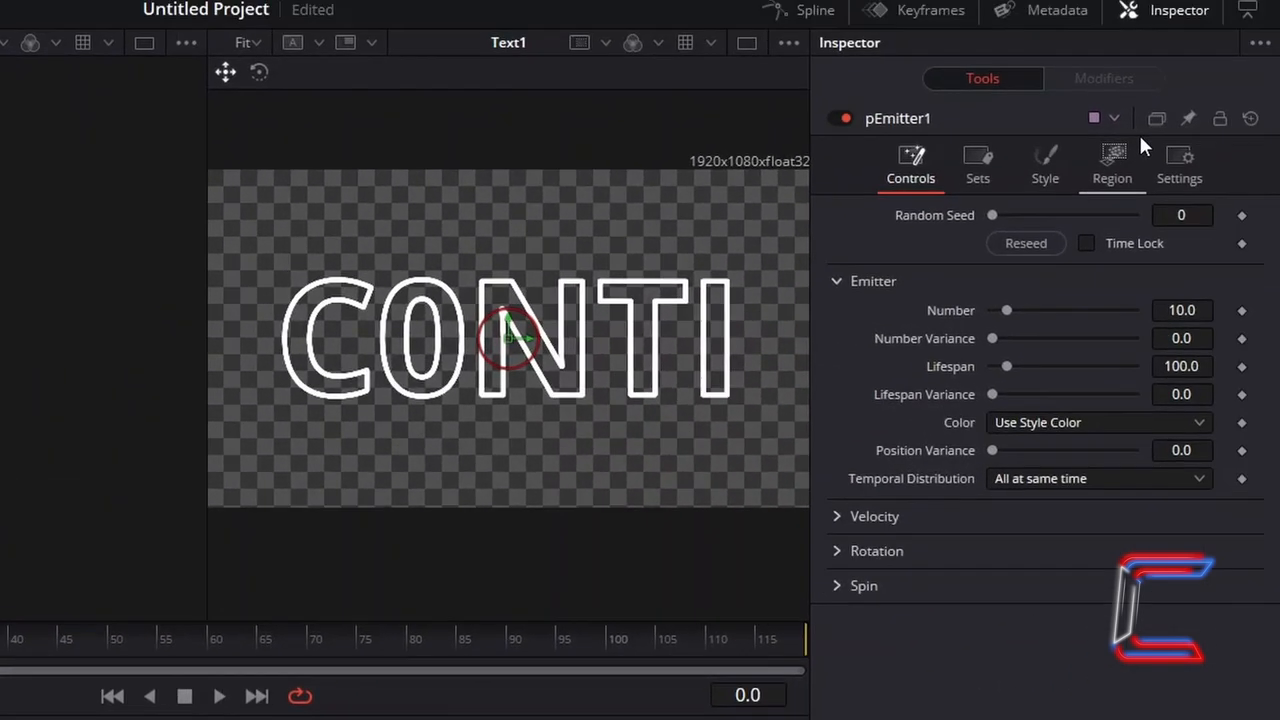
click(1112, 164)
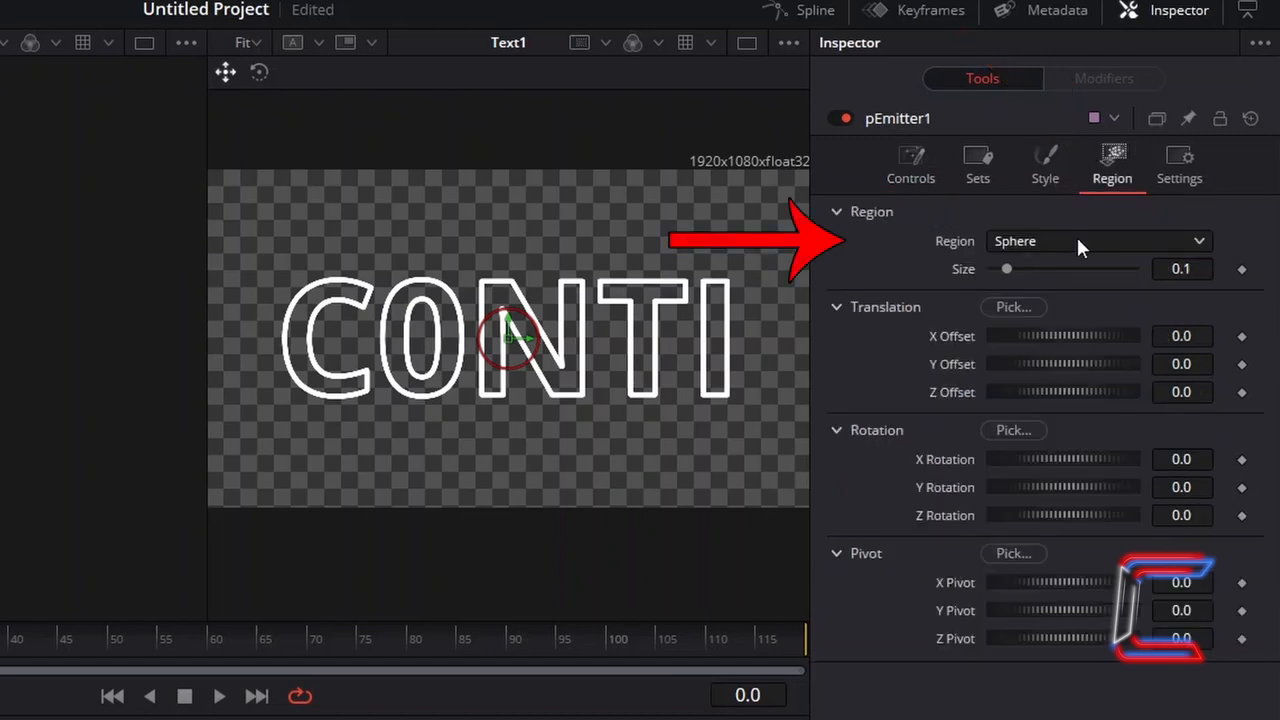
click(1096, 240)
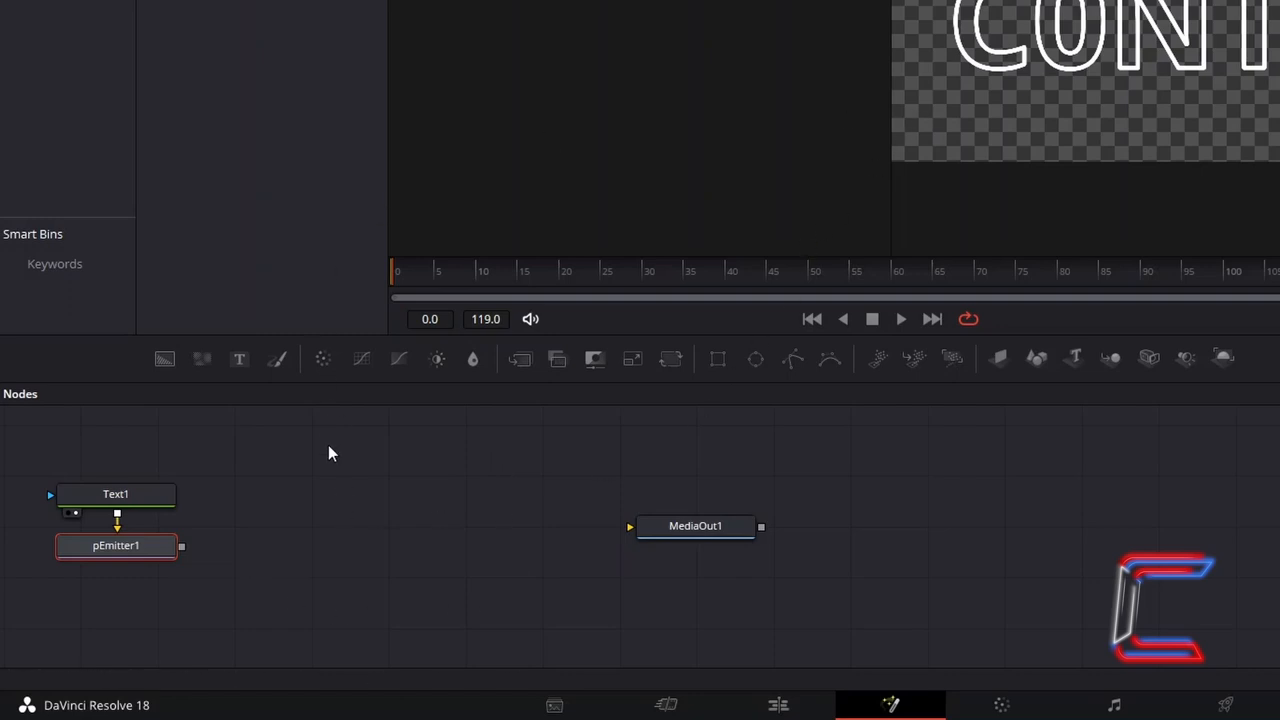
mouse_move(352, 508)
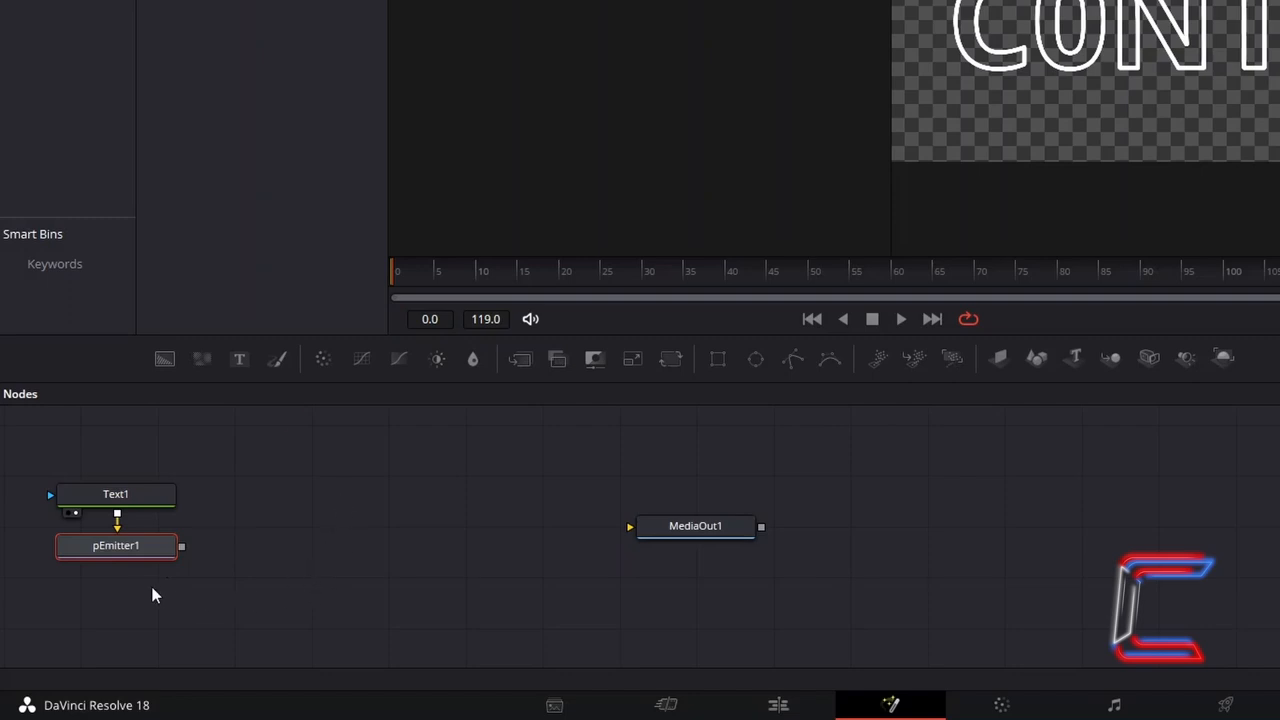
- Add a pRender node after pEmitter1 and connect its output into MediaOut1
click(116, 544)
text(pRender)
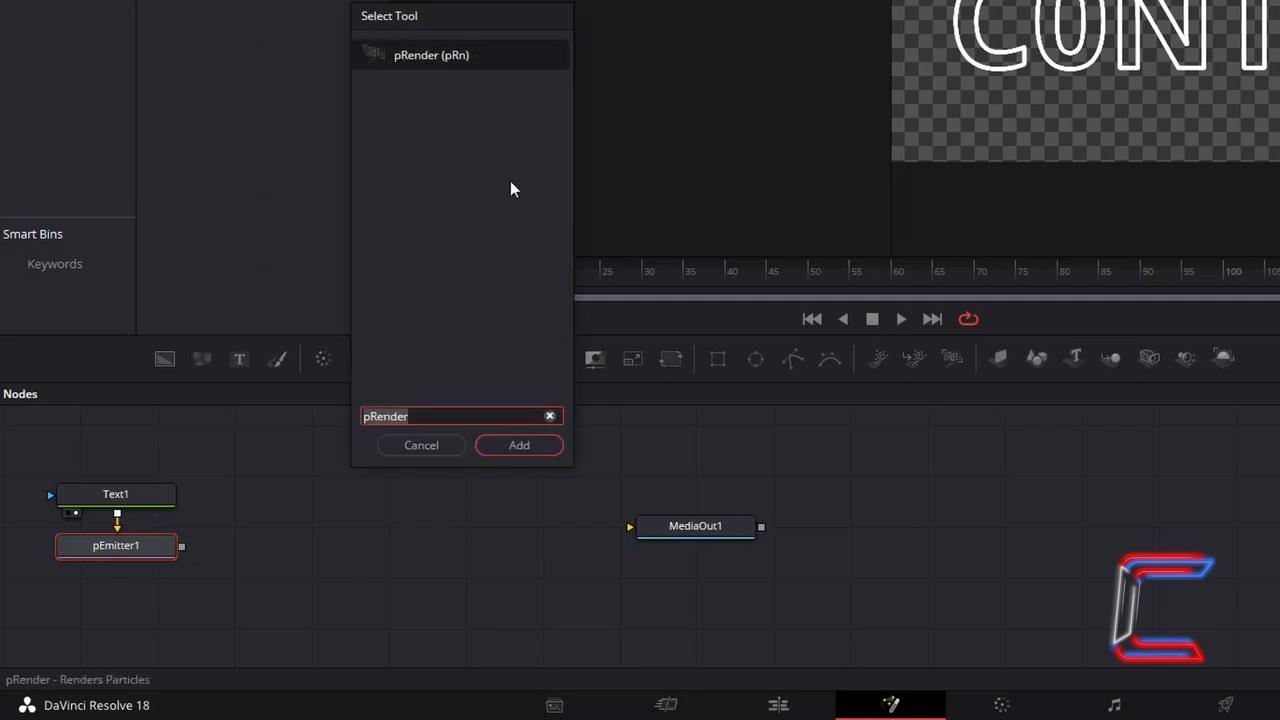
click(520, 444)
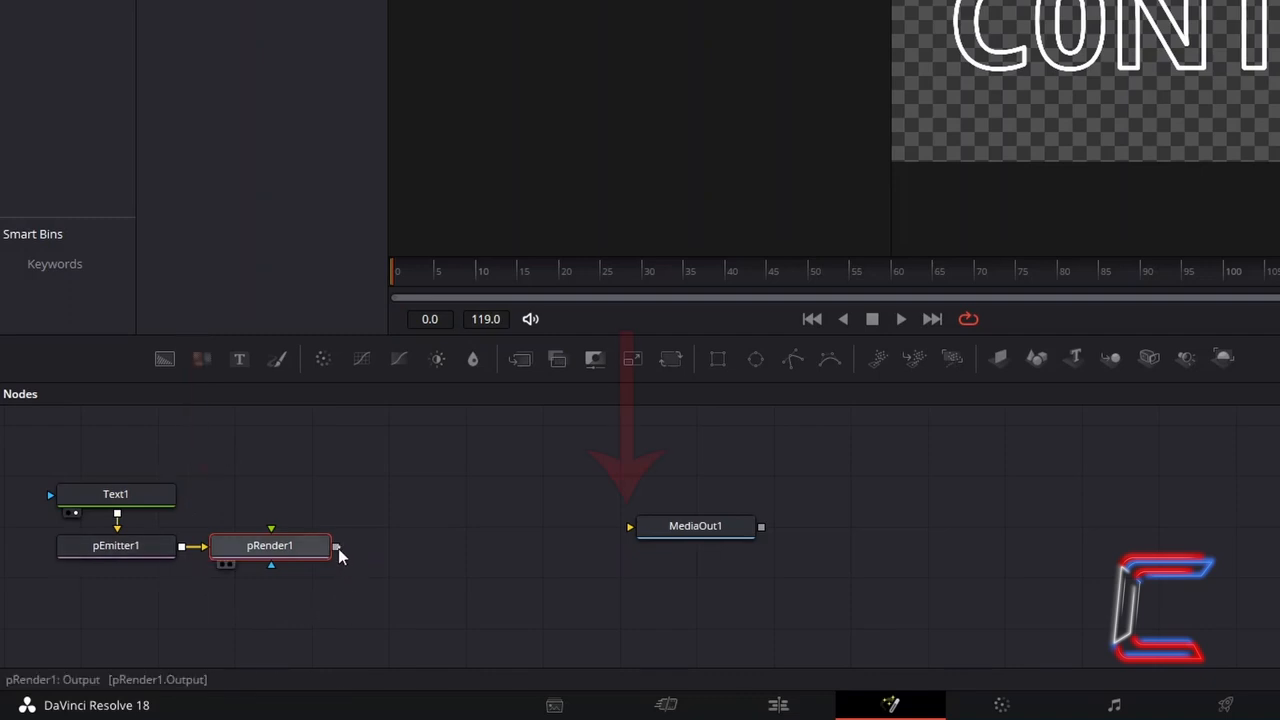
drag(336, 544, 630, 530)
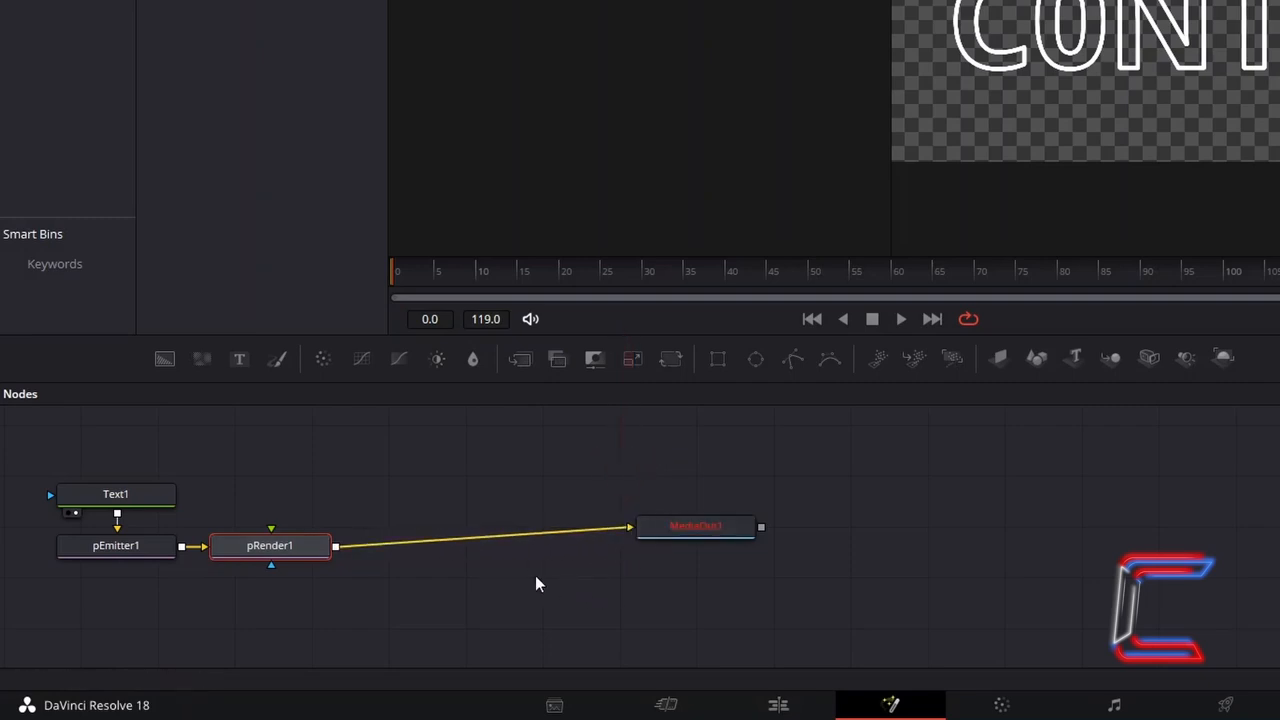
click(696, 526)
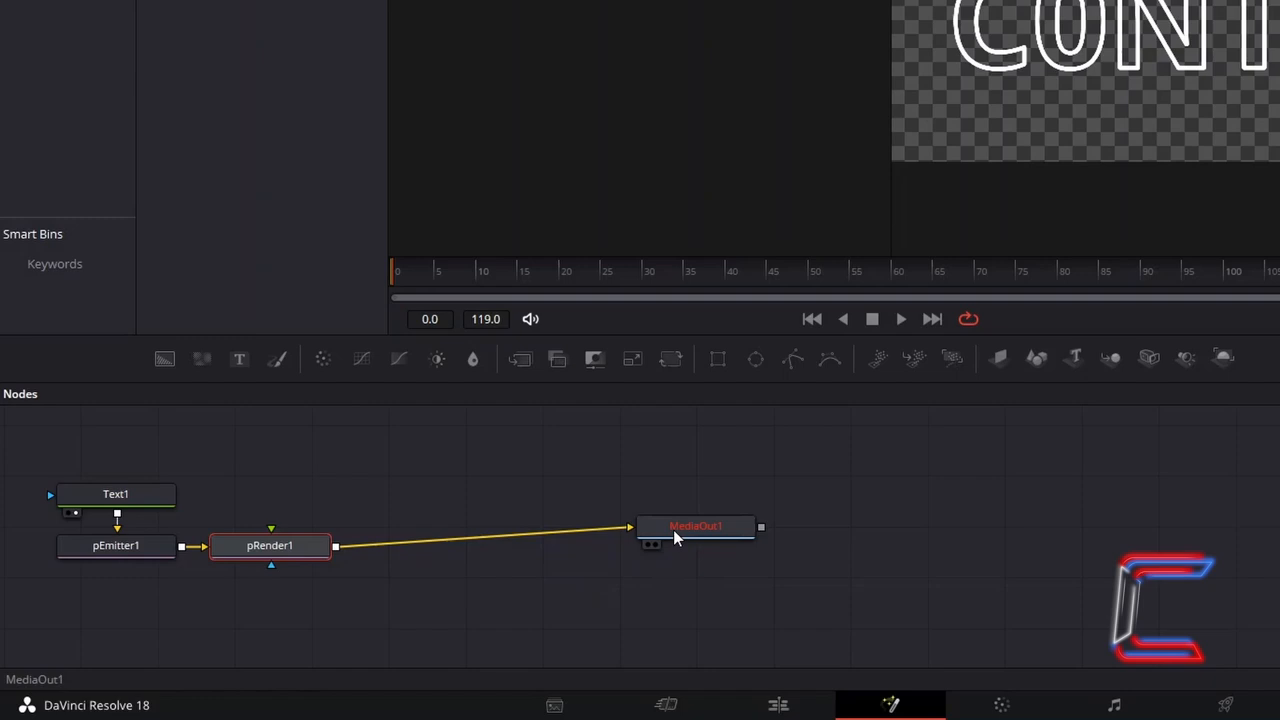
mouse_move(656, 550)
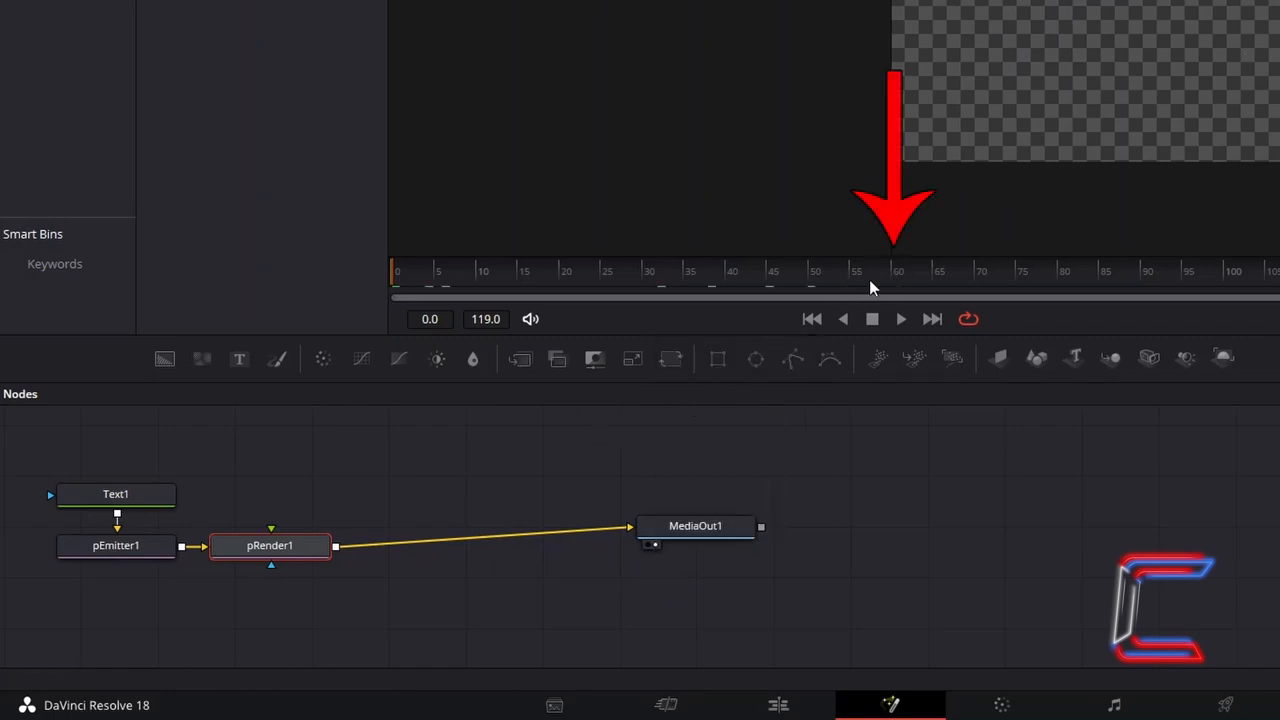
mouse_move(892, 284)
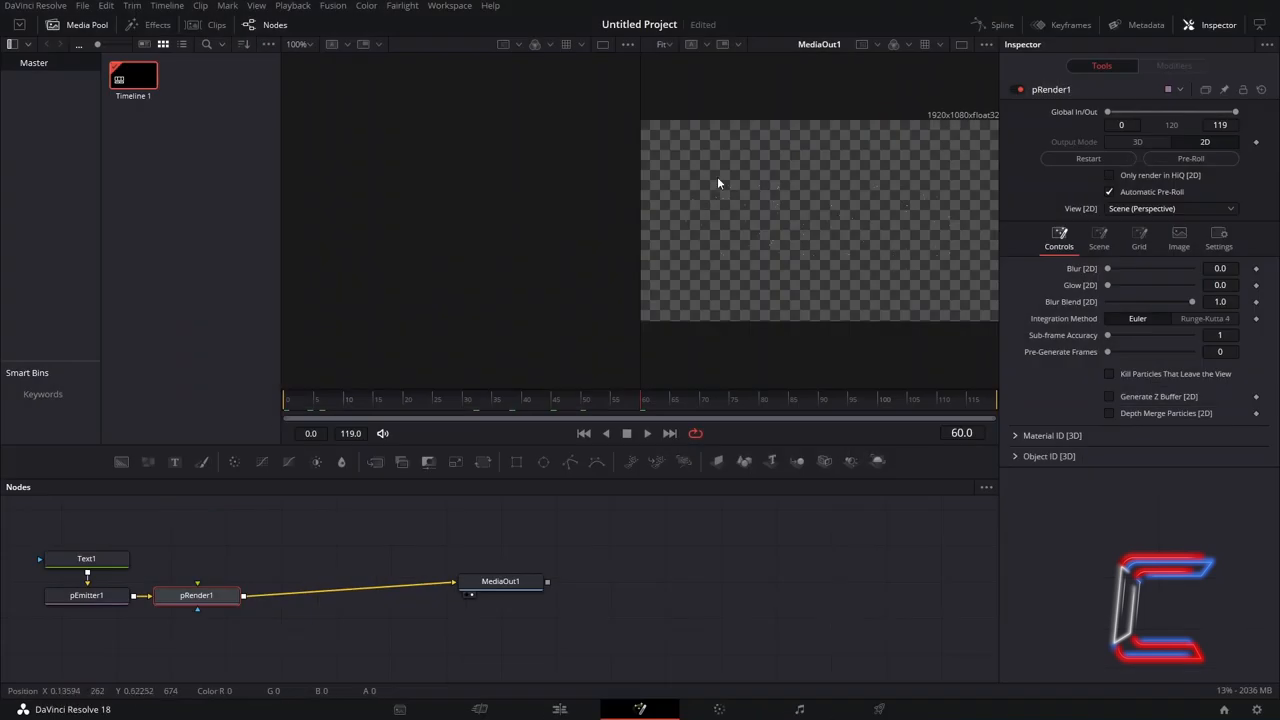
mouse_move(818, 216)
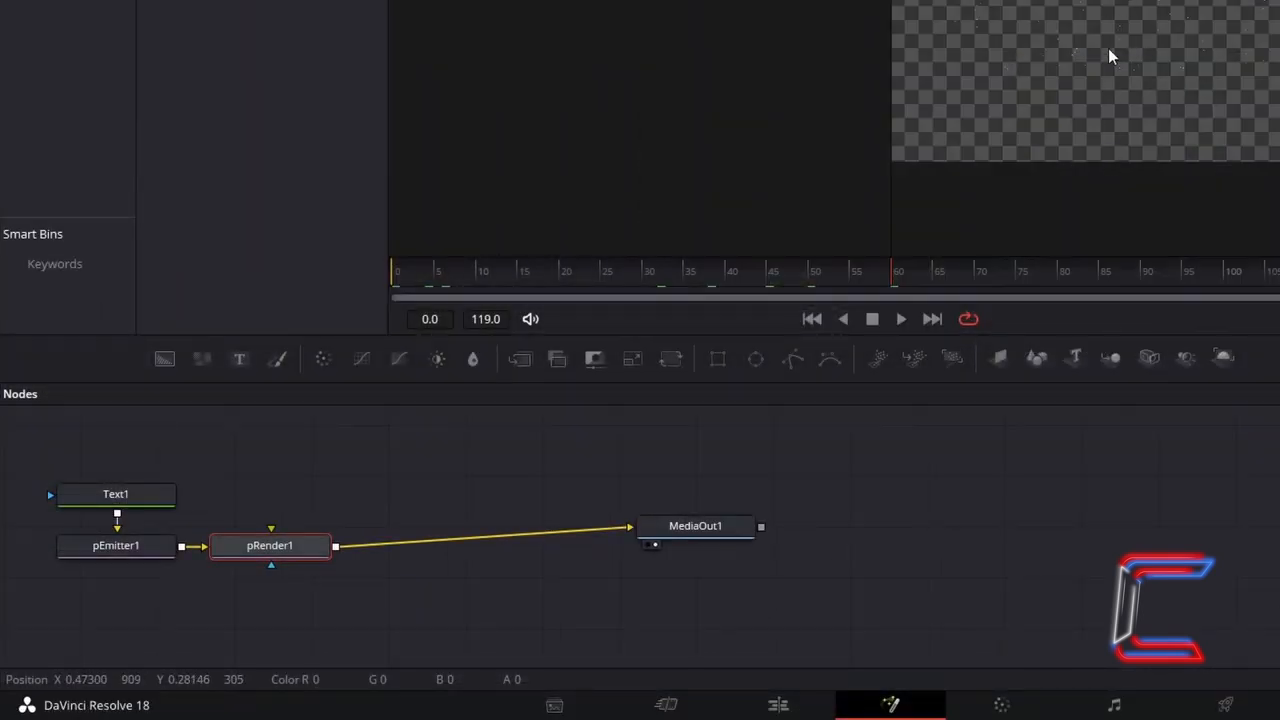
mouse_move(718, 462)
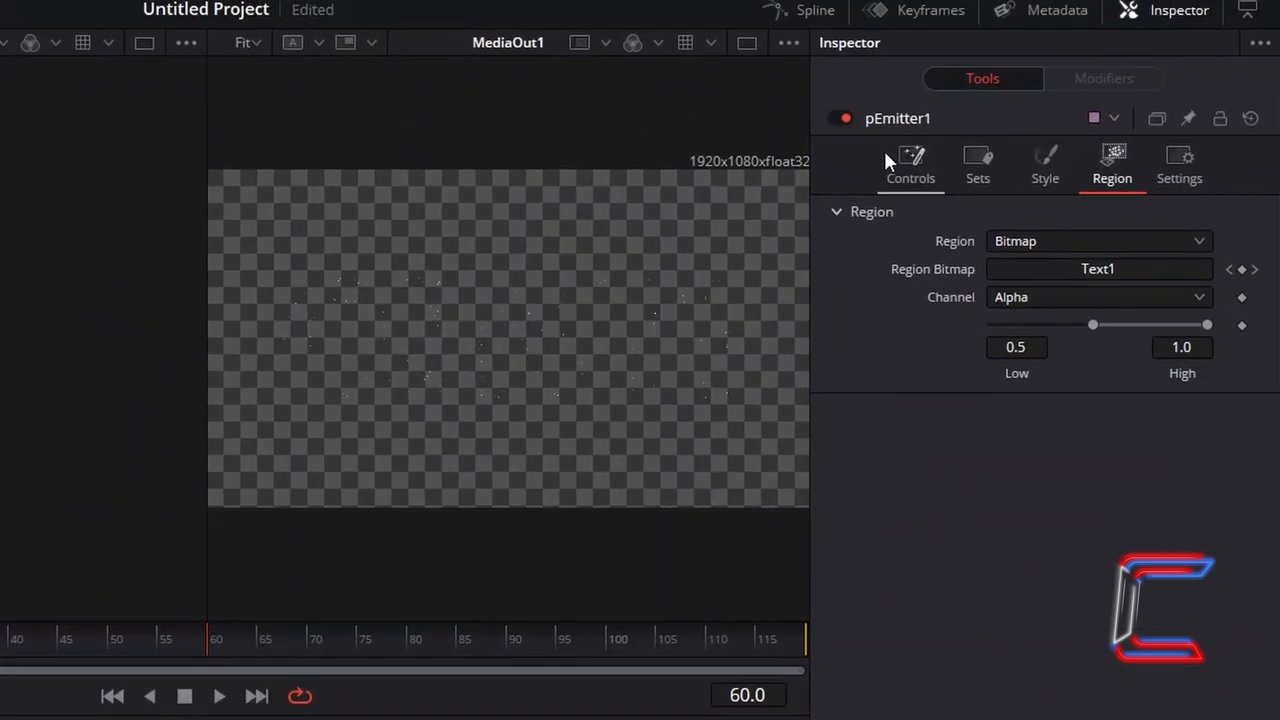
- Set pEmitter1 Number to 7000, Lifespan to 9.0 and Lifespan Variance to 0.1
click(910, 164)
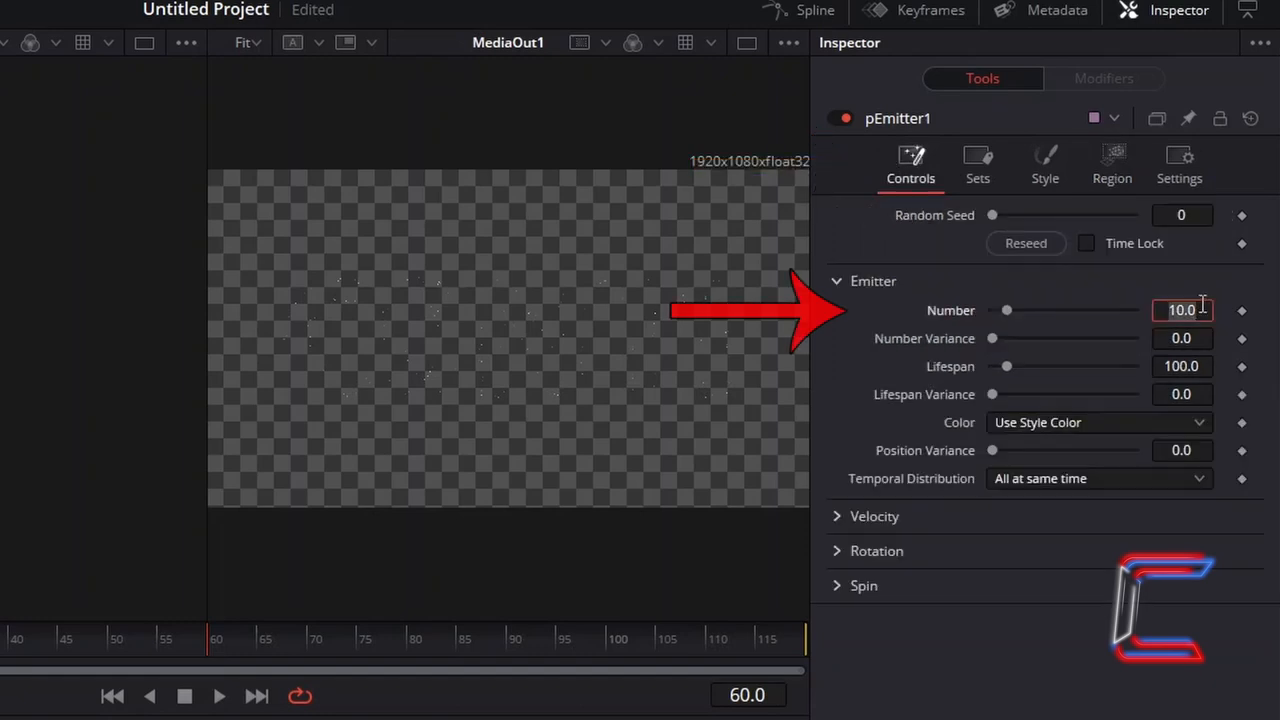
text(7000.0)
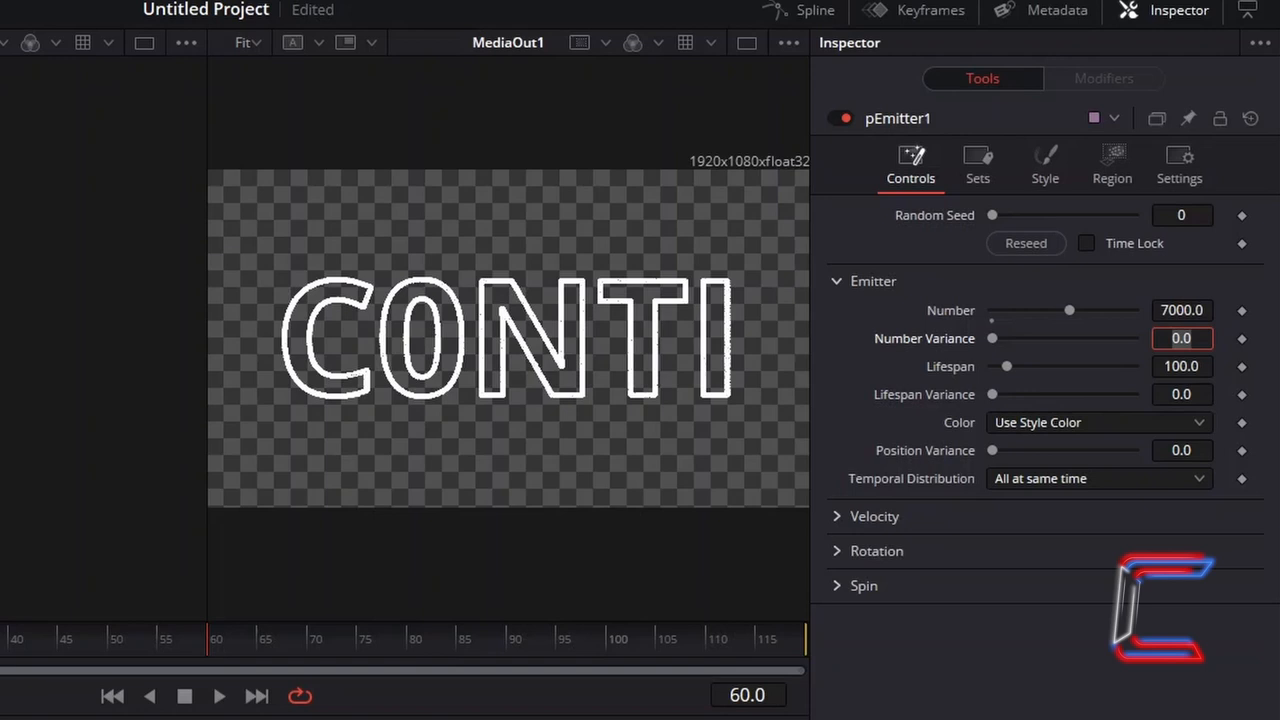
mouse_move(784, 376)
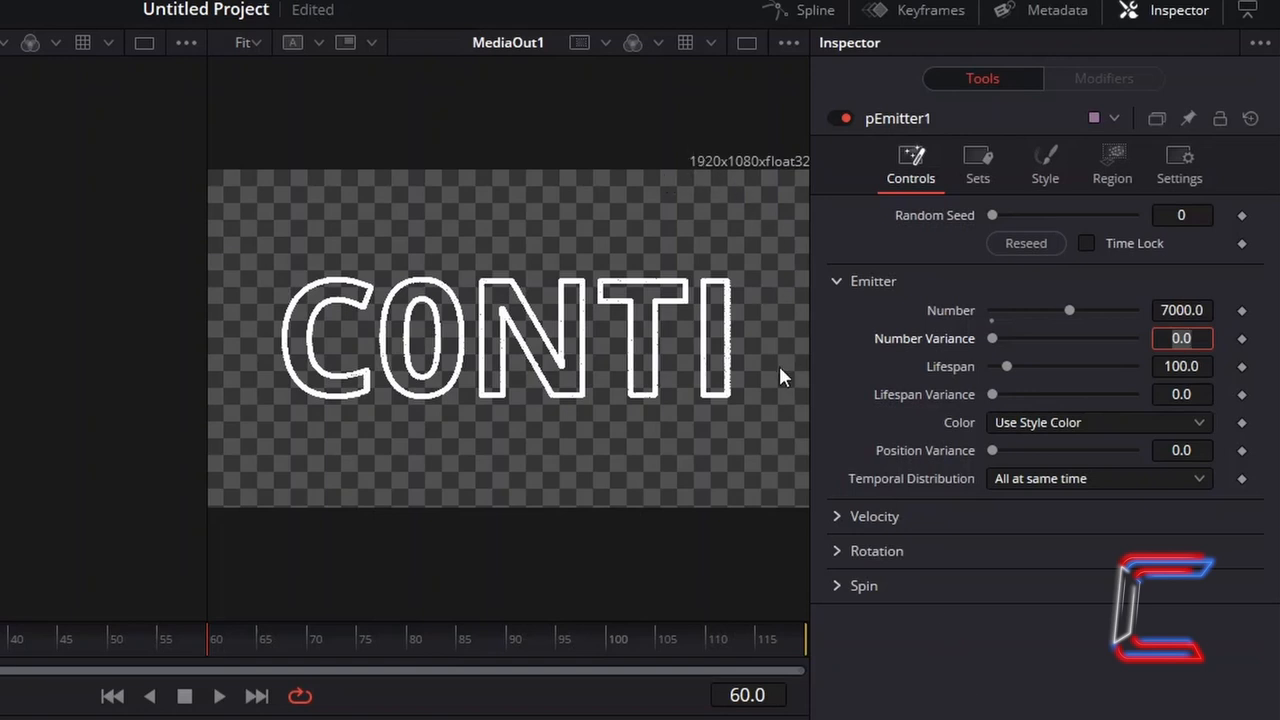
mouse_move(340, 230)
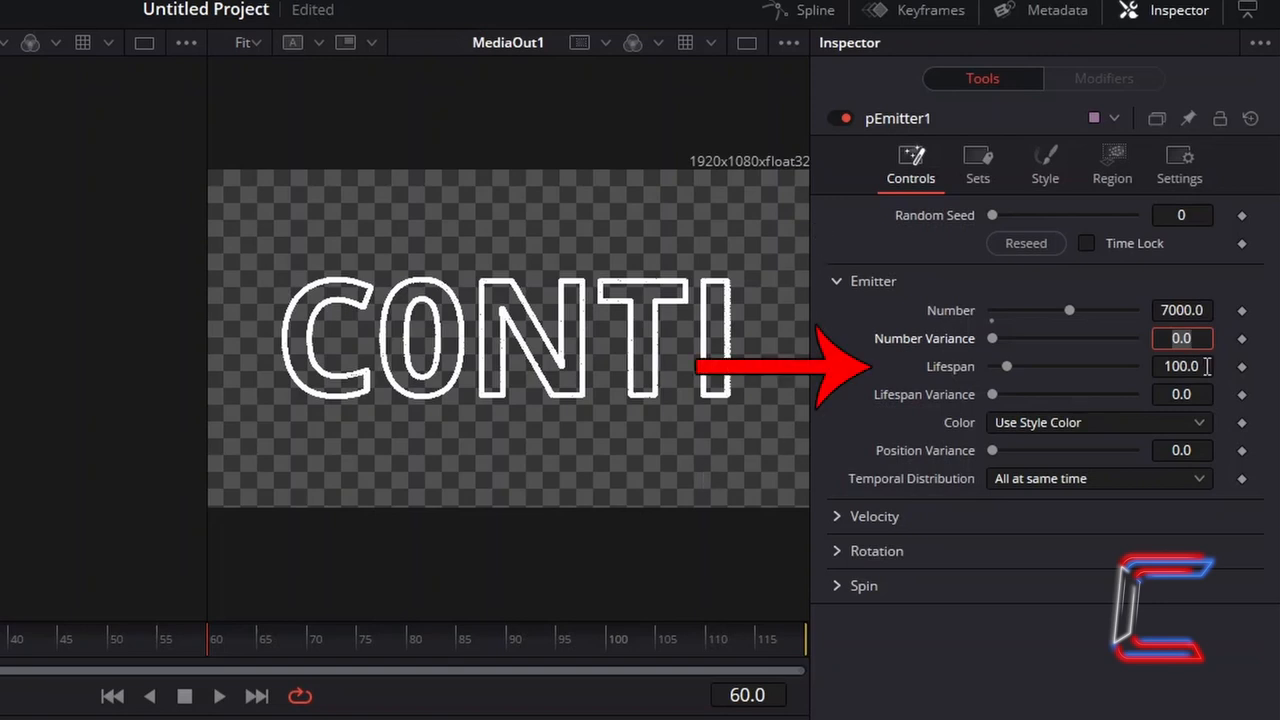
click(1182, 366)
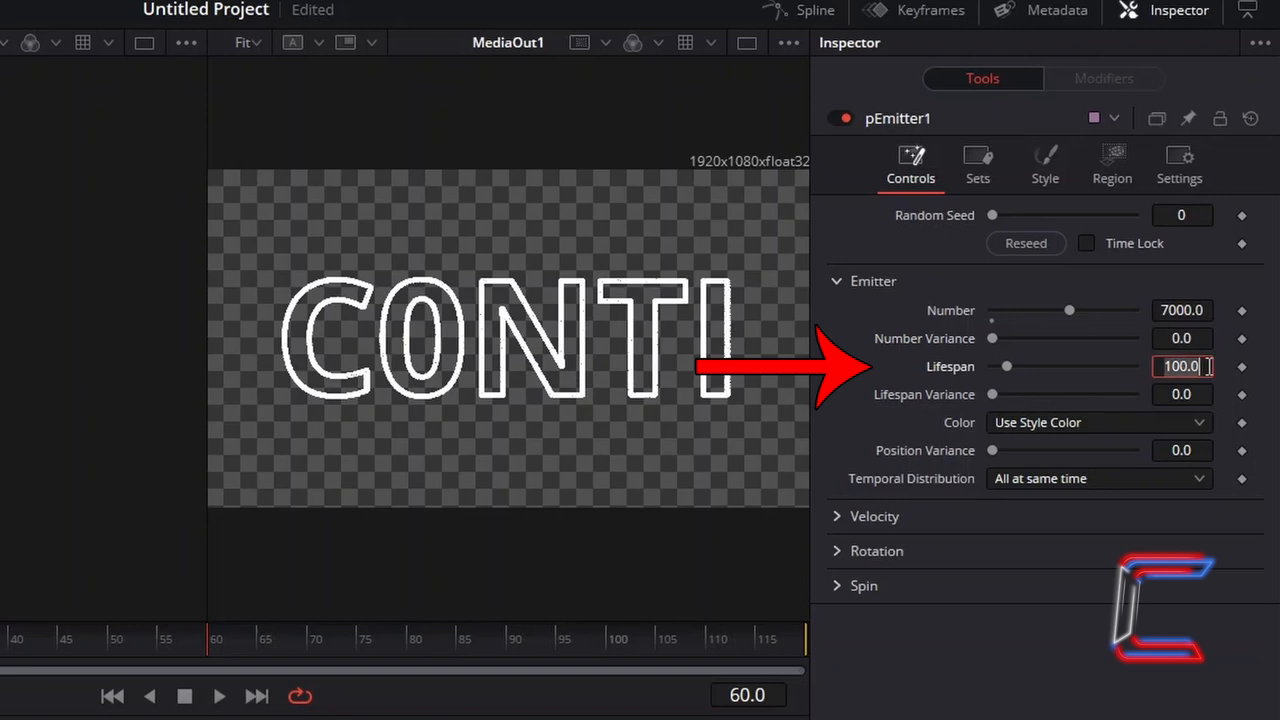
text(9.0)
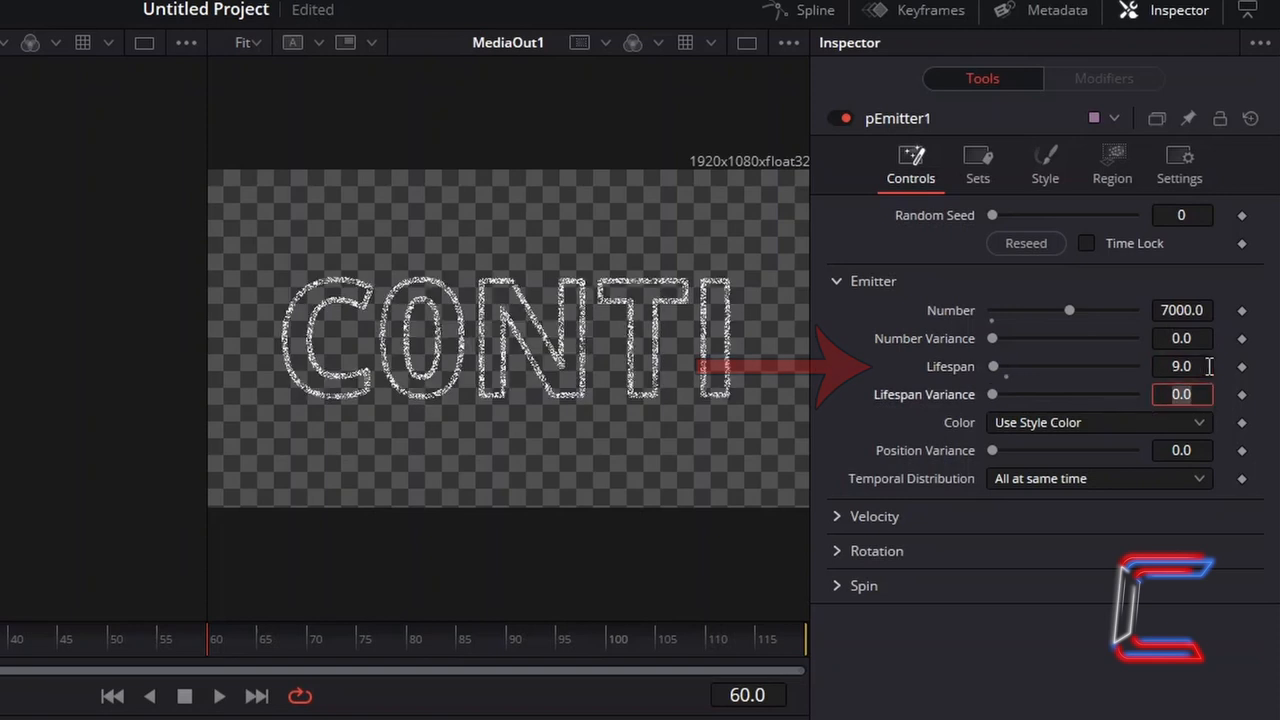
click(1182, 394)
text(0.1)
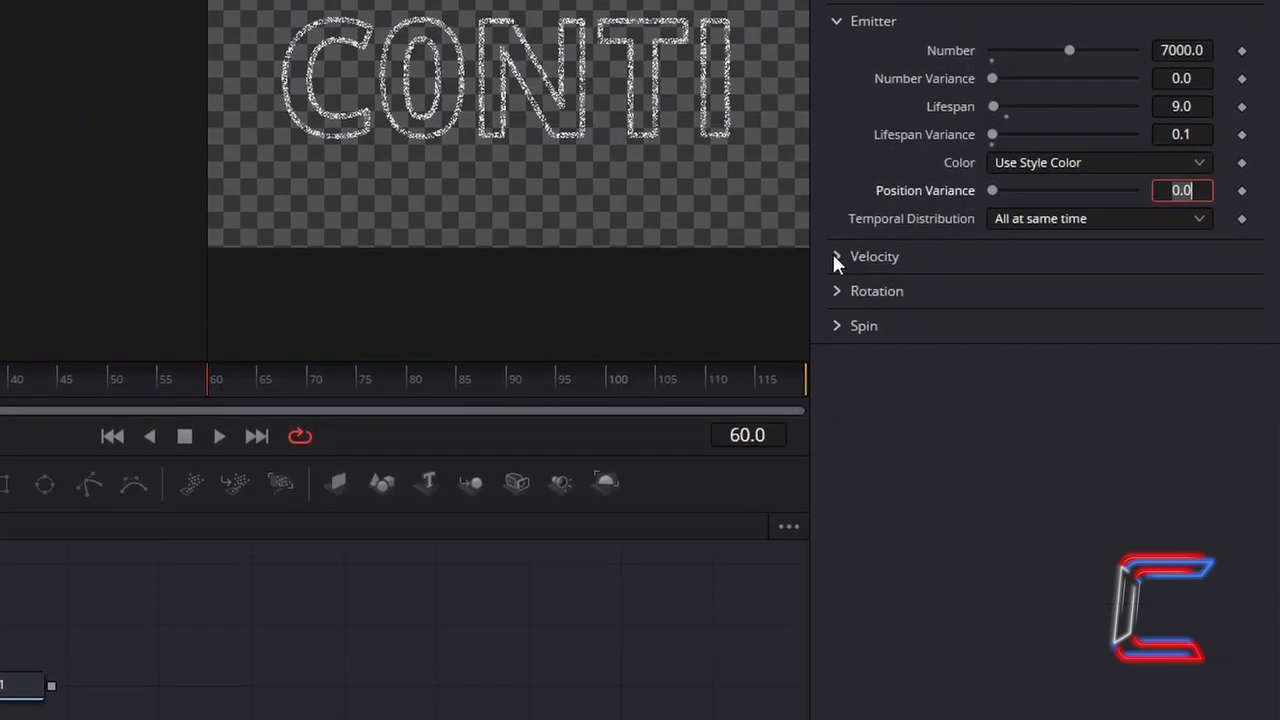
- Reveal the velocity settings, then set the Style fade-out value to 0.9
click(836, 256)
text(0.0025)
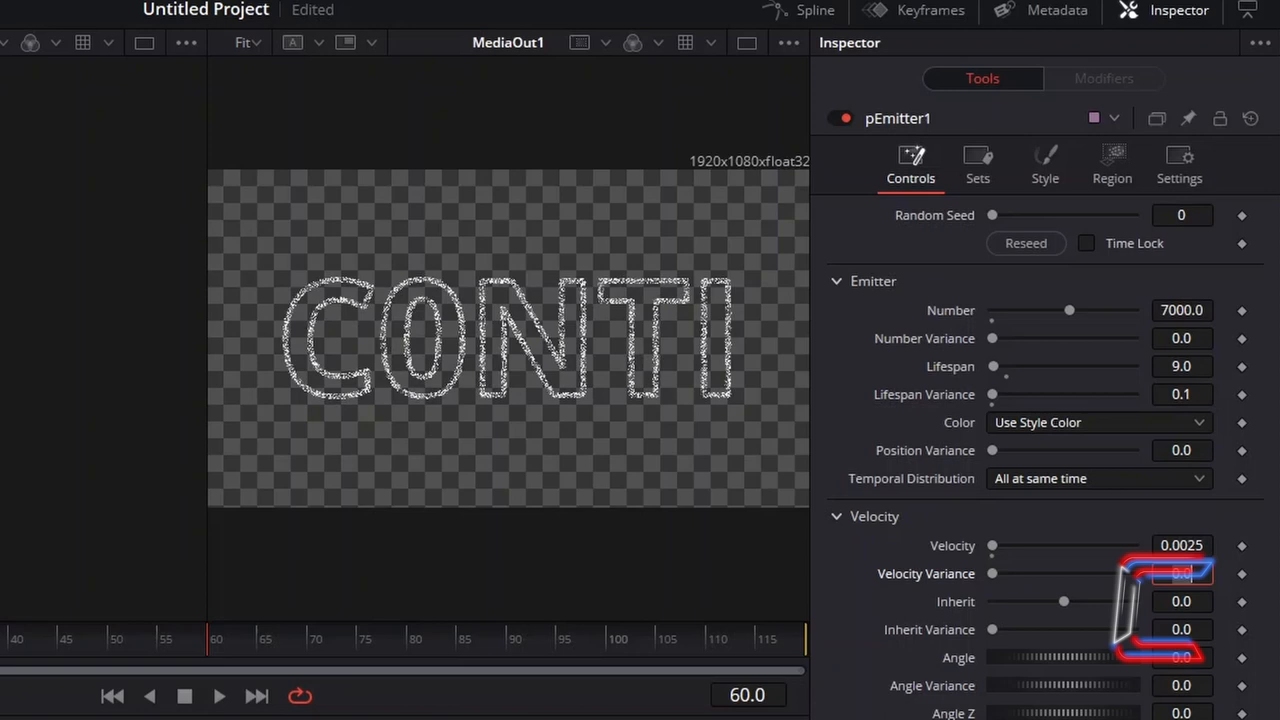
mouse_move(692, 694)
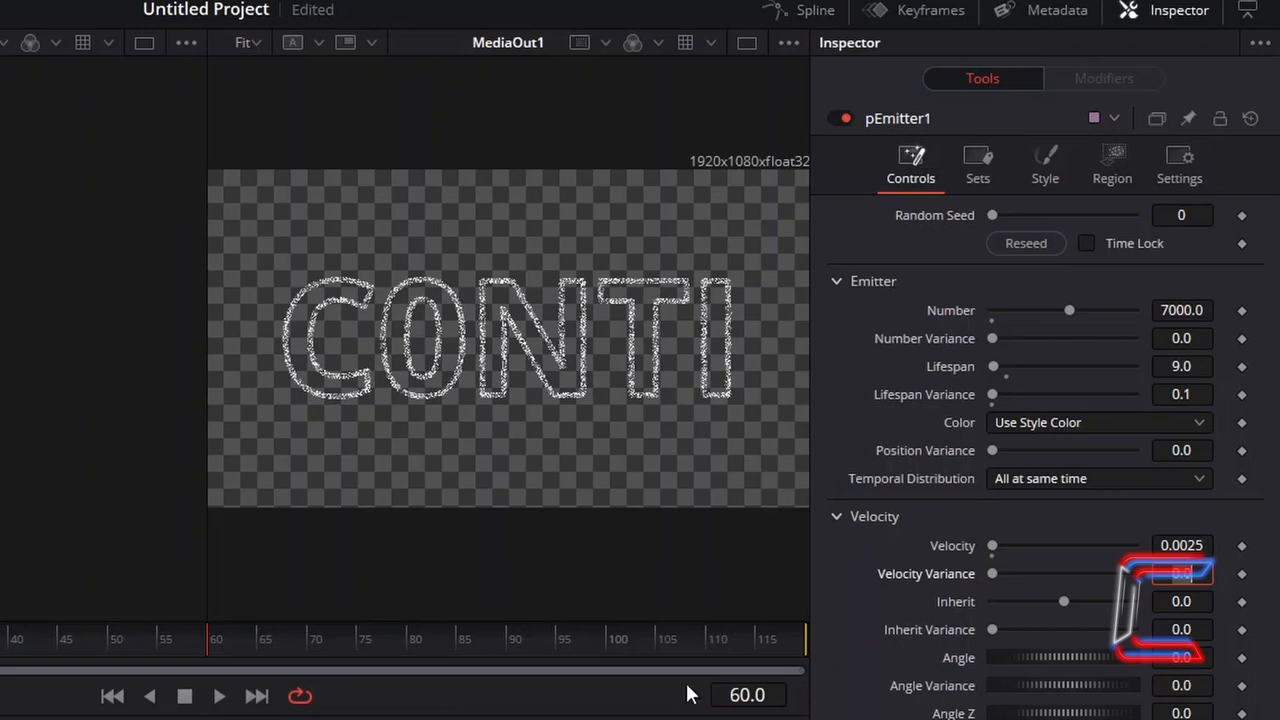
click(1044, 164)
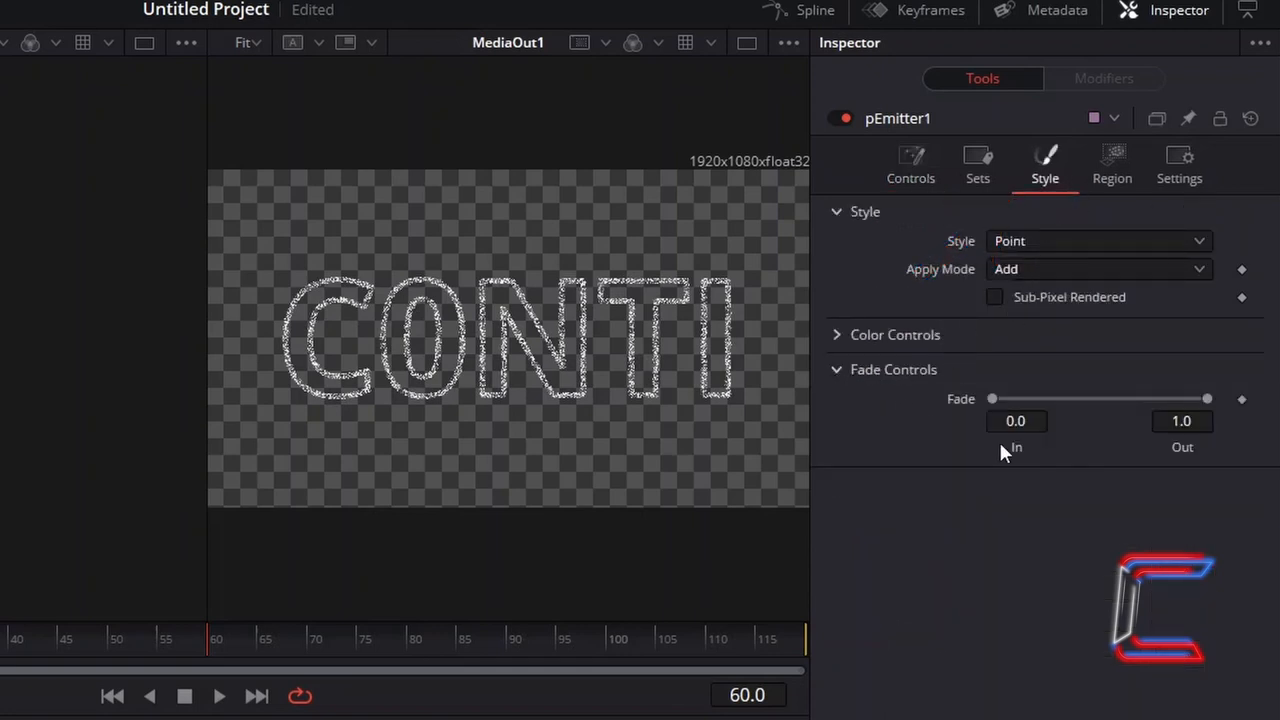
click(1182, 420)
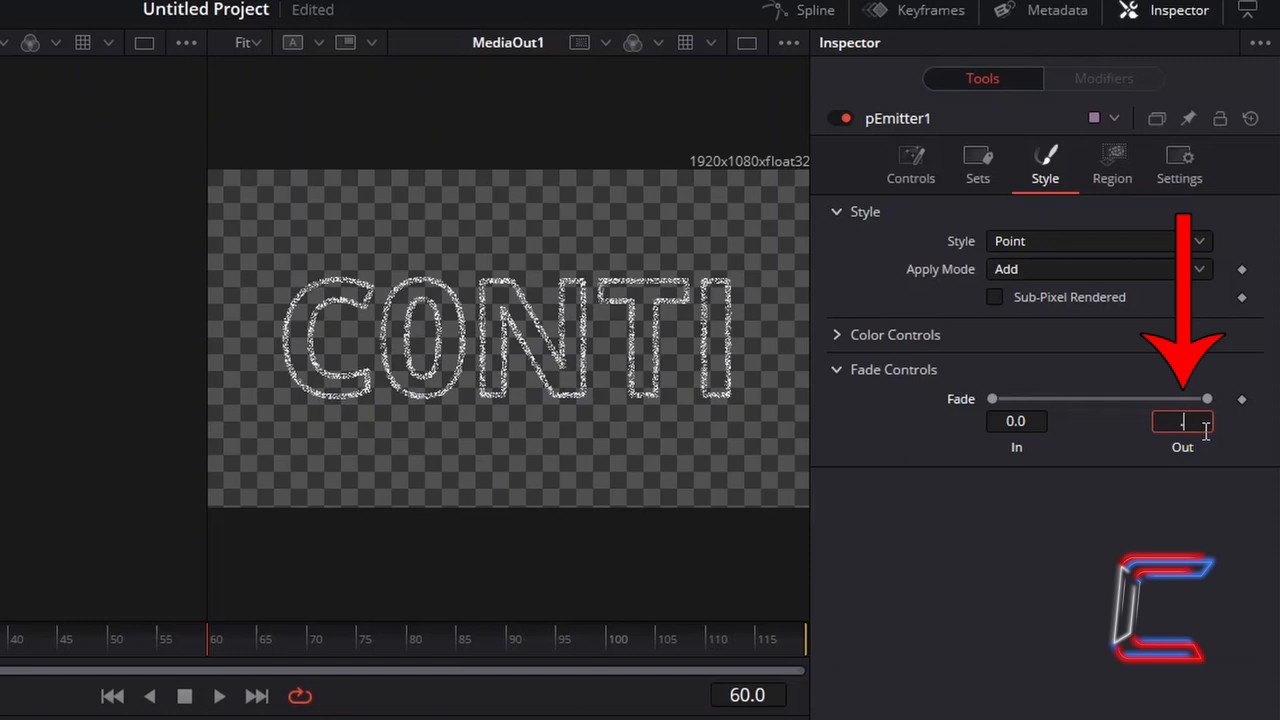
text(0.9)
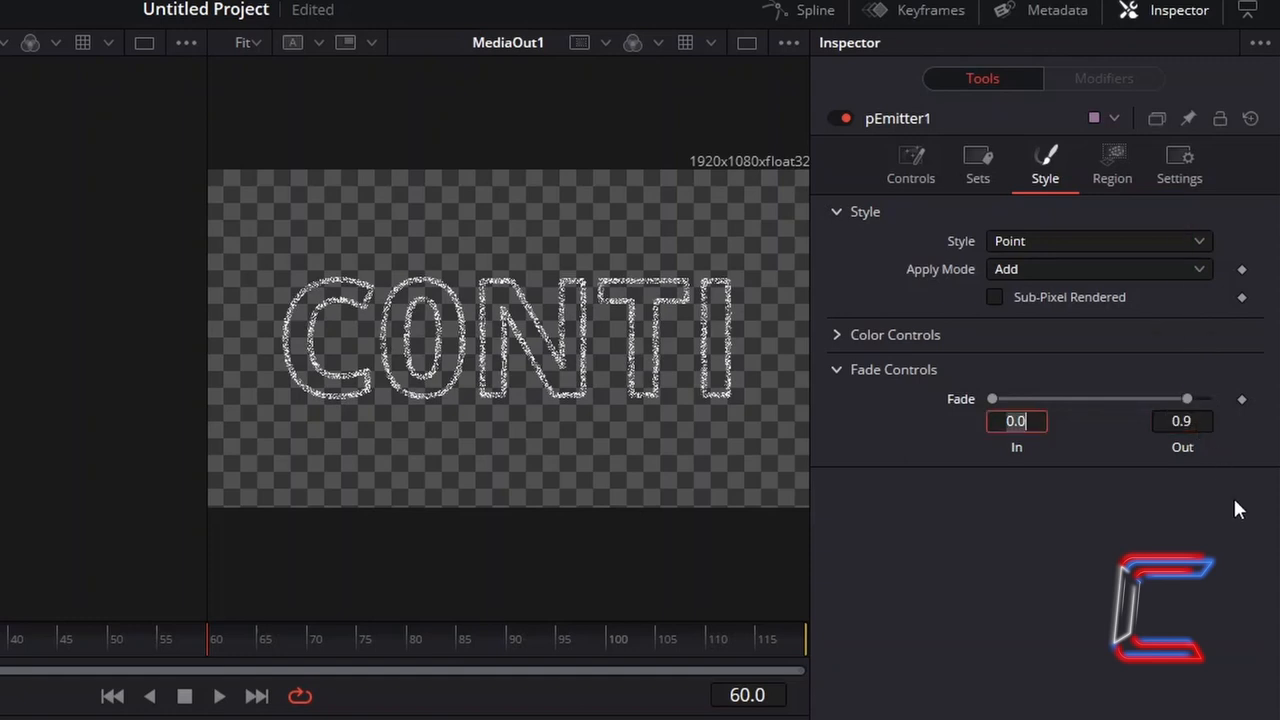
mouse_move(1212, 460)
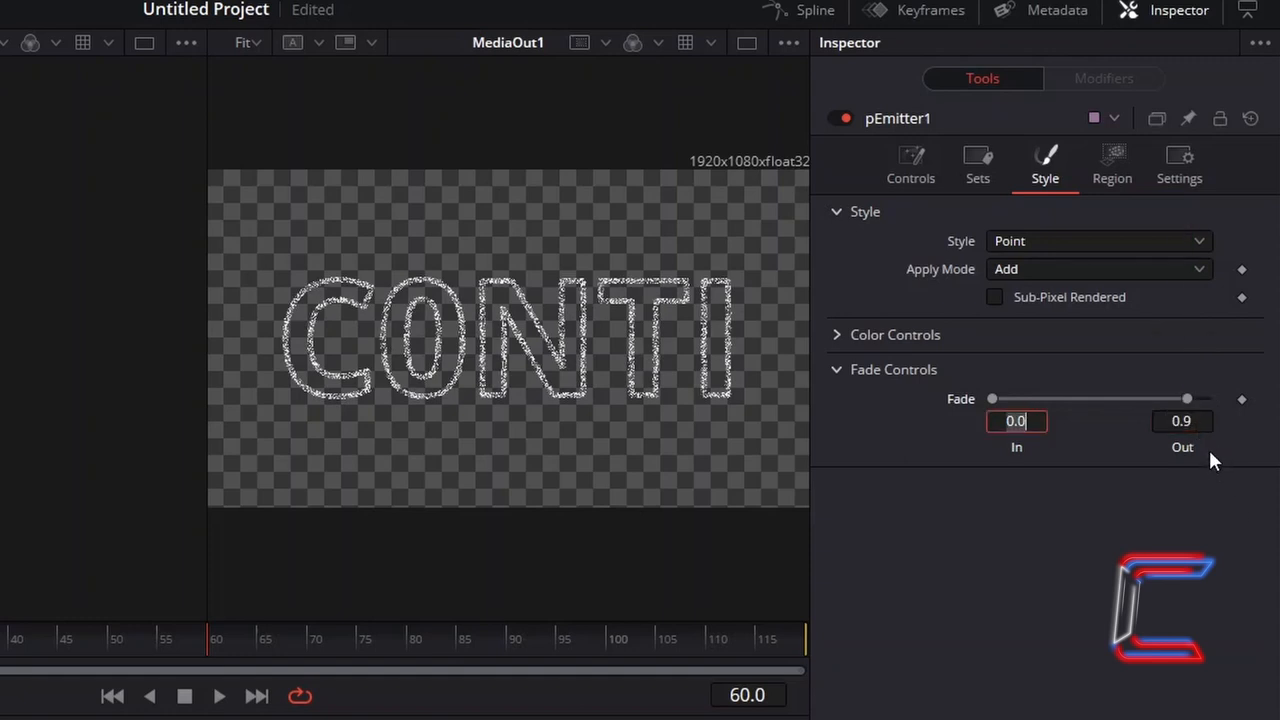
mouse_move(930, 528)
text(pDirectionalForce)
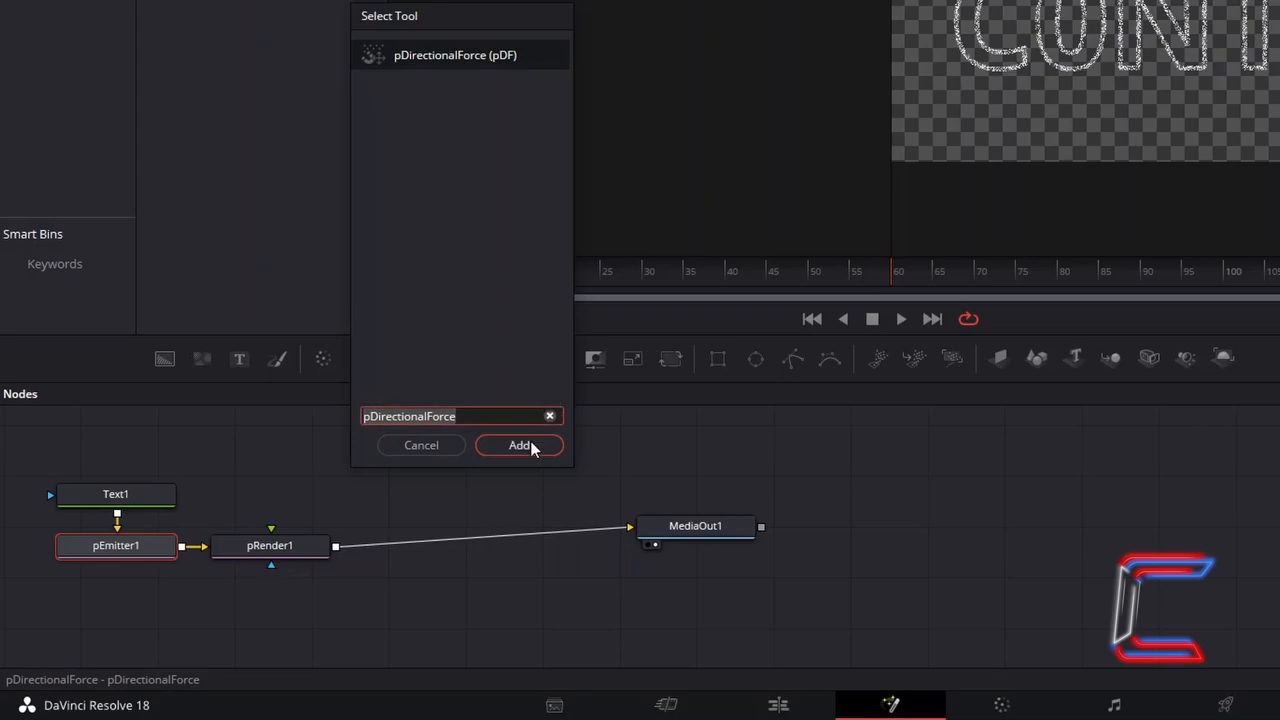
- Insert a pDirectionalForce node after pEmitter1 with strength 0.05 and direction -90
click(520, 444)
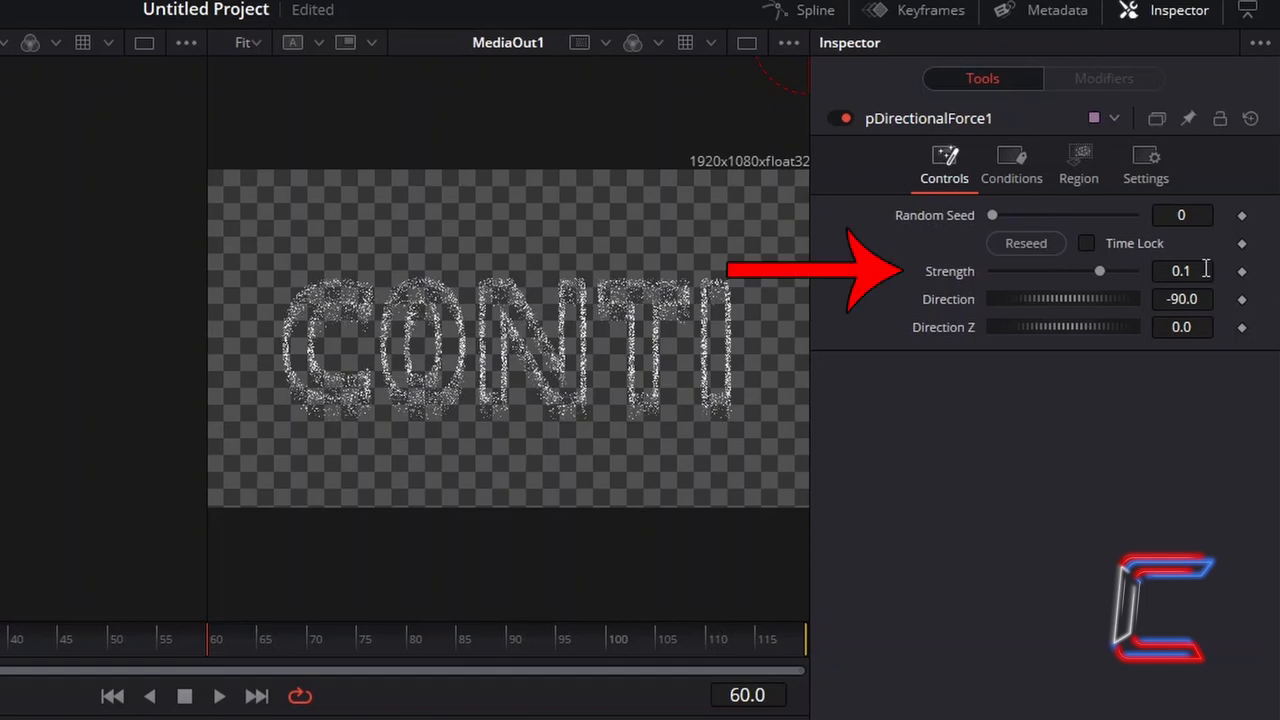
click(1180, 272)
text(0.05)
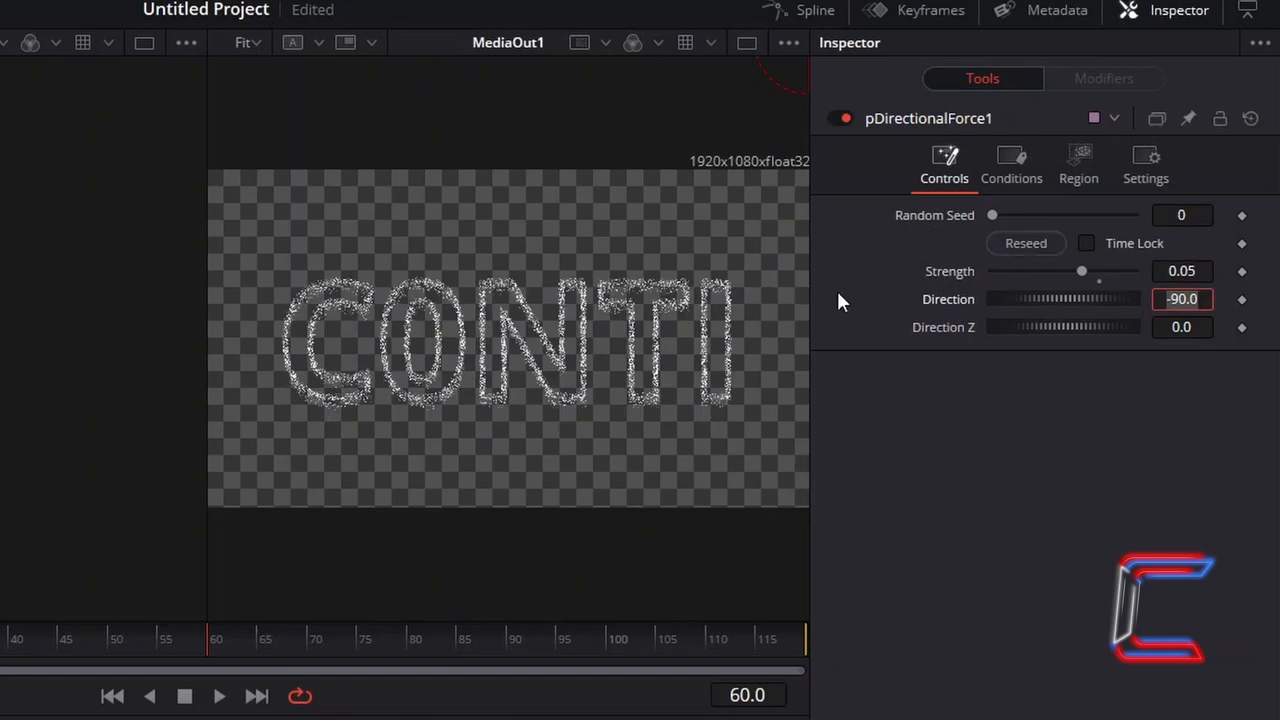
mouse_move(592, 222)
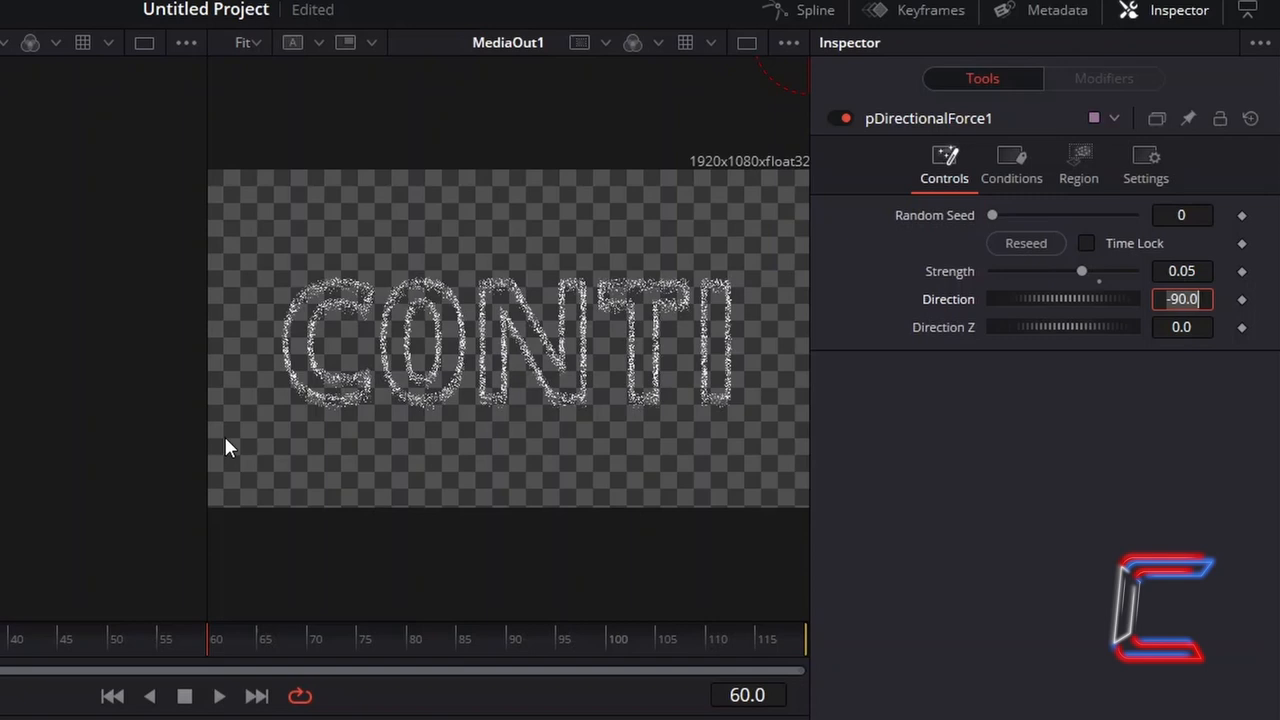
mouse_move(796, 304)
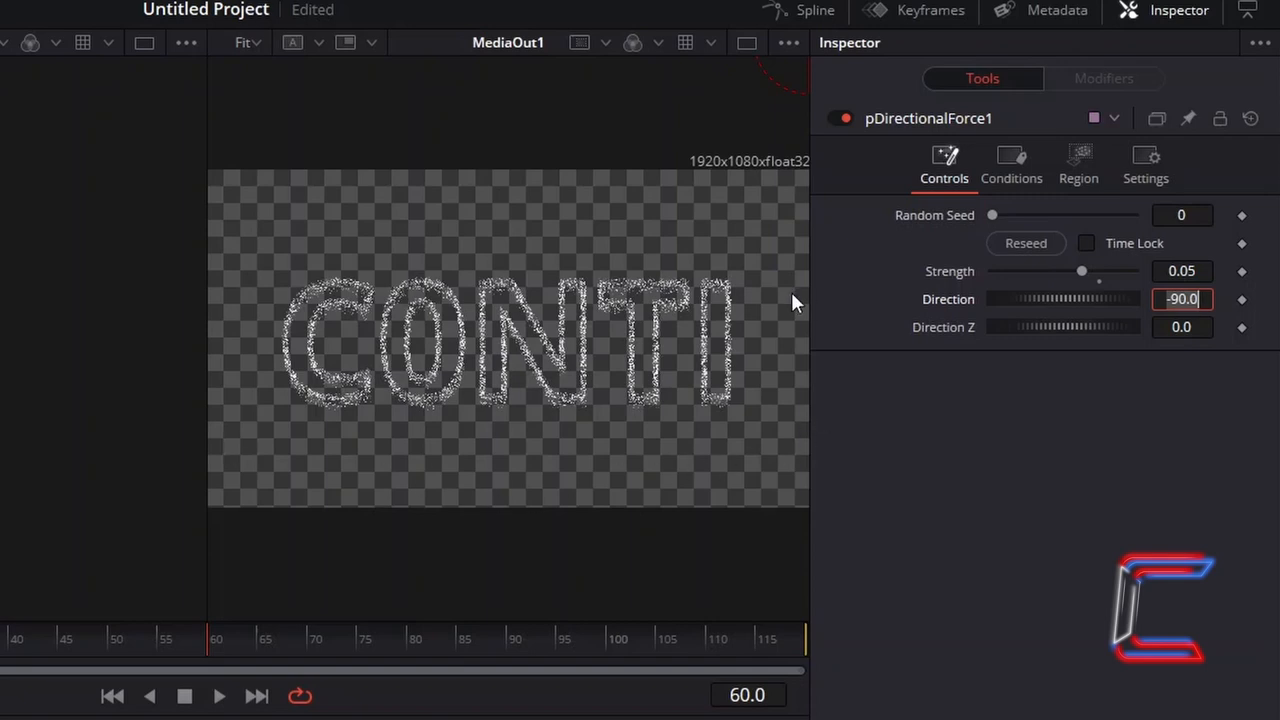
text(7)
text(pTurbulence)
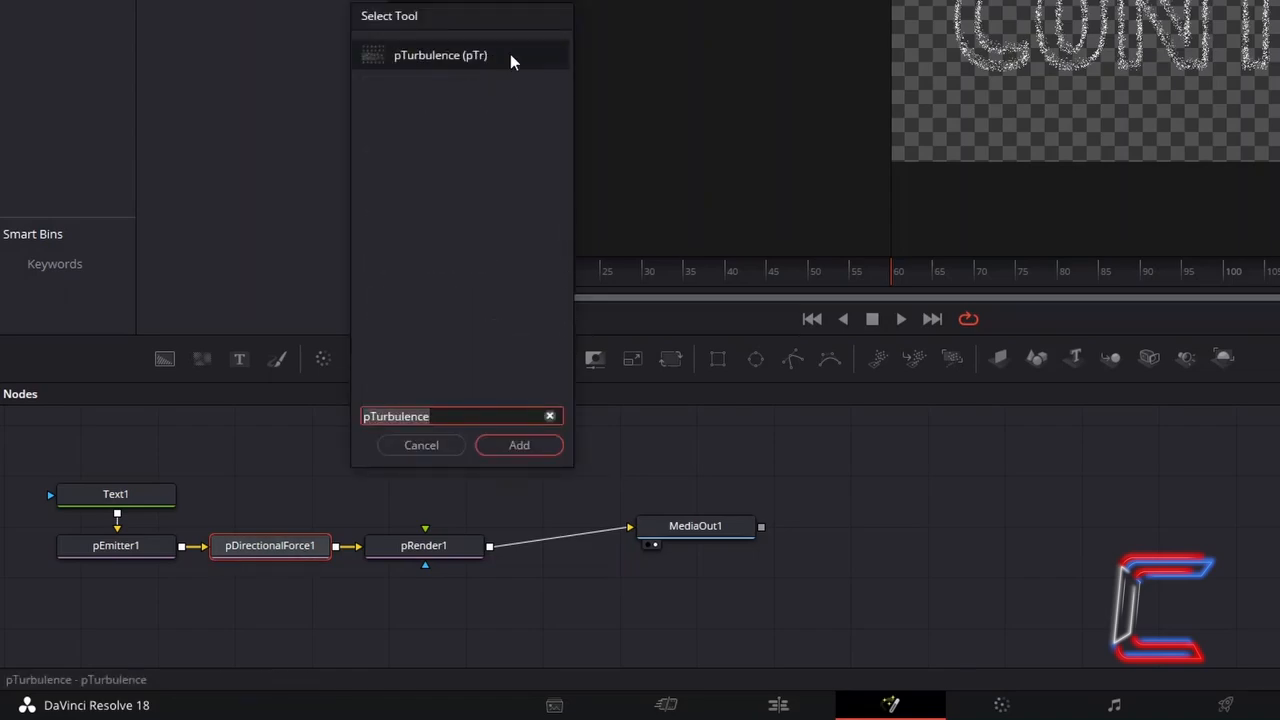
- Insert a pTurbulence node into the particle chain before pRender1
click(520, 444)
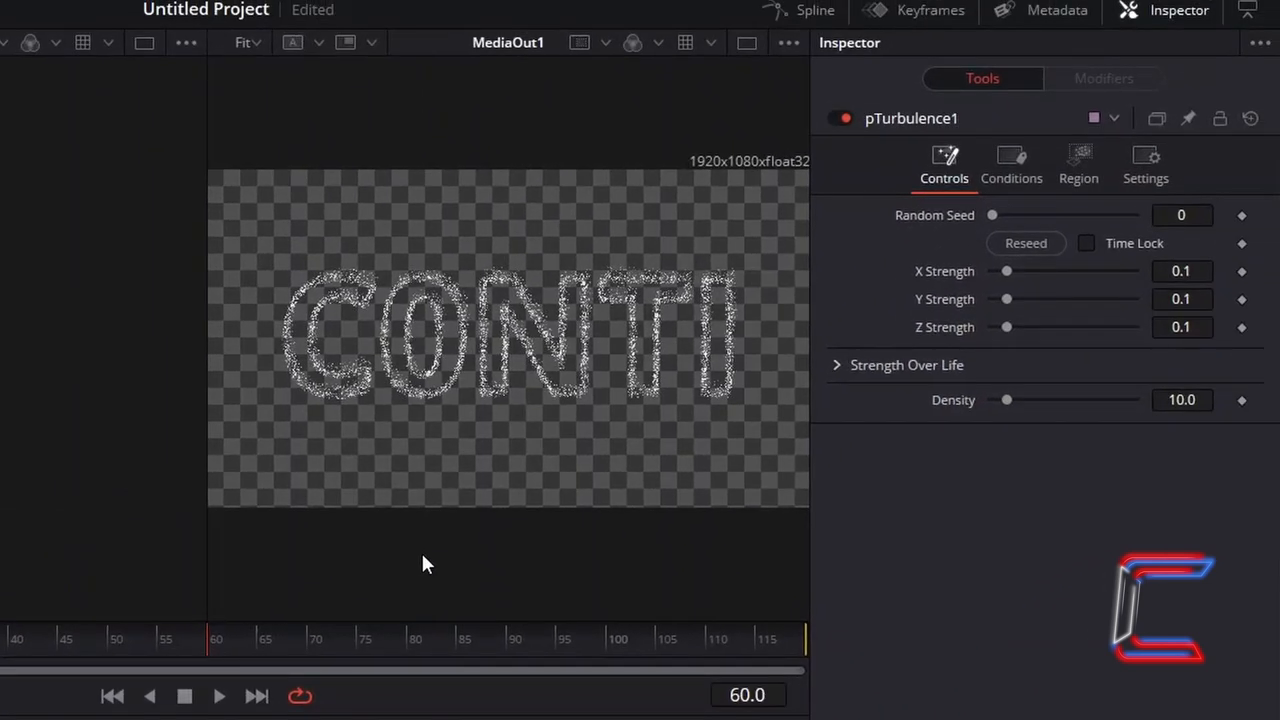
mouse_move(836, 264)
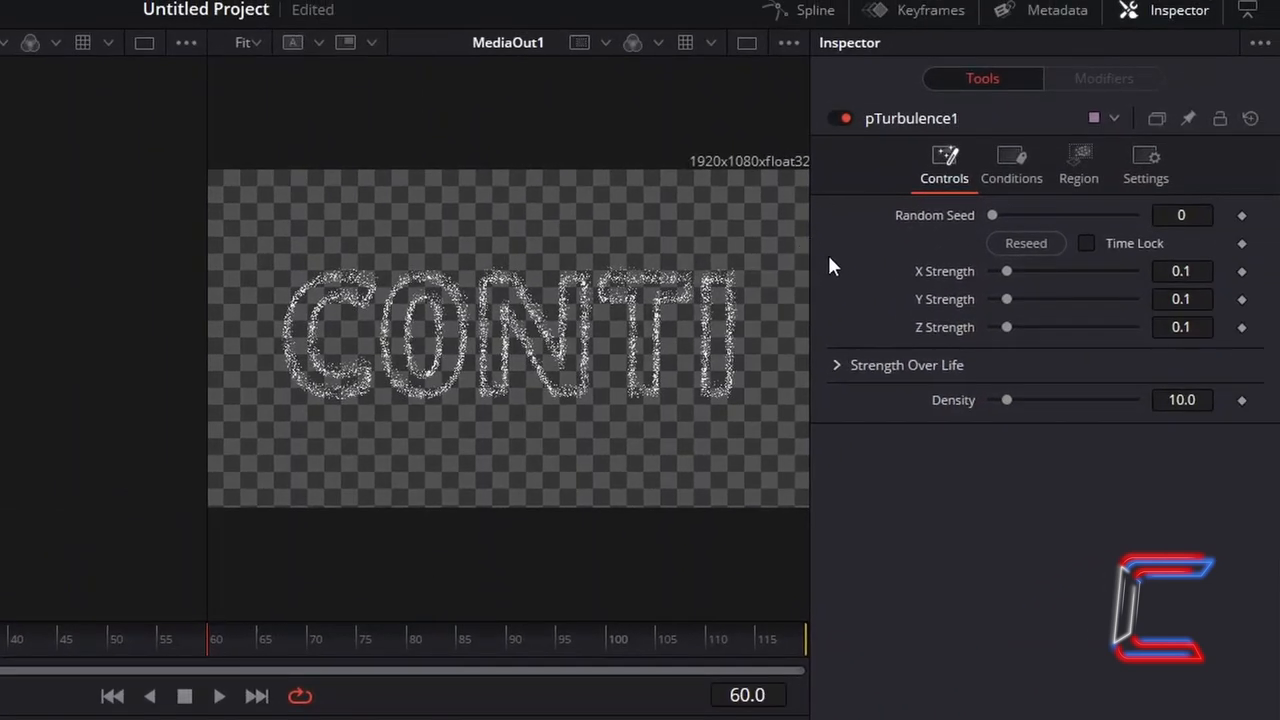
mouse_move(790, 200)
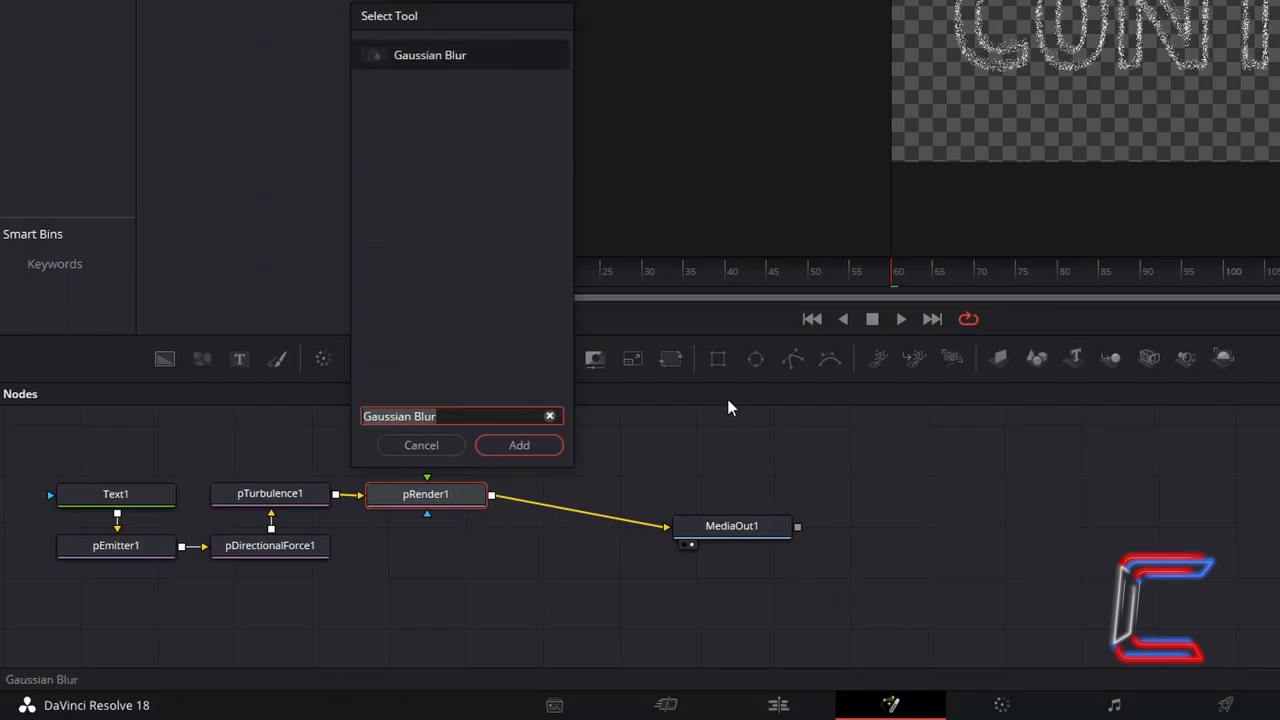
mouse_move(490, 66)
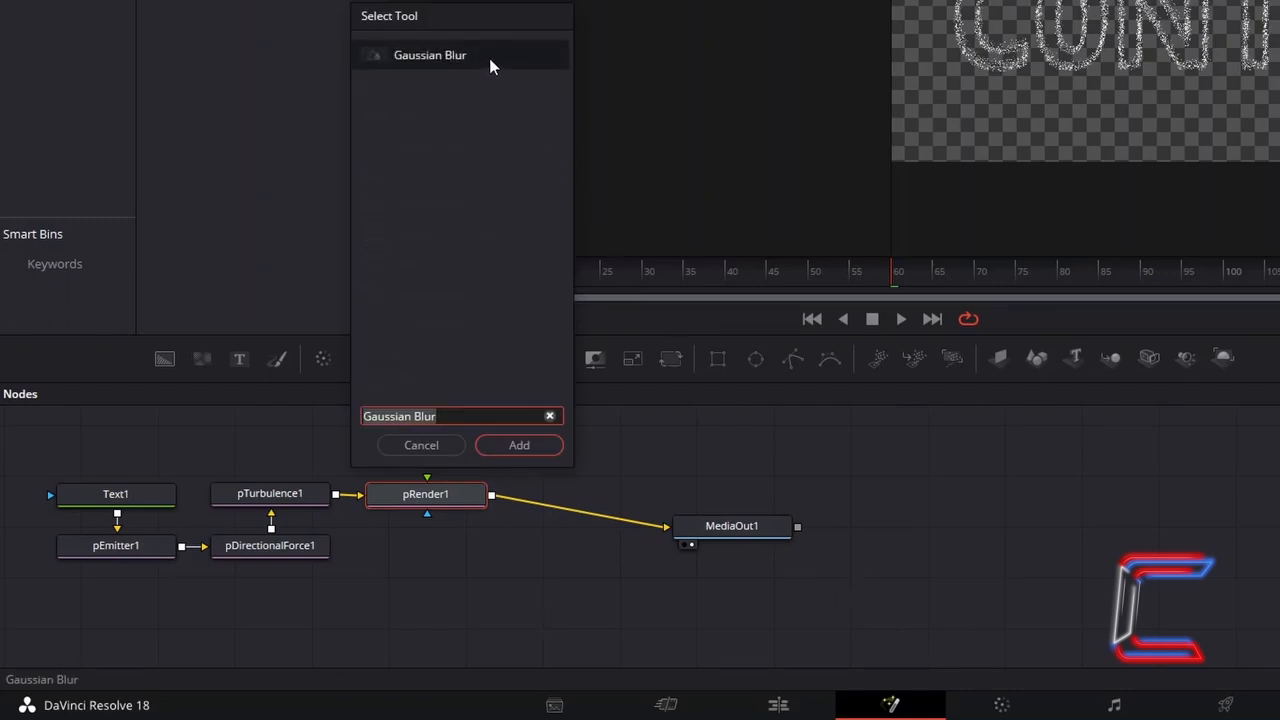
- Add a Gaussian Blur after pRender1 with strength 0.32
click(518, 444)
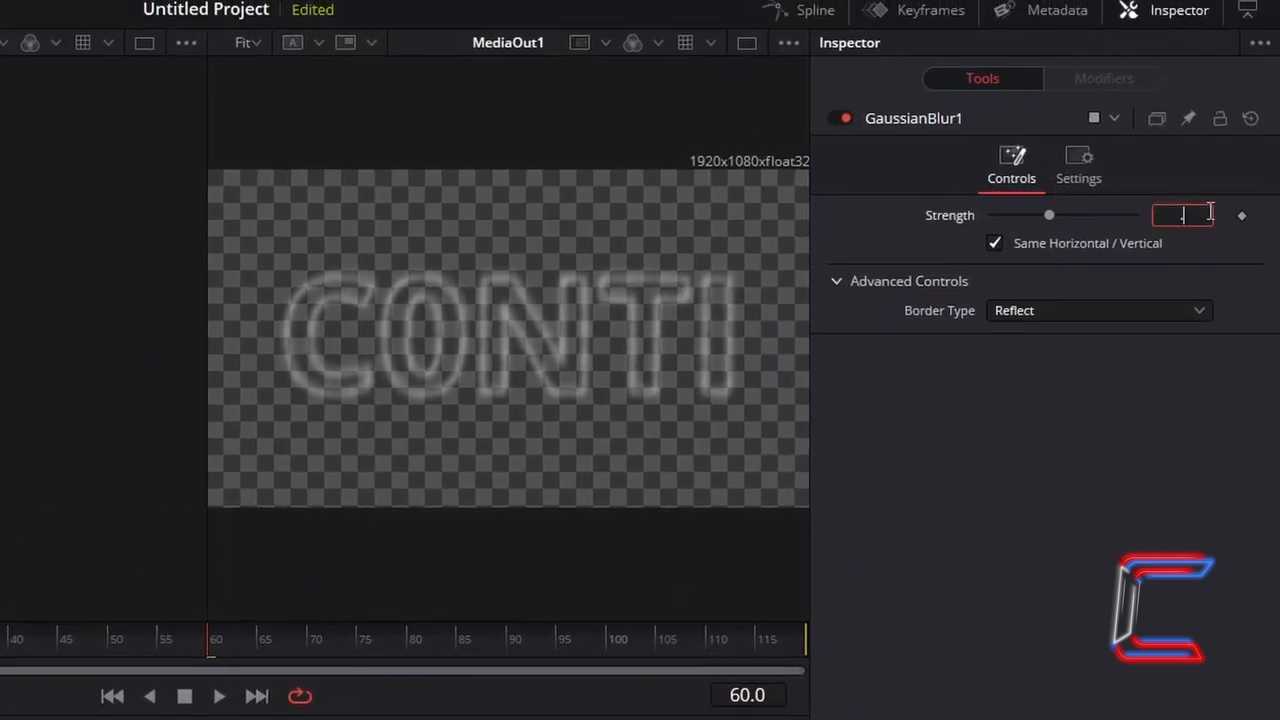
text(0.32)
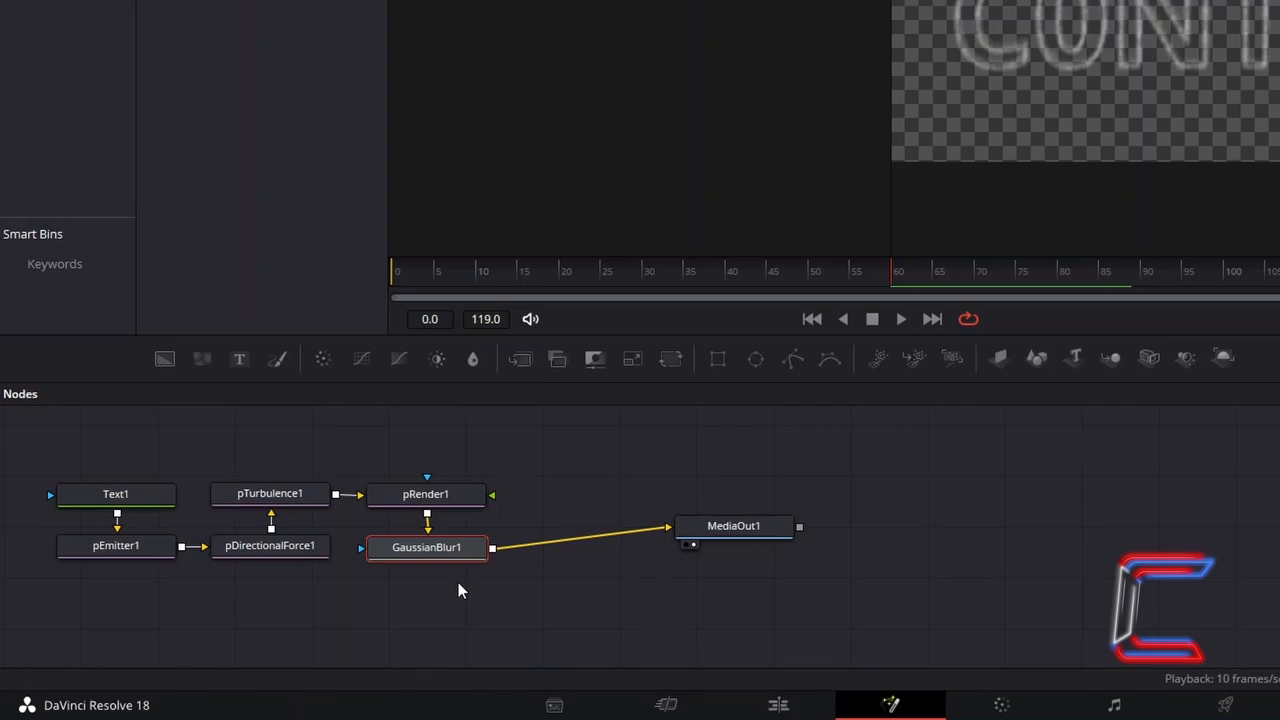
mouse_move(450, 628)
text(Merge)
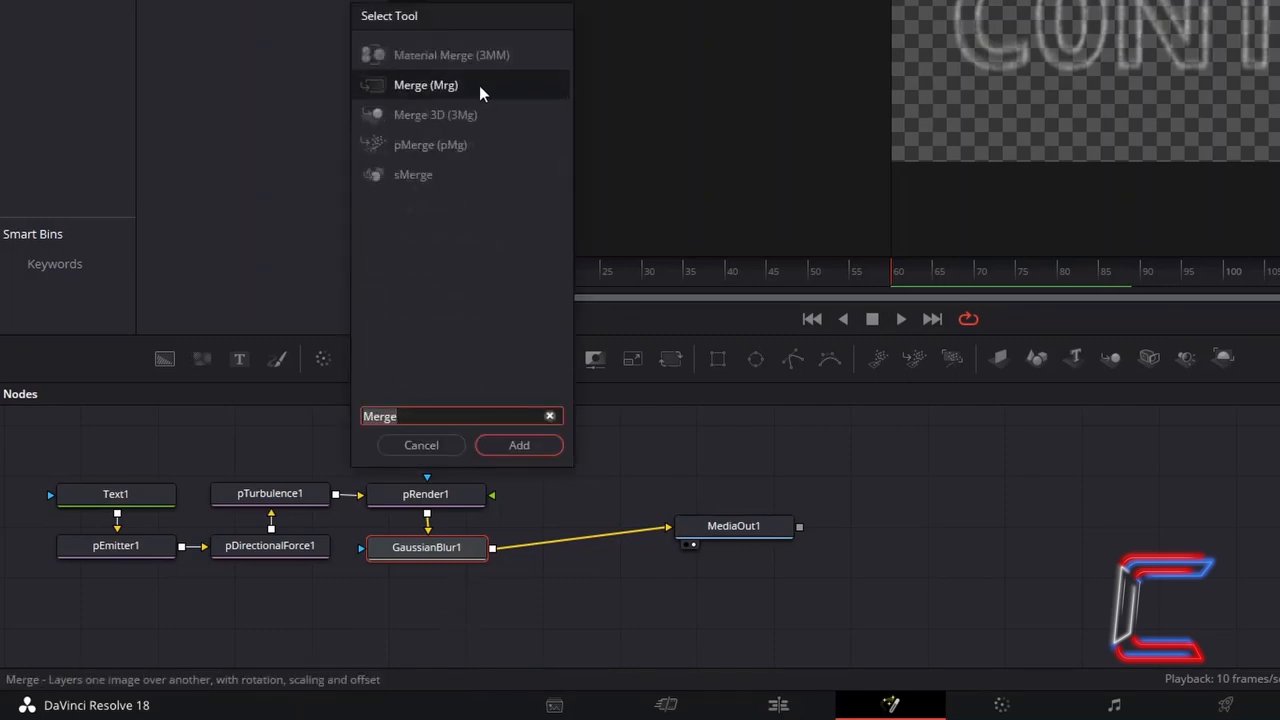
click(520, 444)
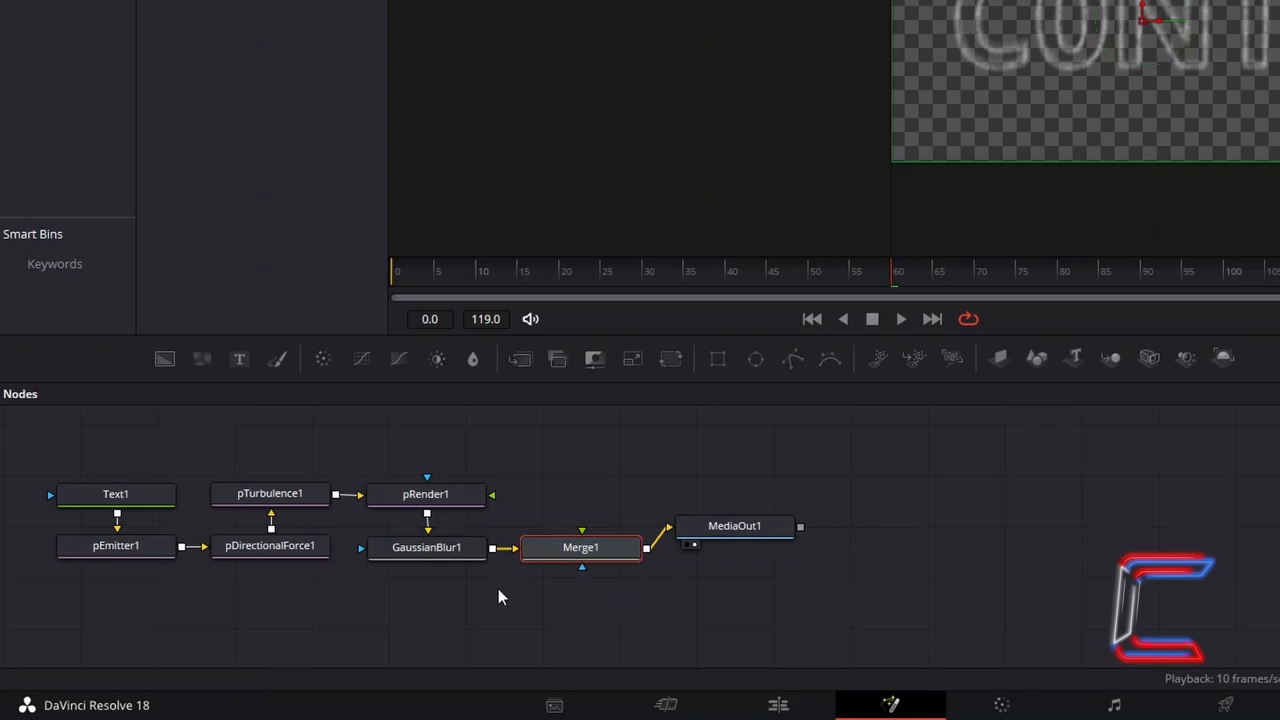
mouse_move(864, 482)
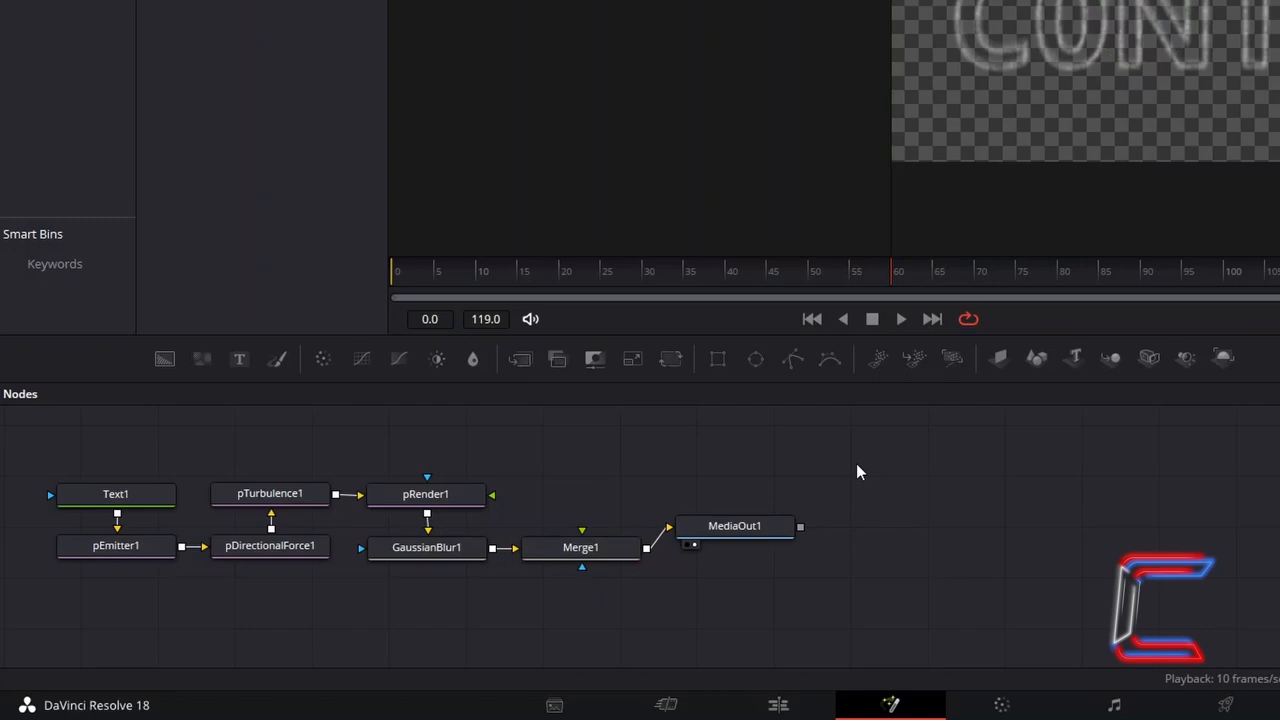
mouse_move(876, 460)
text(FastNoise)
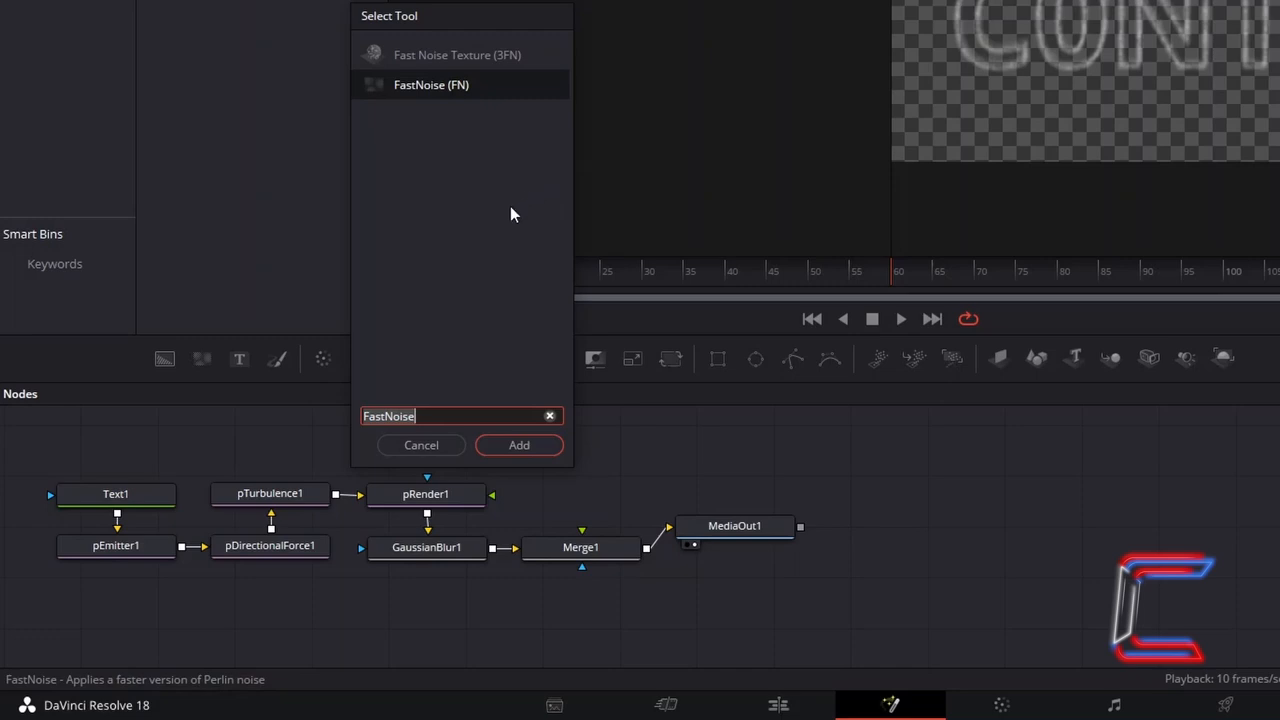
- Add a FastNoise1 node and set its noise Detail to 10
click(520, 444)
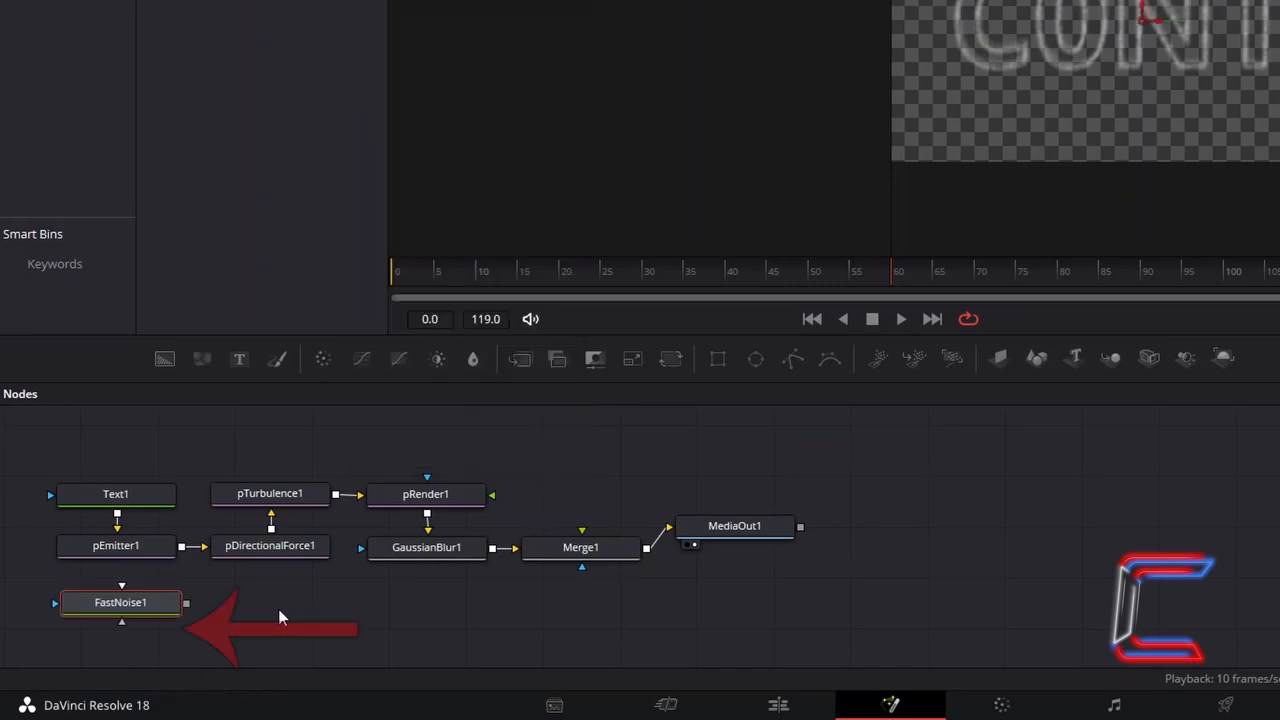
click(120, 602)
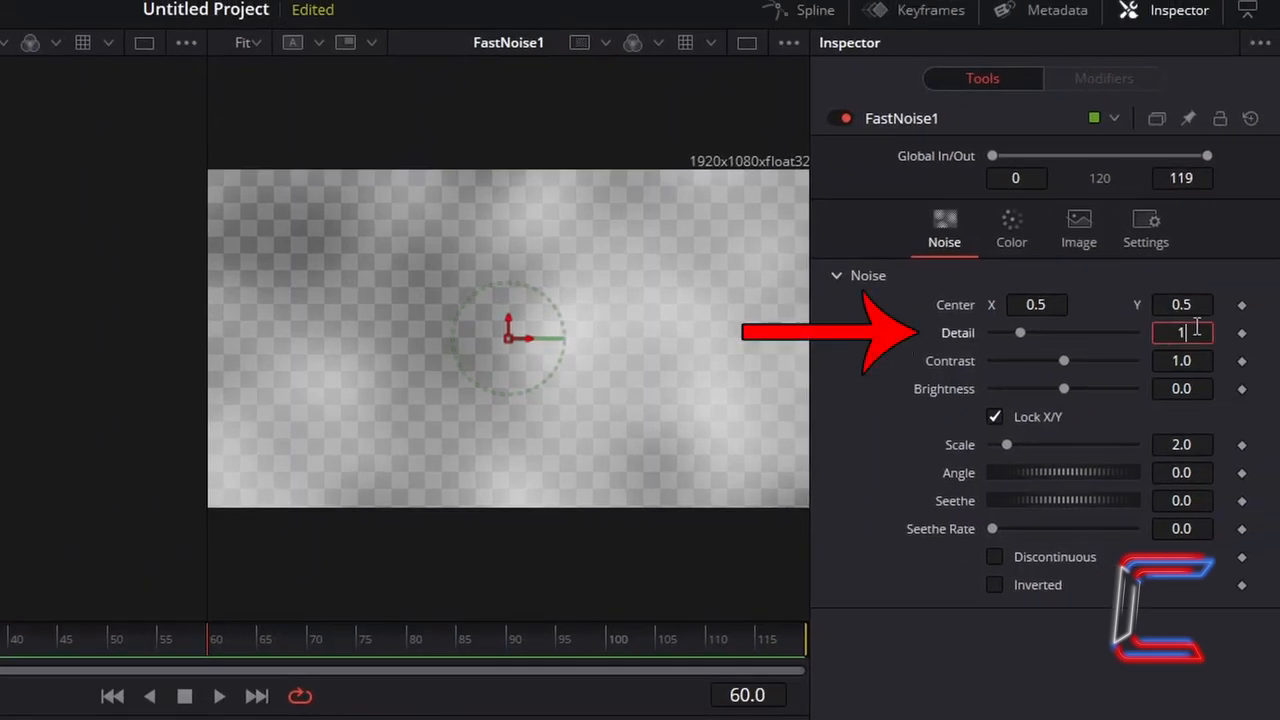
text(10.0)
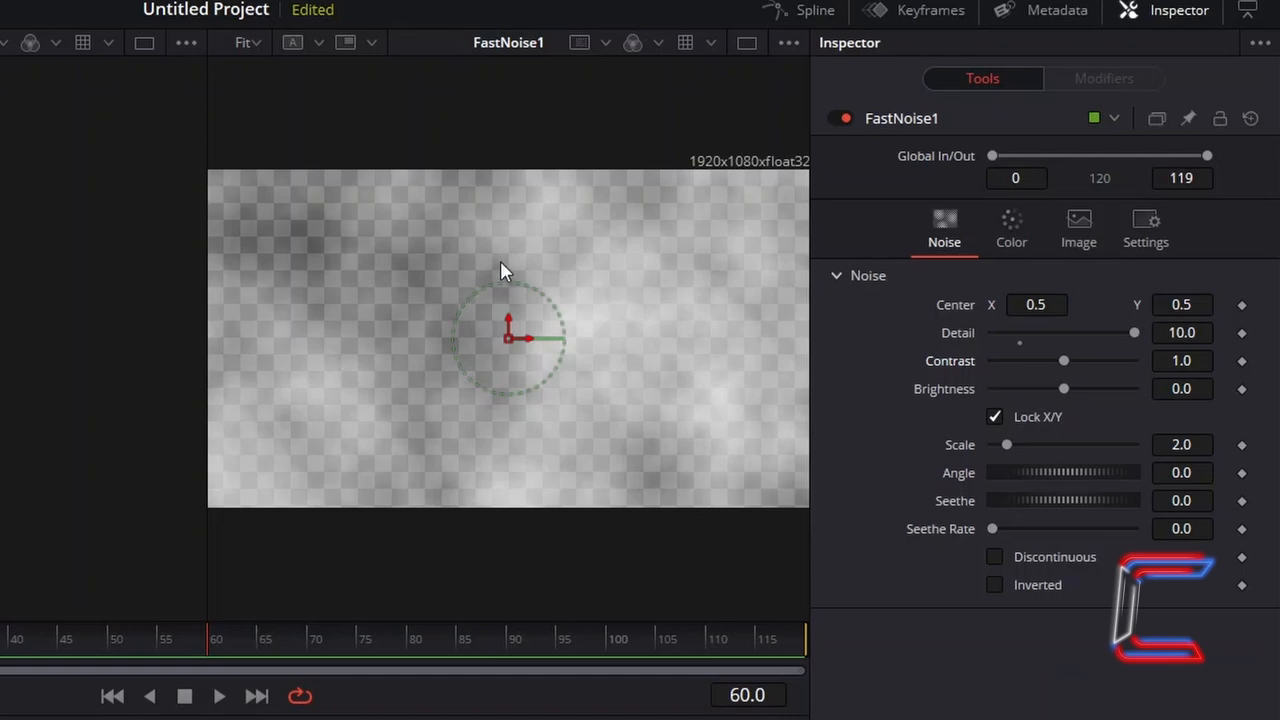
mouse_move(530, 418)
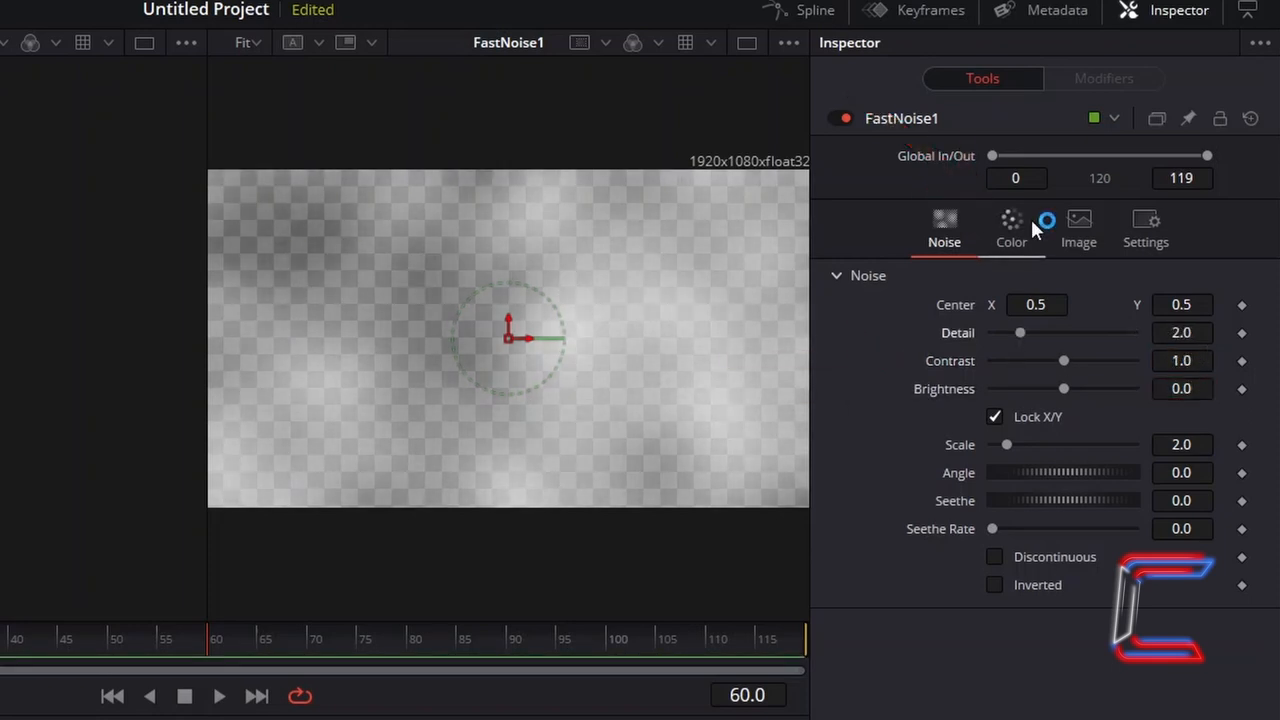
- Switch FastNoise1 coloring to Gradient and set its first color to red
click(1012, 228)
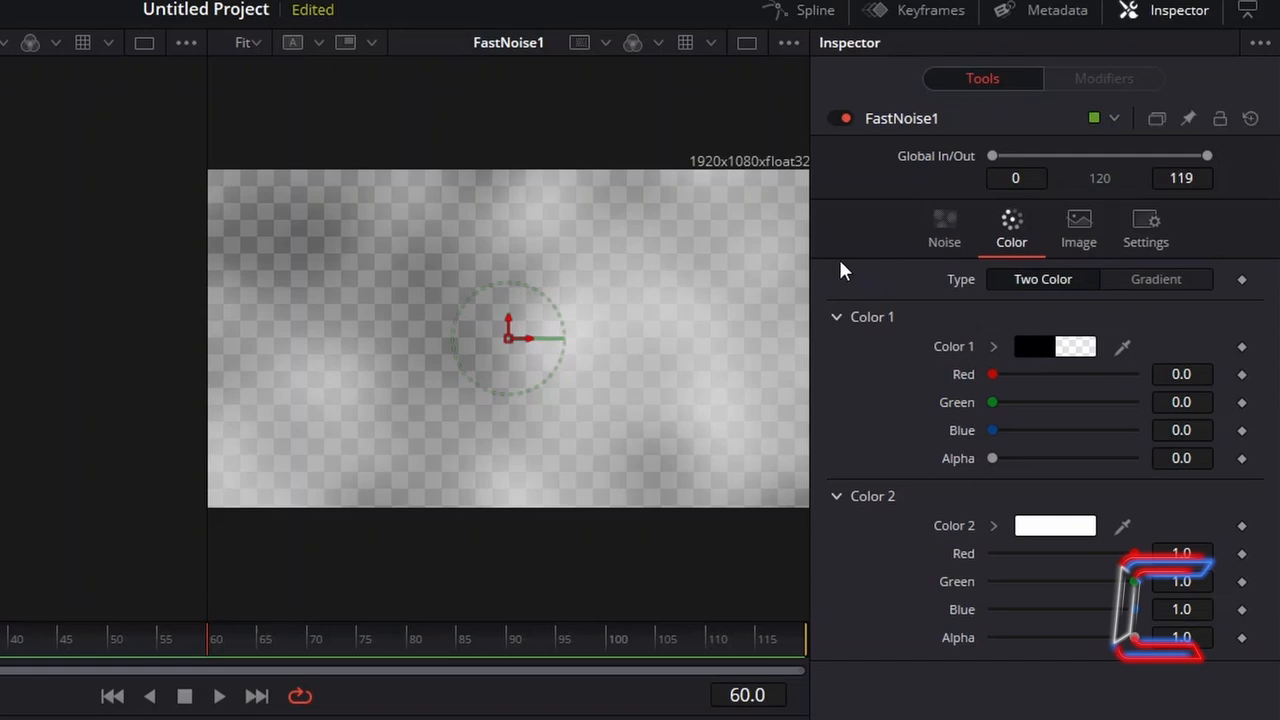
mouse_move(852, 256)
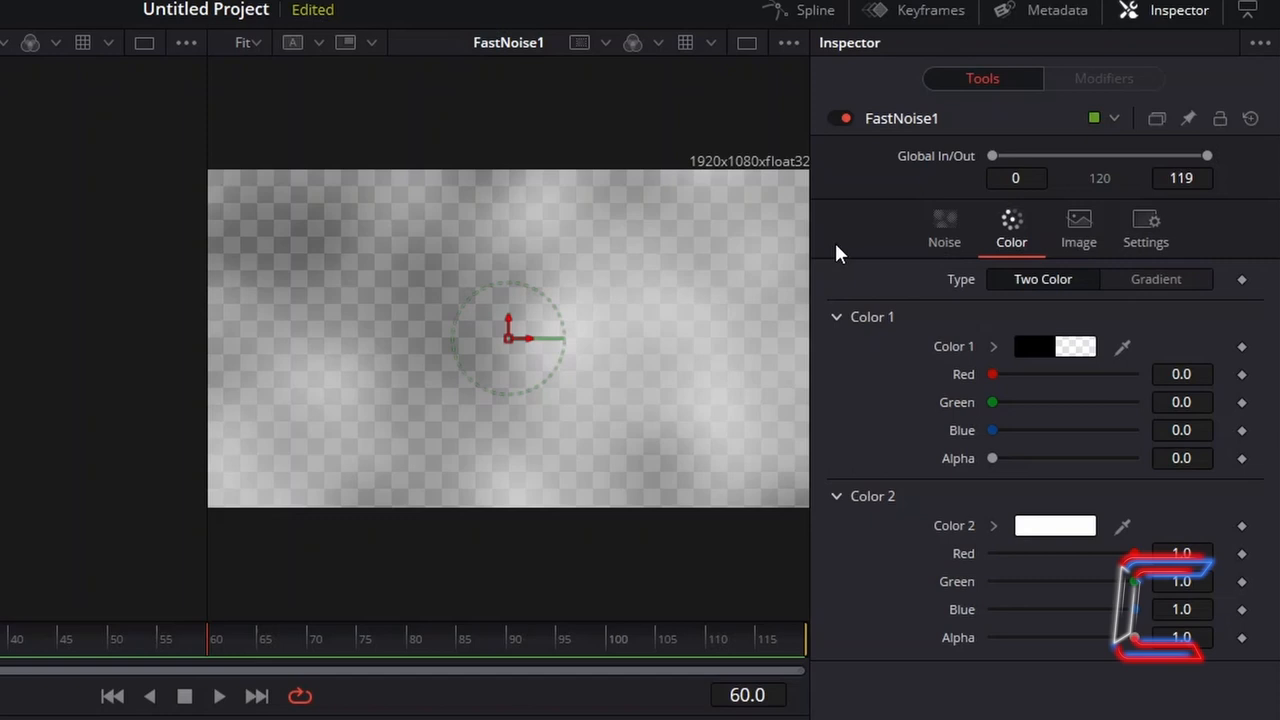
mouse_move(1072, 312)
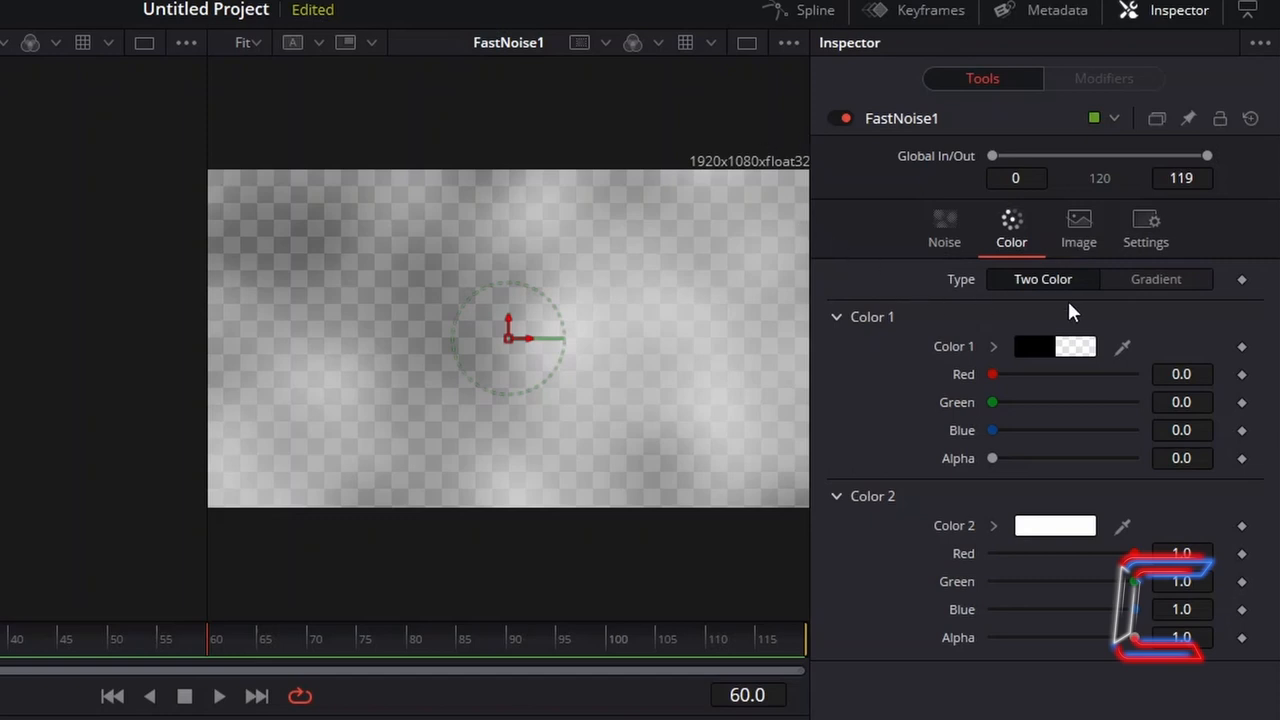
mouse_move(700, 308)
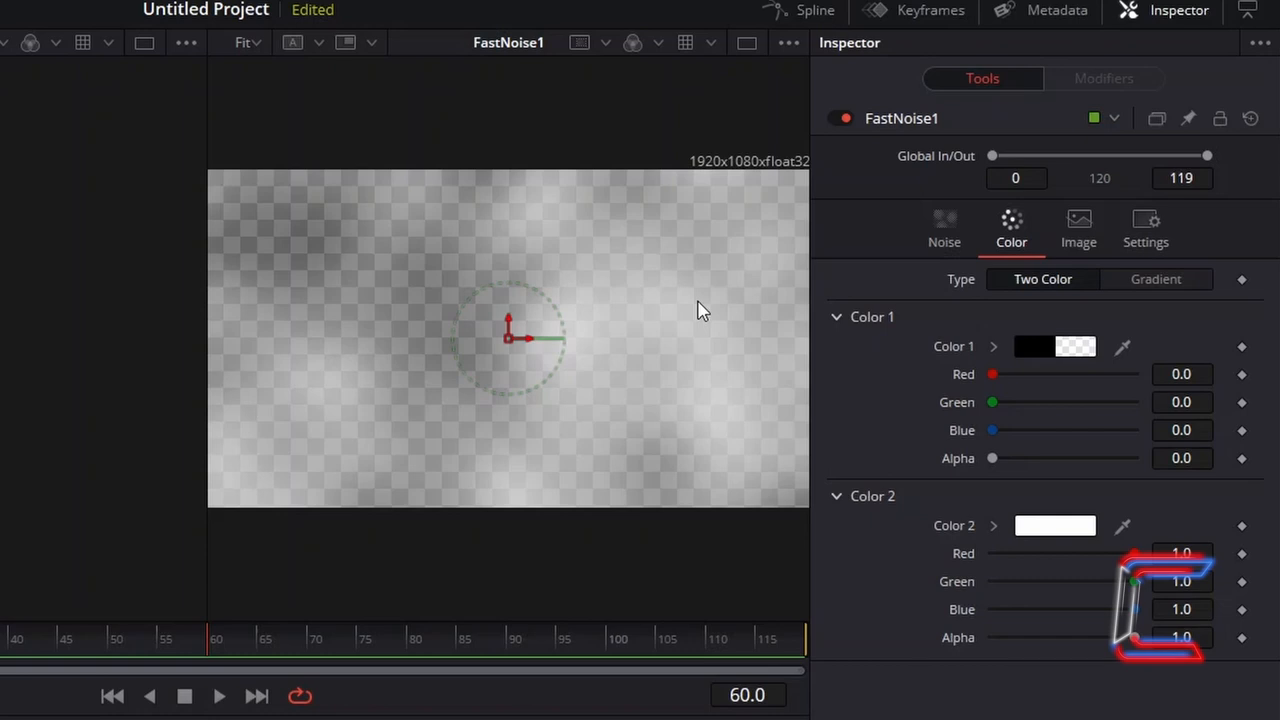
click(1156, 280)
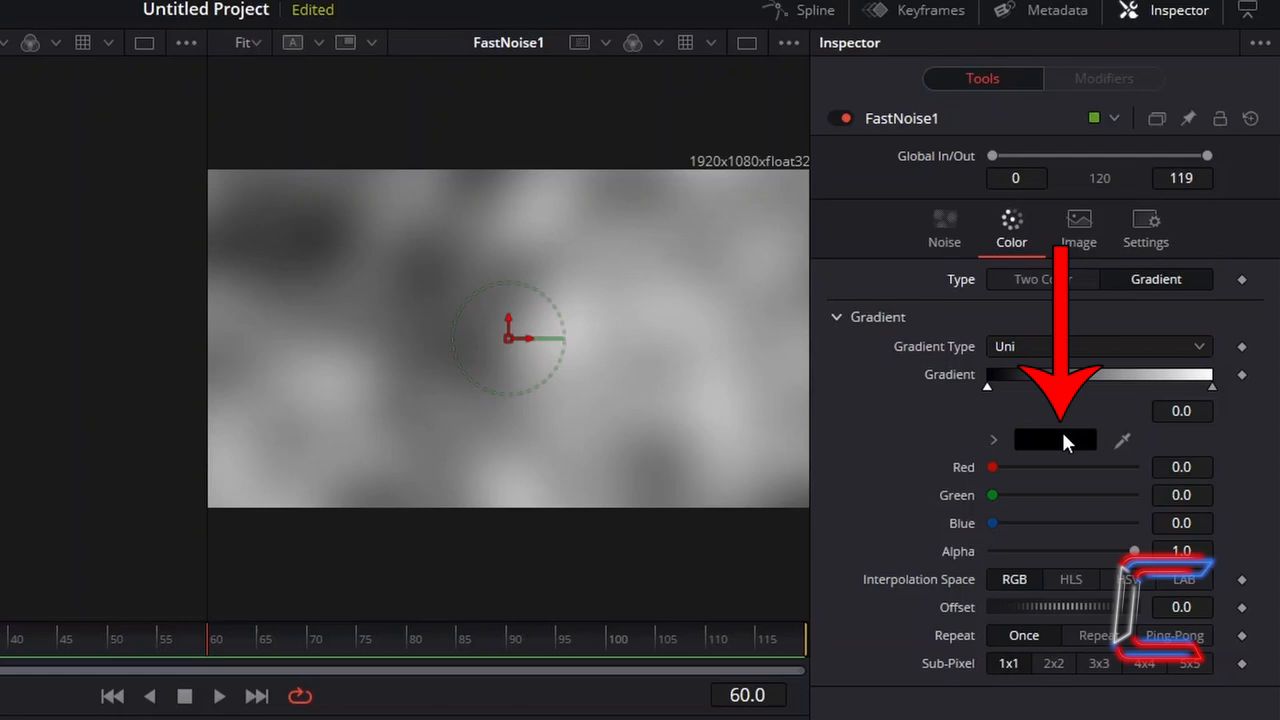
click(1056, 440)
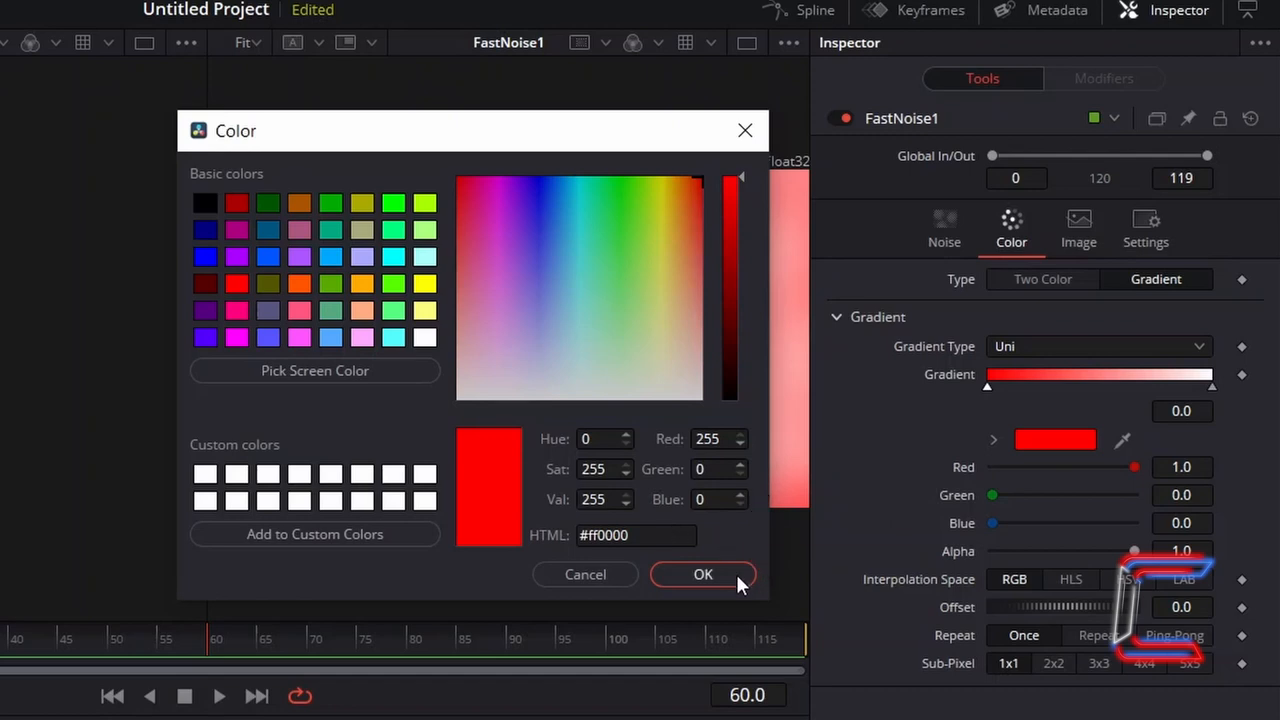
click(702, 574)
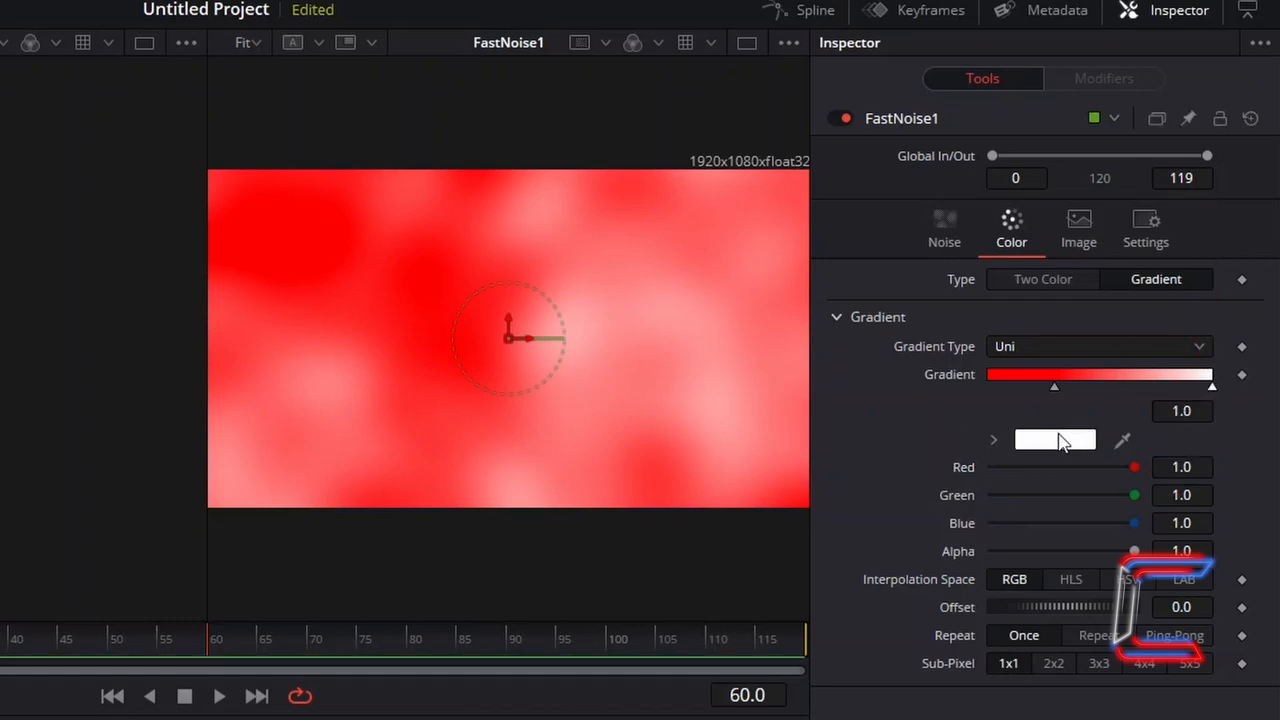
- Set the gradient's end color to yellow so the noise renders fiery orange
click(1056, 440)
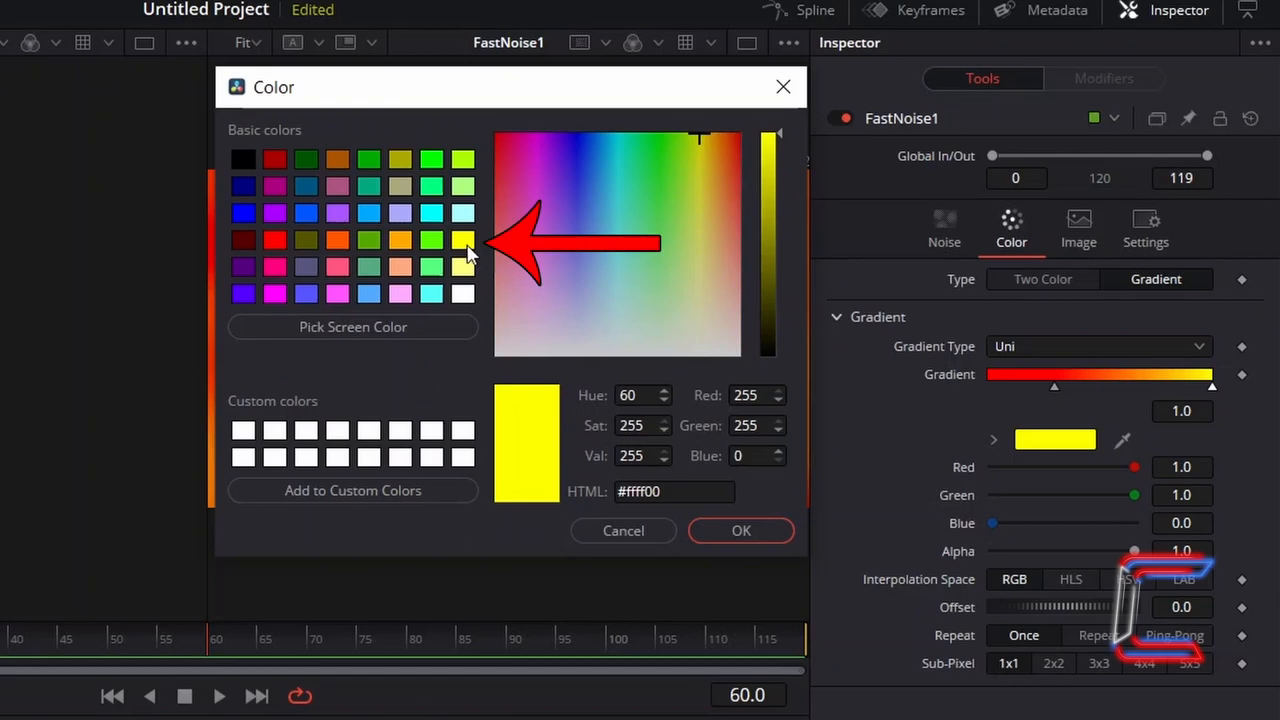
mouse_move(476, 264)
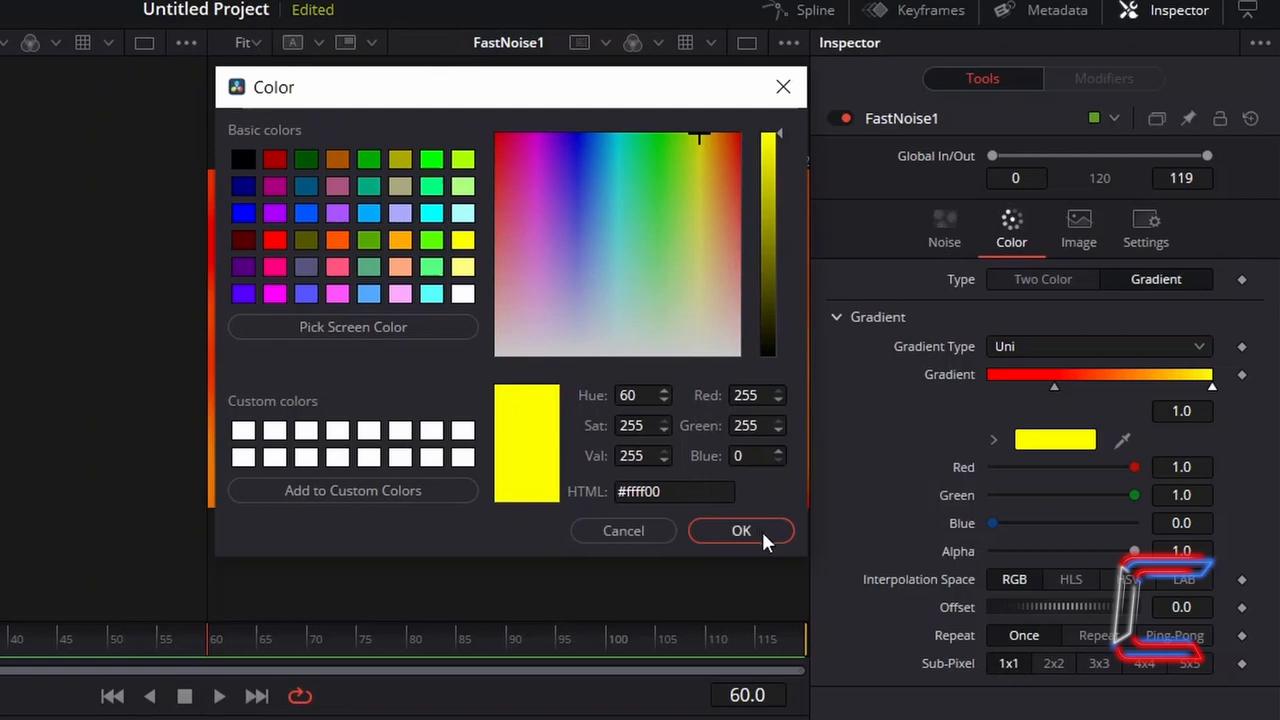
click(740, 530)
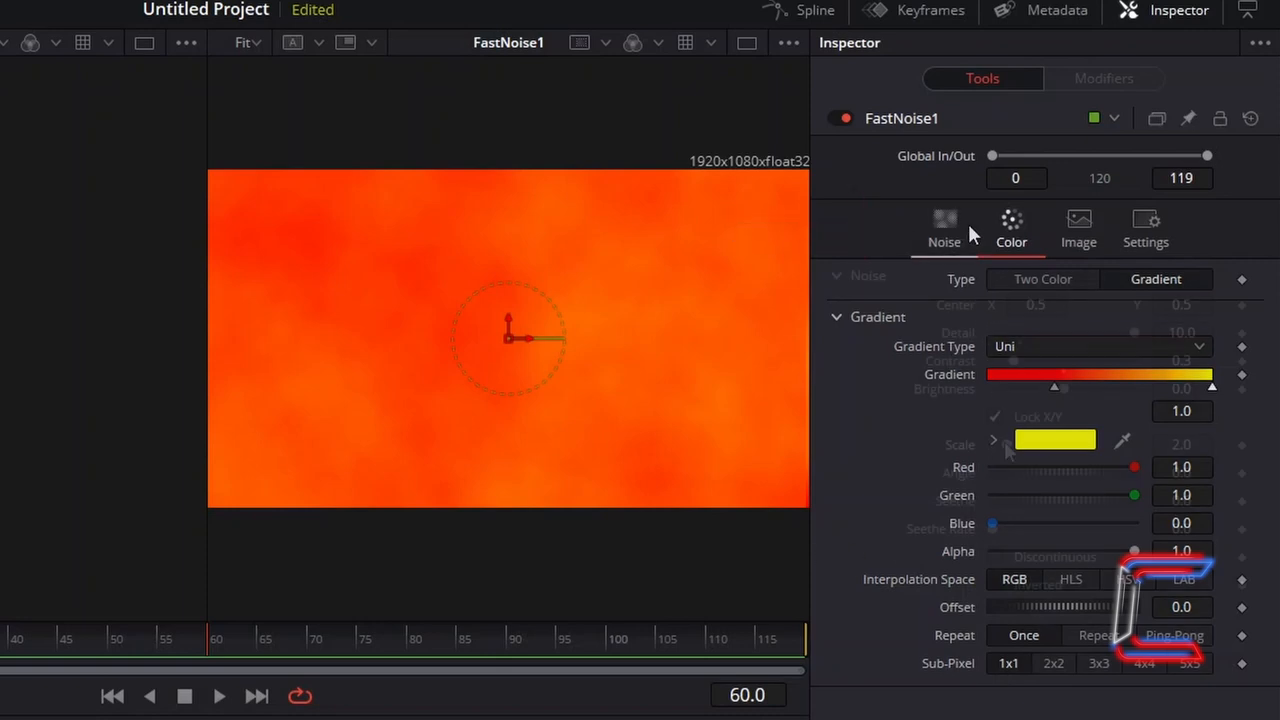
- Refine the noise shape: Detail 10, Contrast 0.3, Scale 20
click(944, 224)
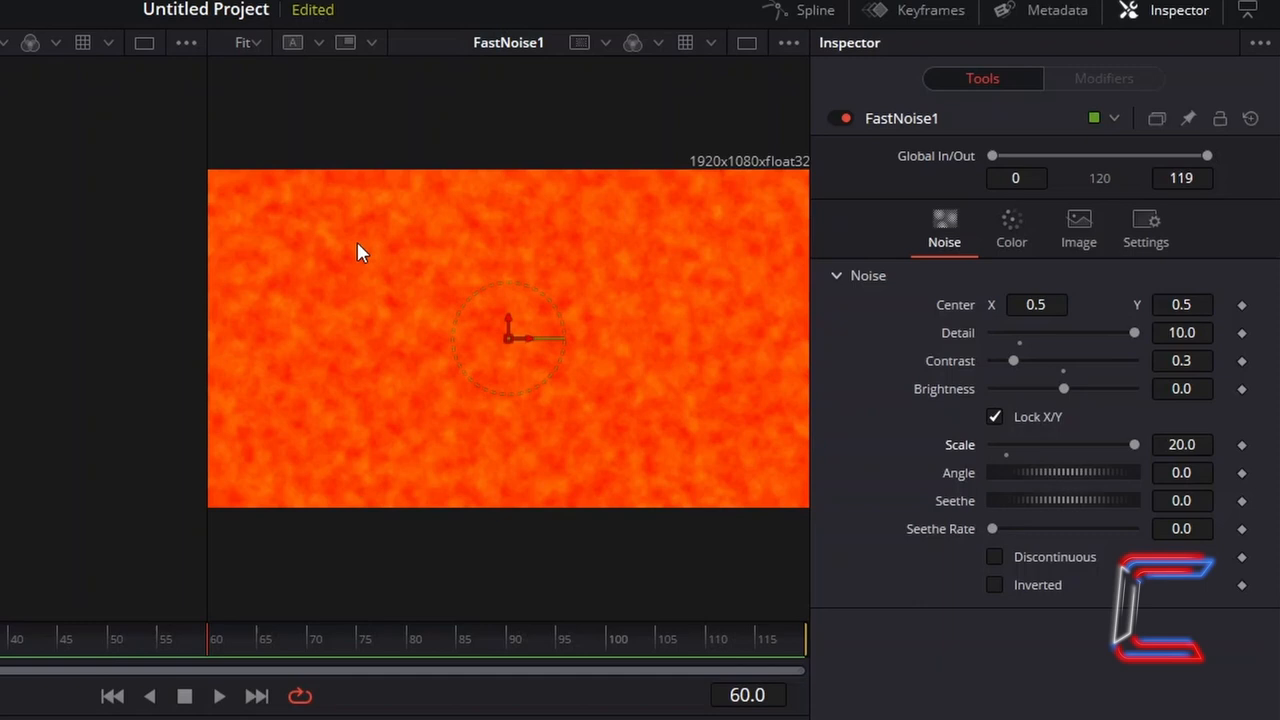
mouse_move(536, 328)
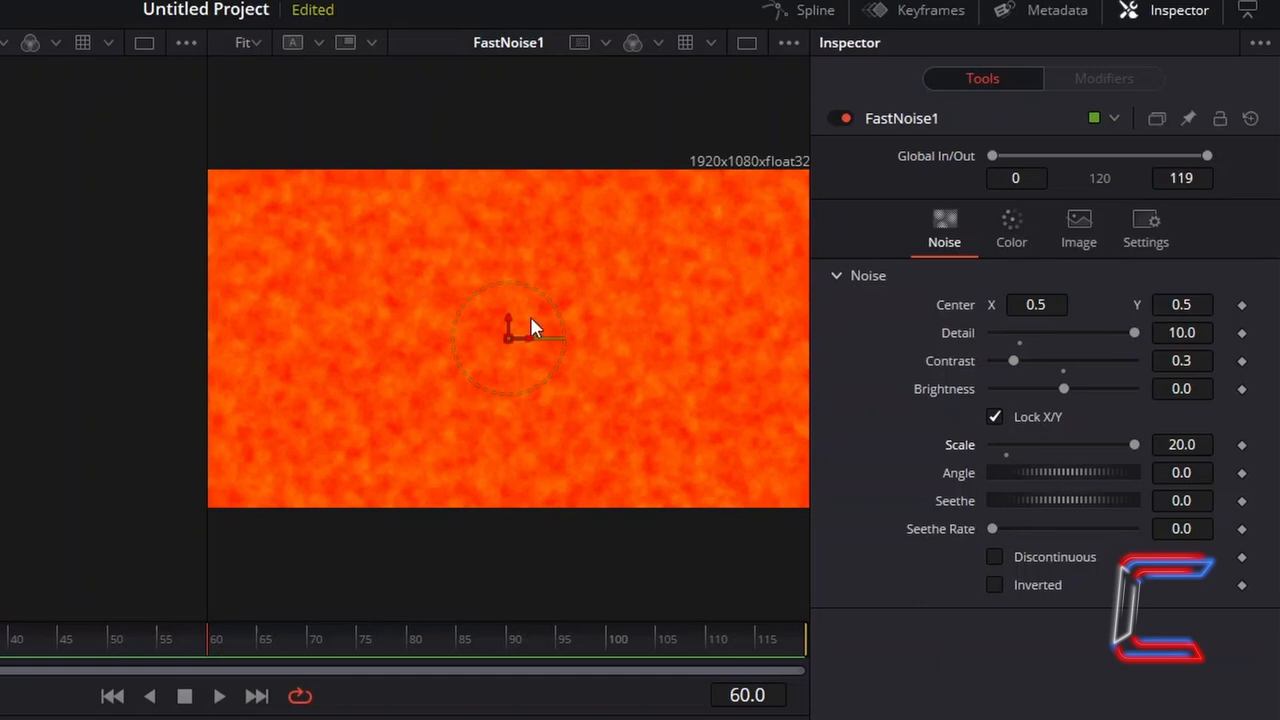
mouse_move(672, 392)
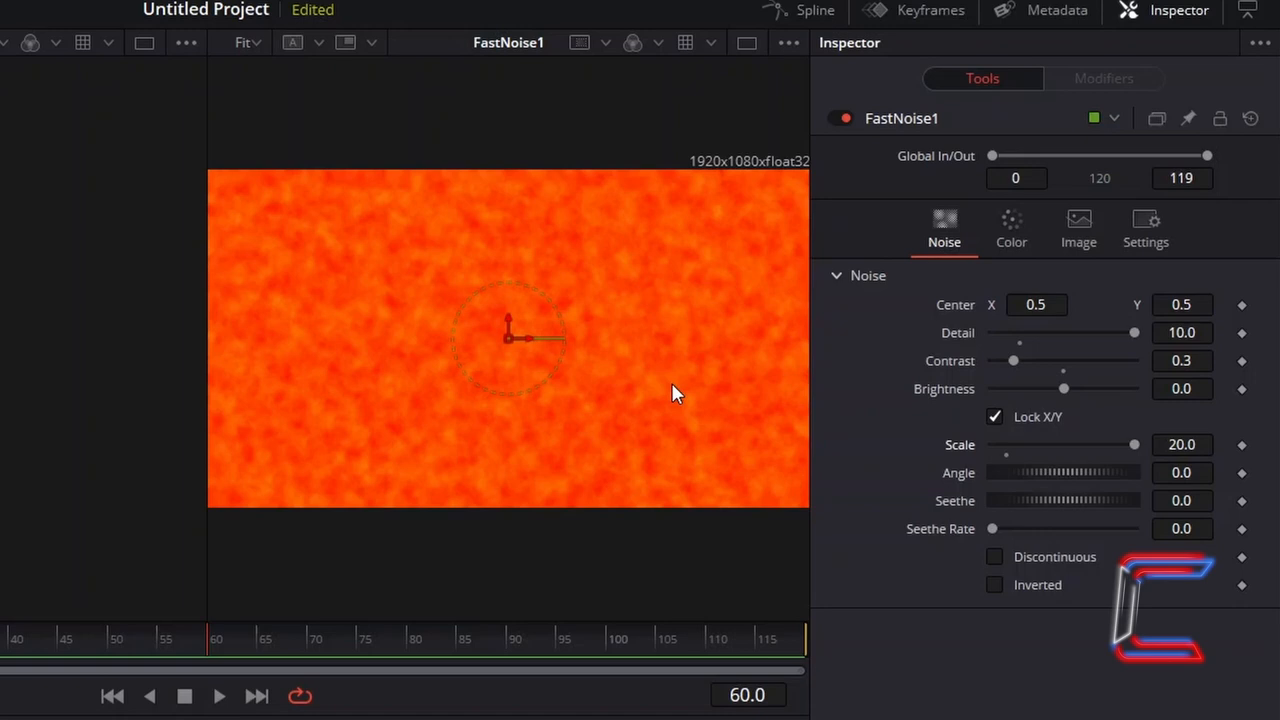
click(1182, 528)
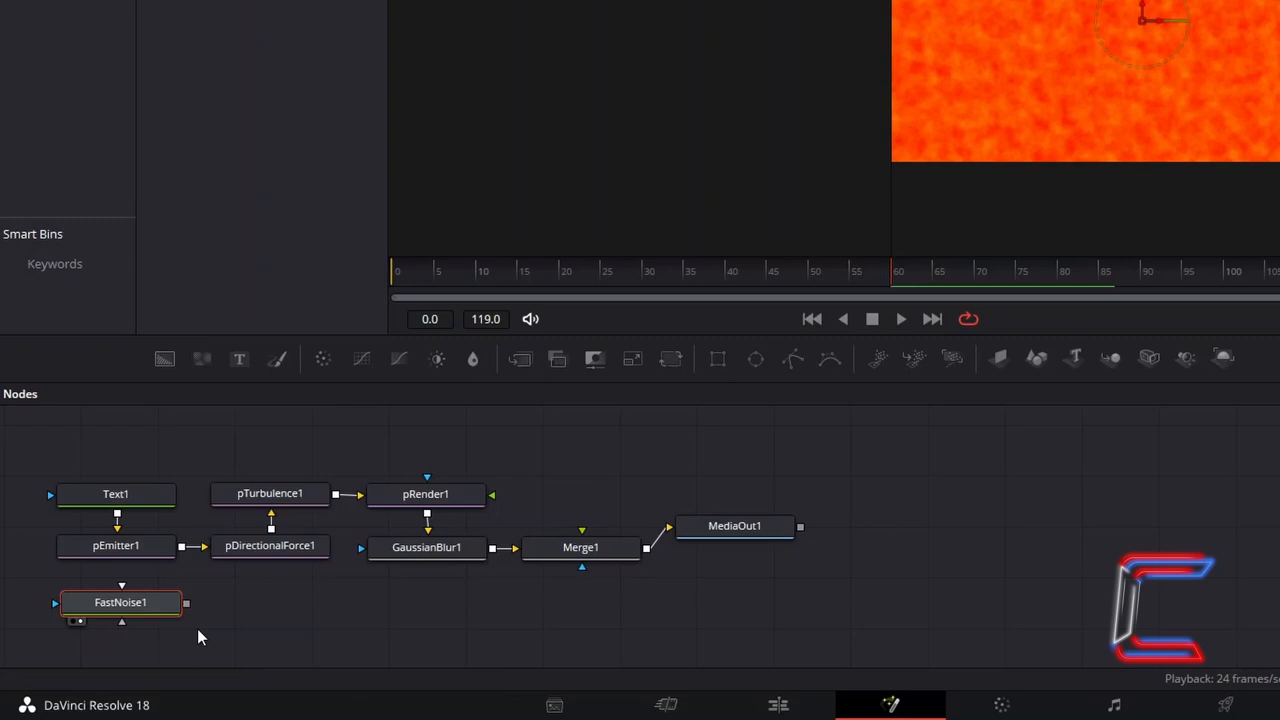
mouse_move(384, 630)
text(Glow)
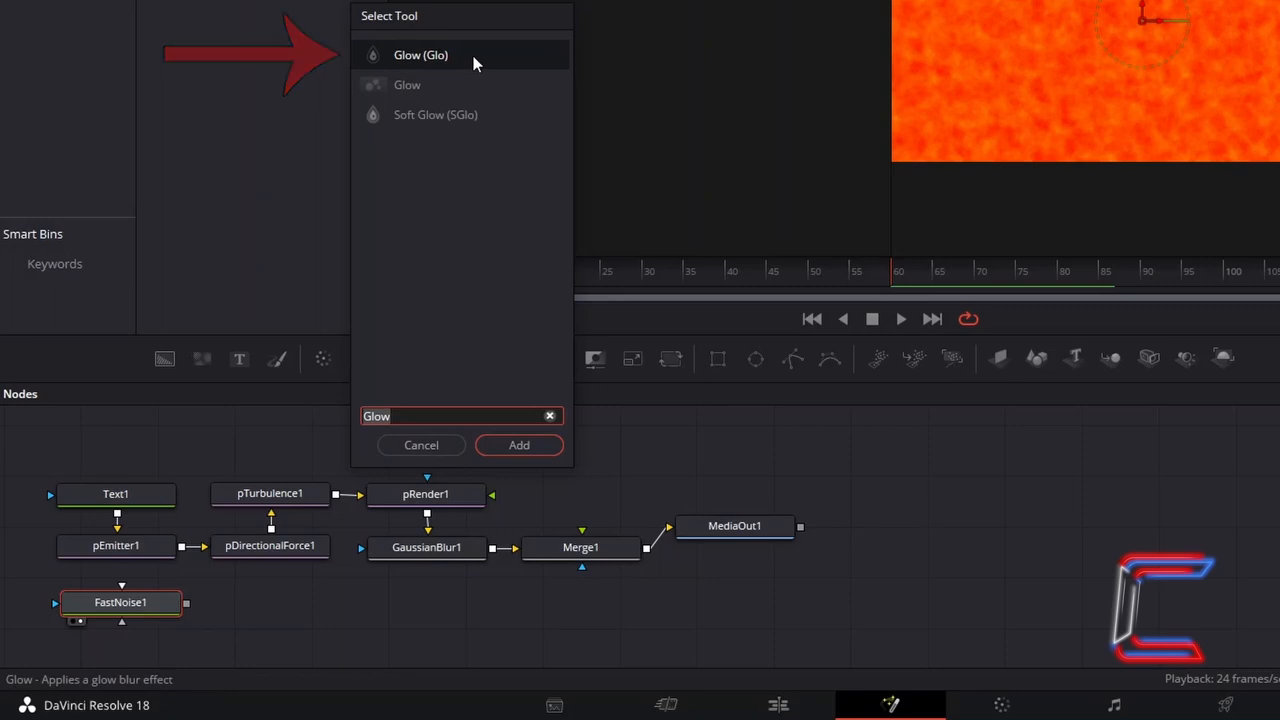
- Insert a Glow1 node after FastNoise1 feeding Merge1 for glowing yellow-orange noise
click(518, 444)
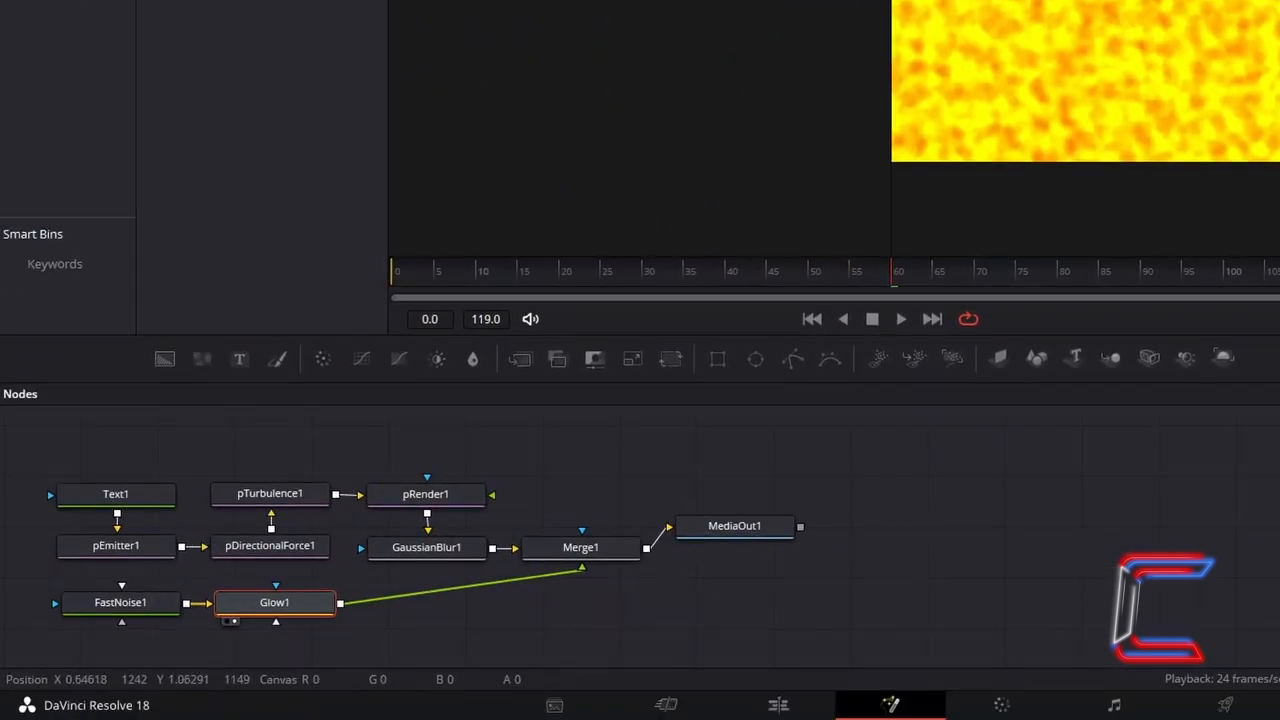
mouse_move(612, 548)
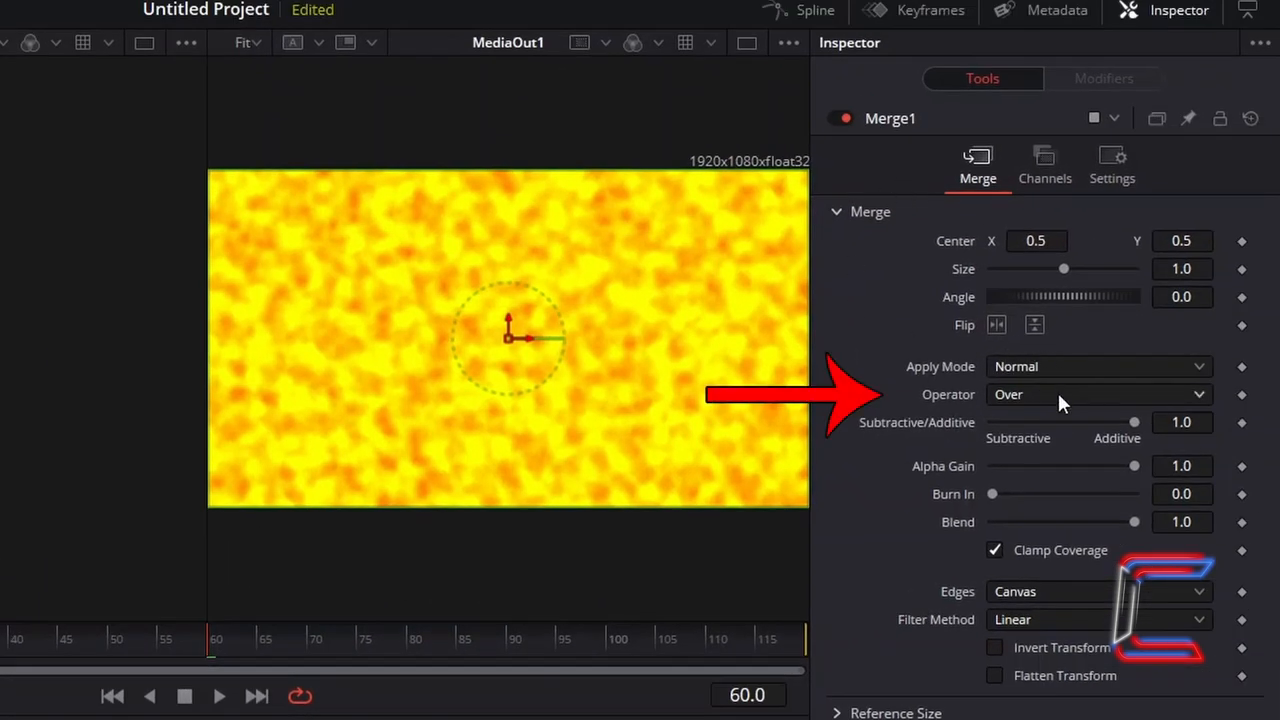
- Set Merge1's Operator to In so the noise shows only inside CONTI
click(1098, 394)
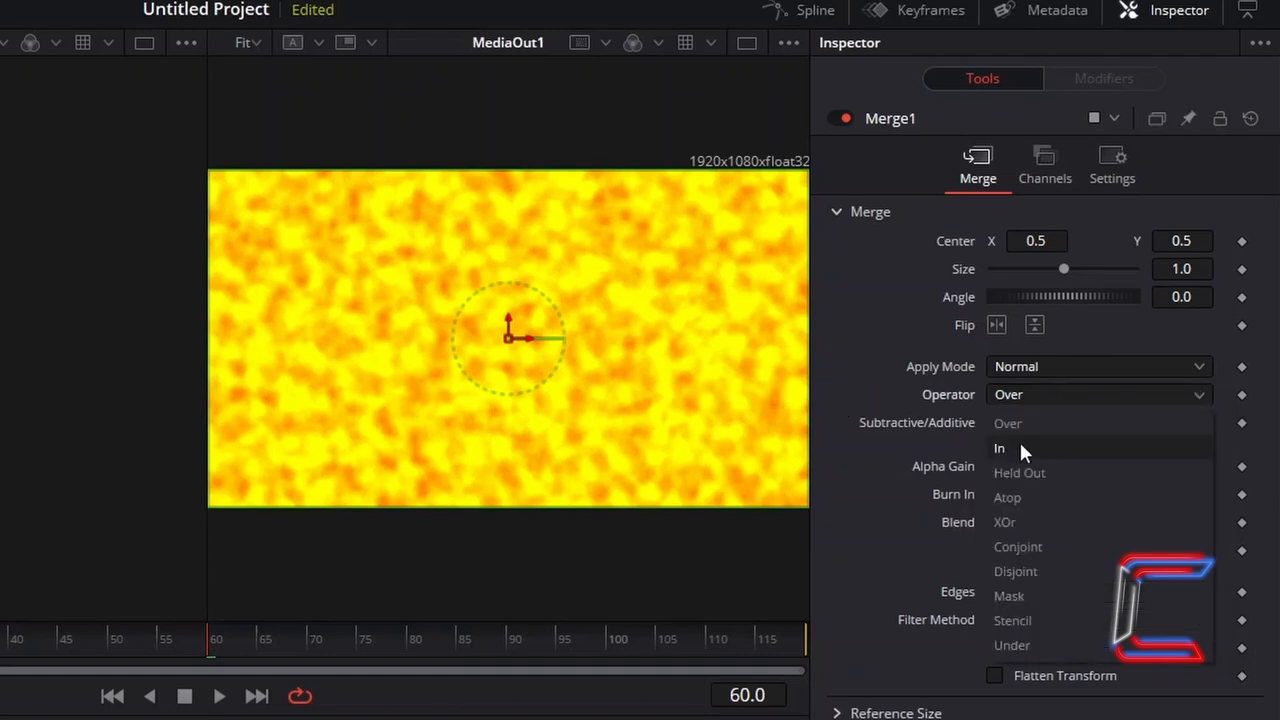
click(1000, 448)
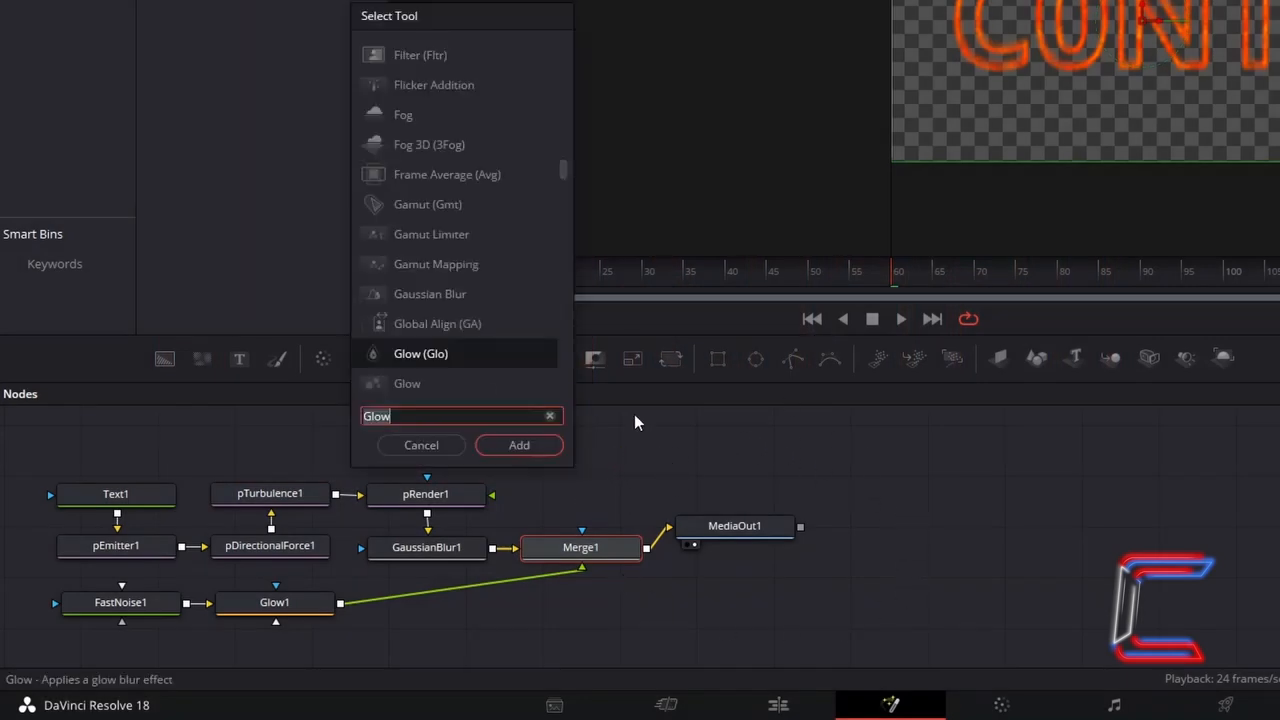
- Add a Sharpen1 node with Amount 10 for crisper flame detail
text(Sharpen)
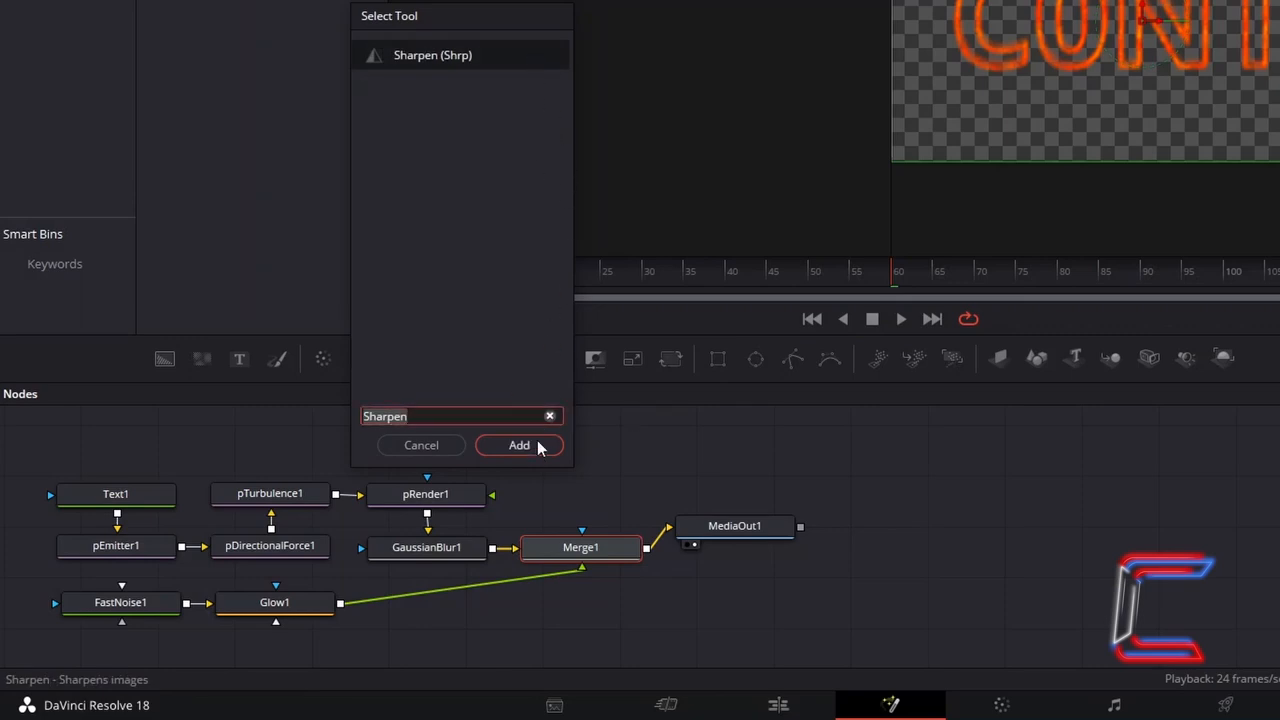
click(518, 444)
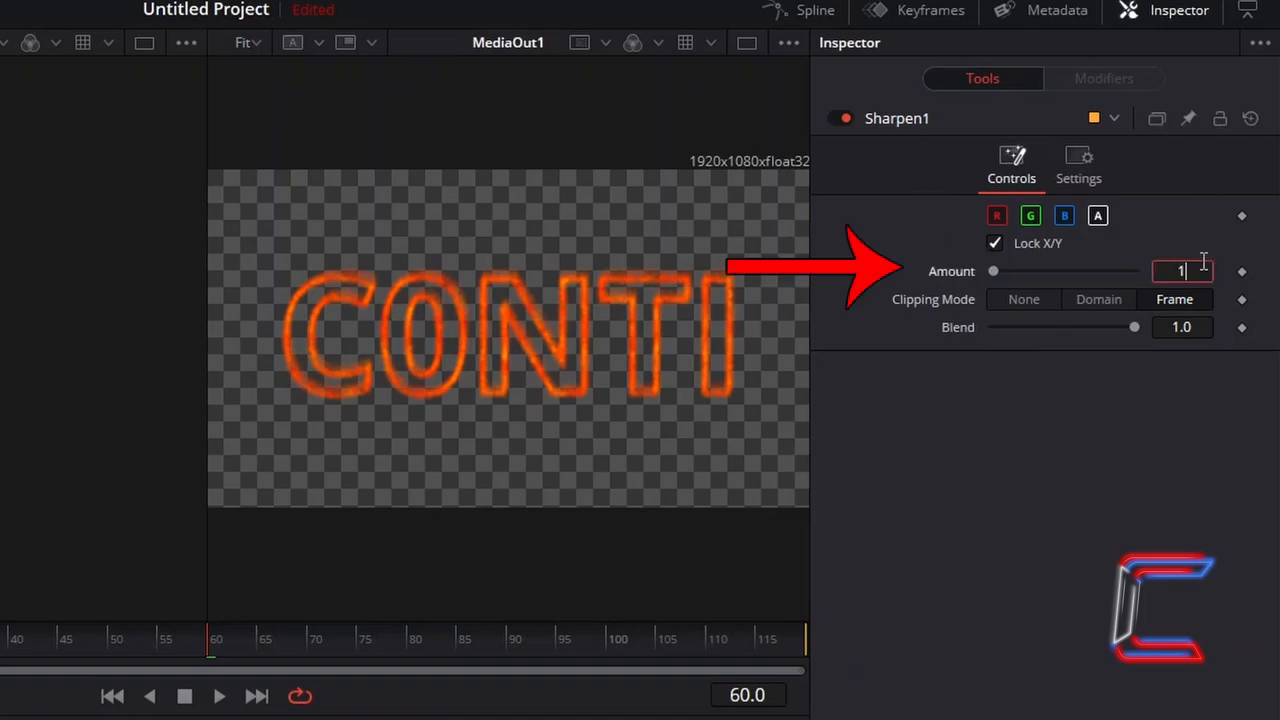
text(10.0)
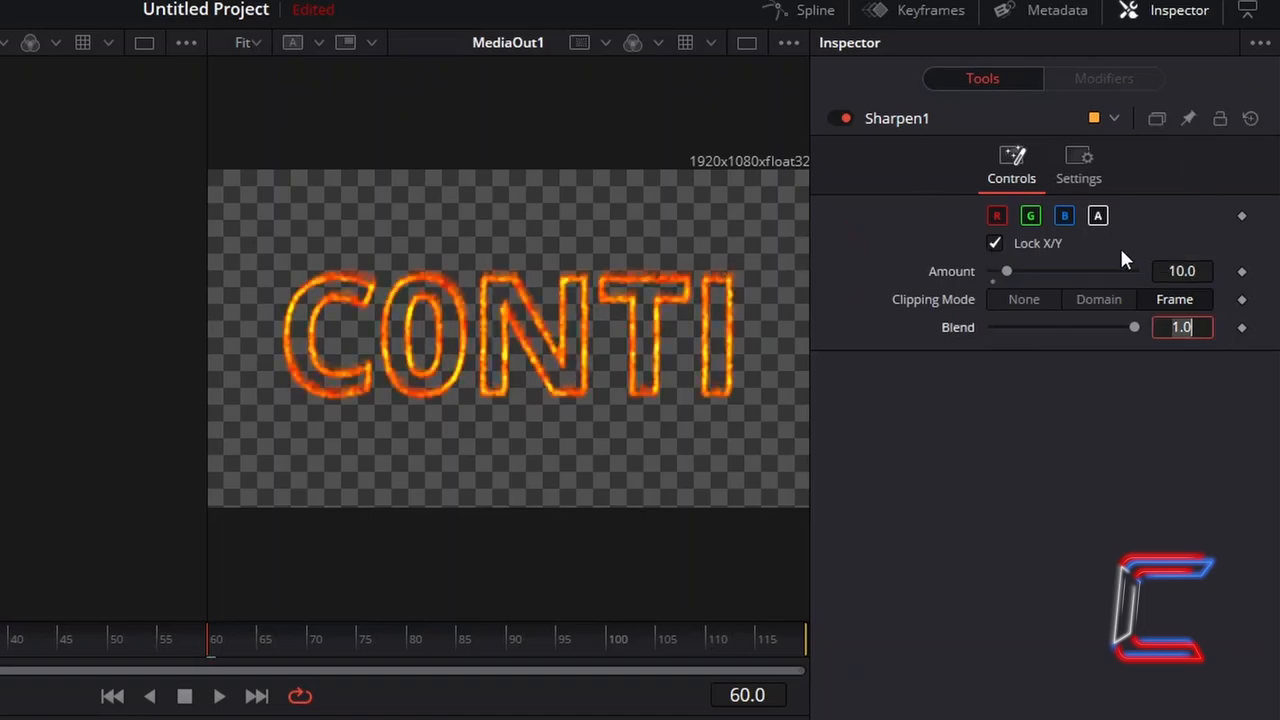